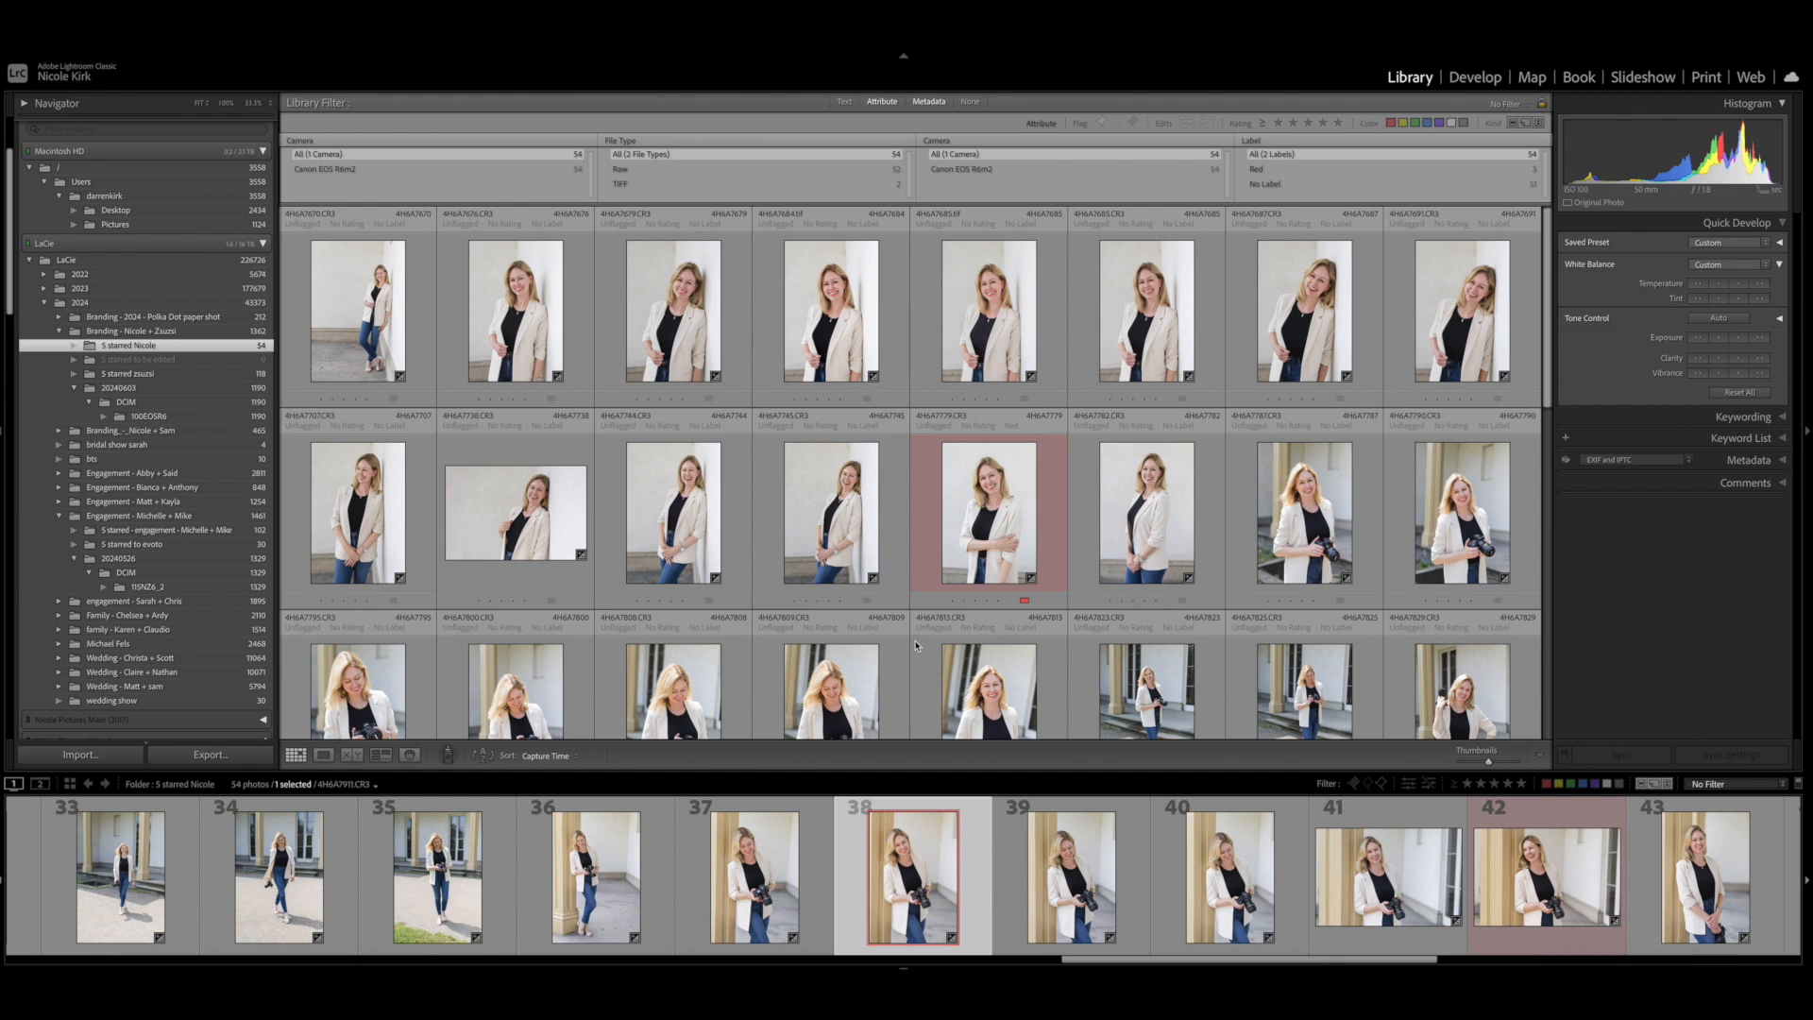
mouse_move(825, 636)
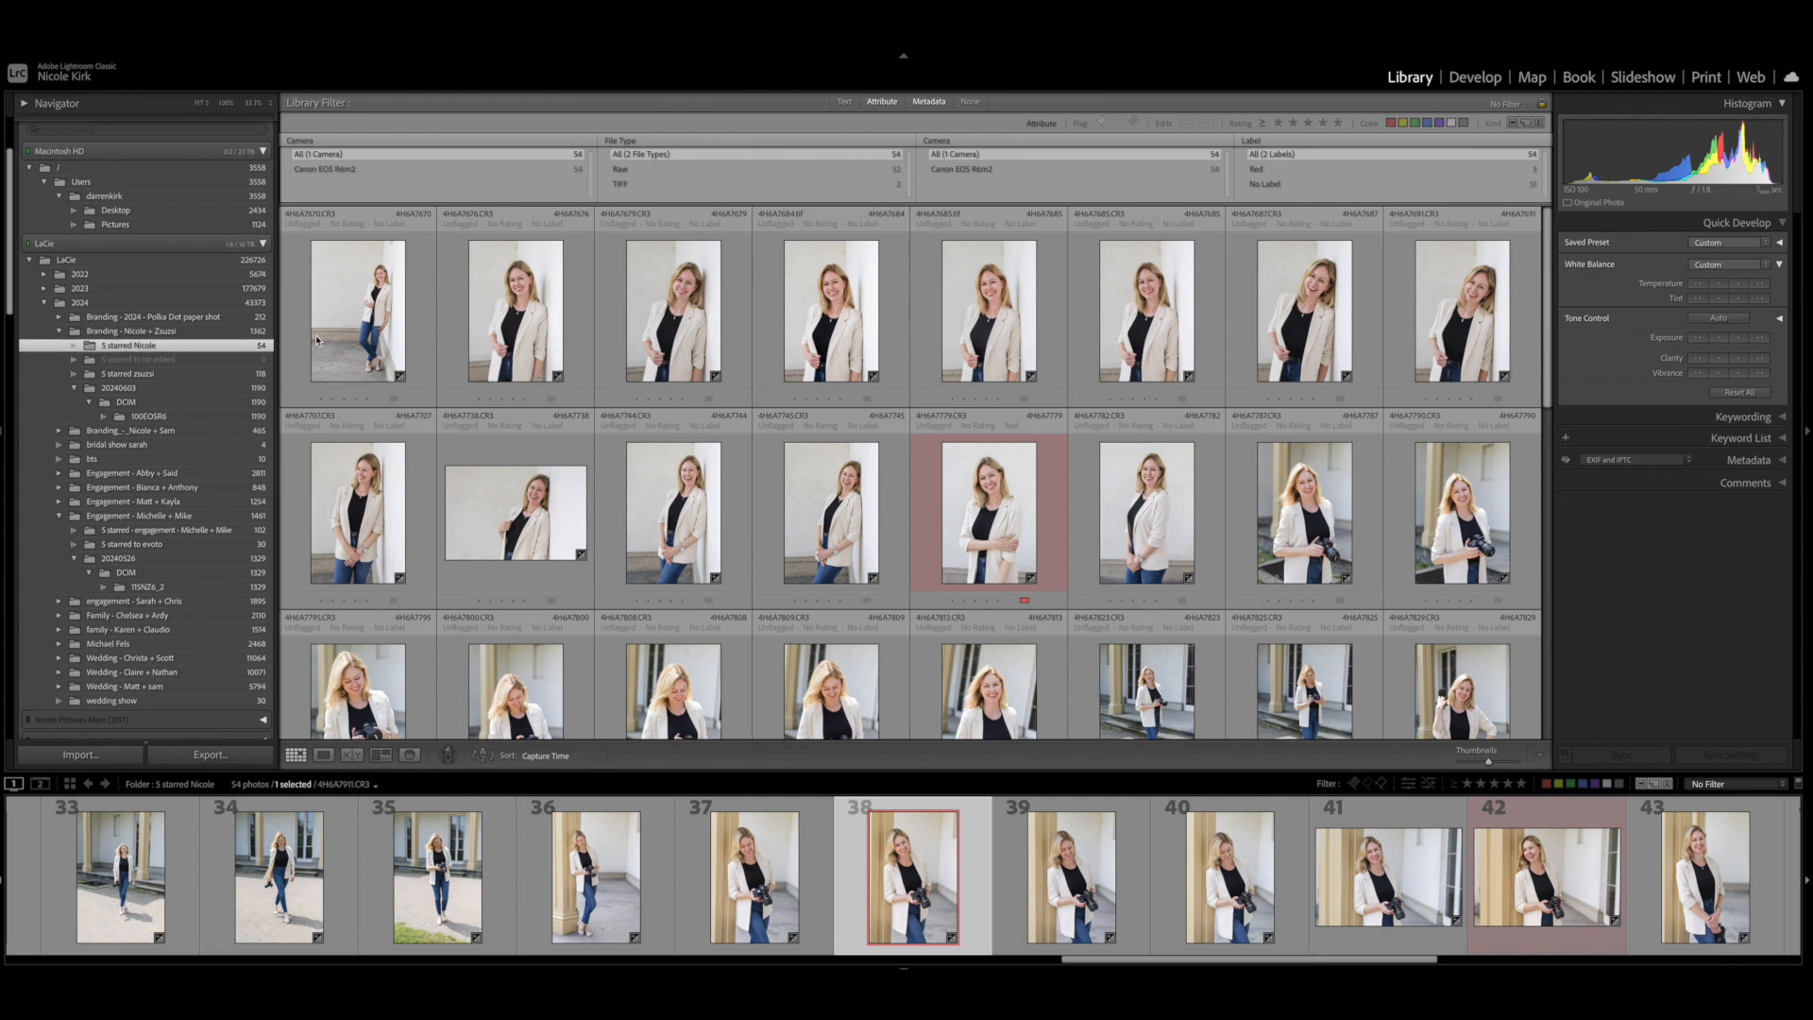
mouse_move(399, 336)
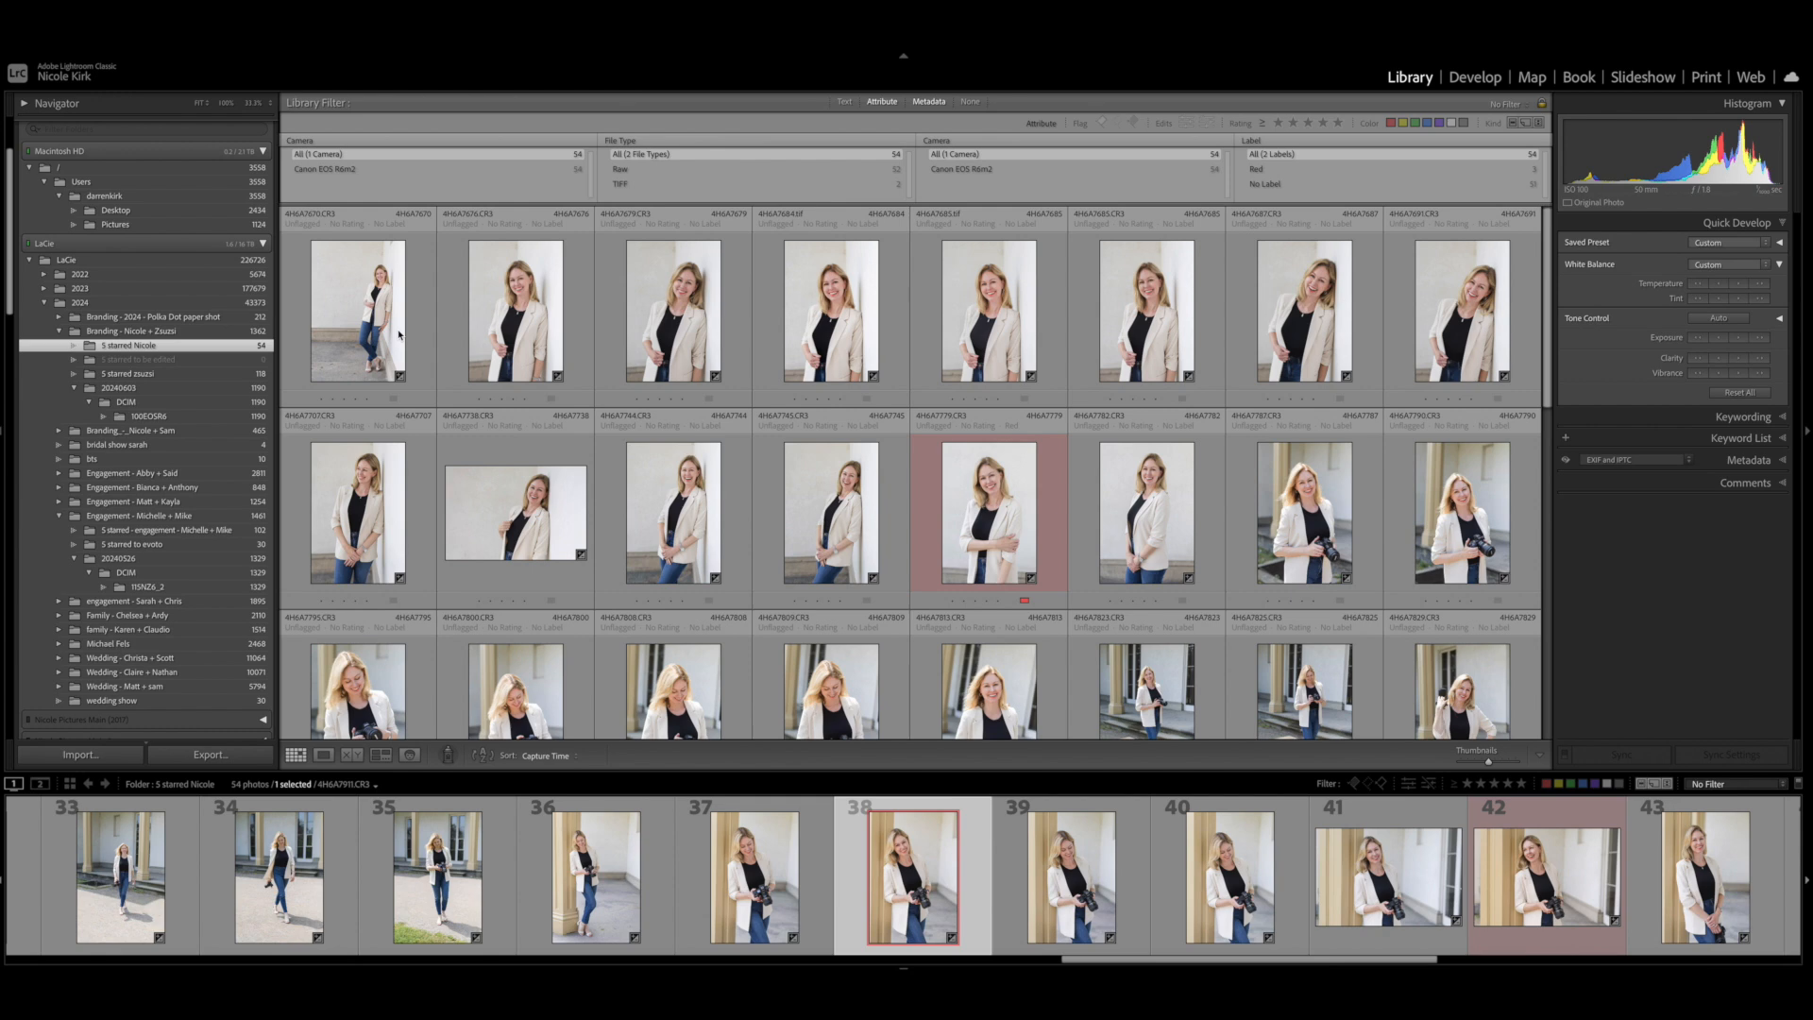
mouse_move(130, 357)
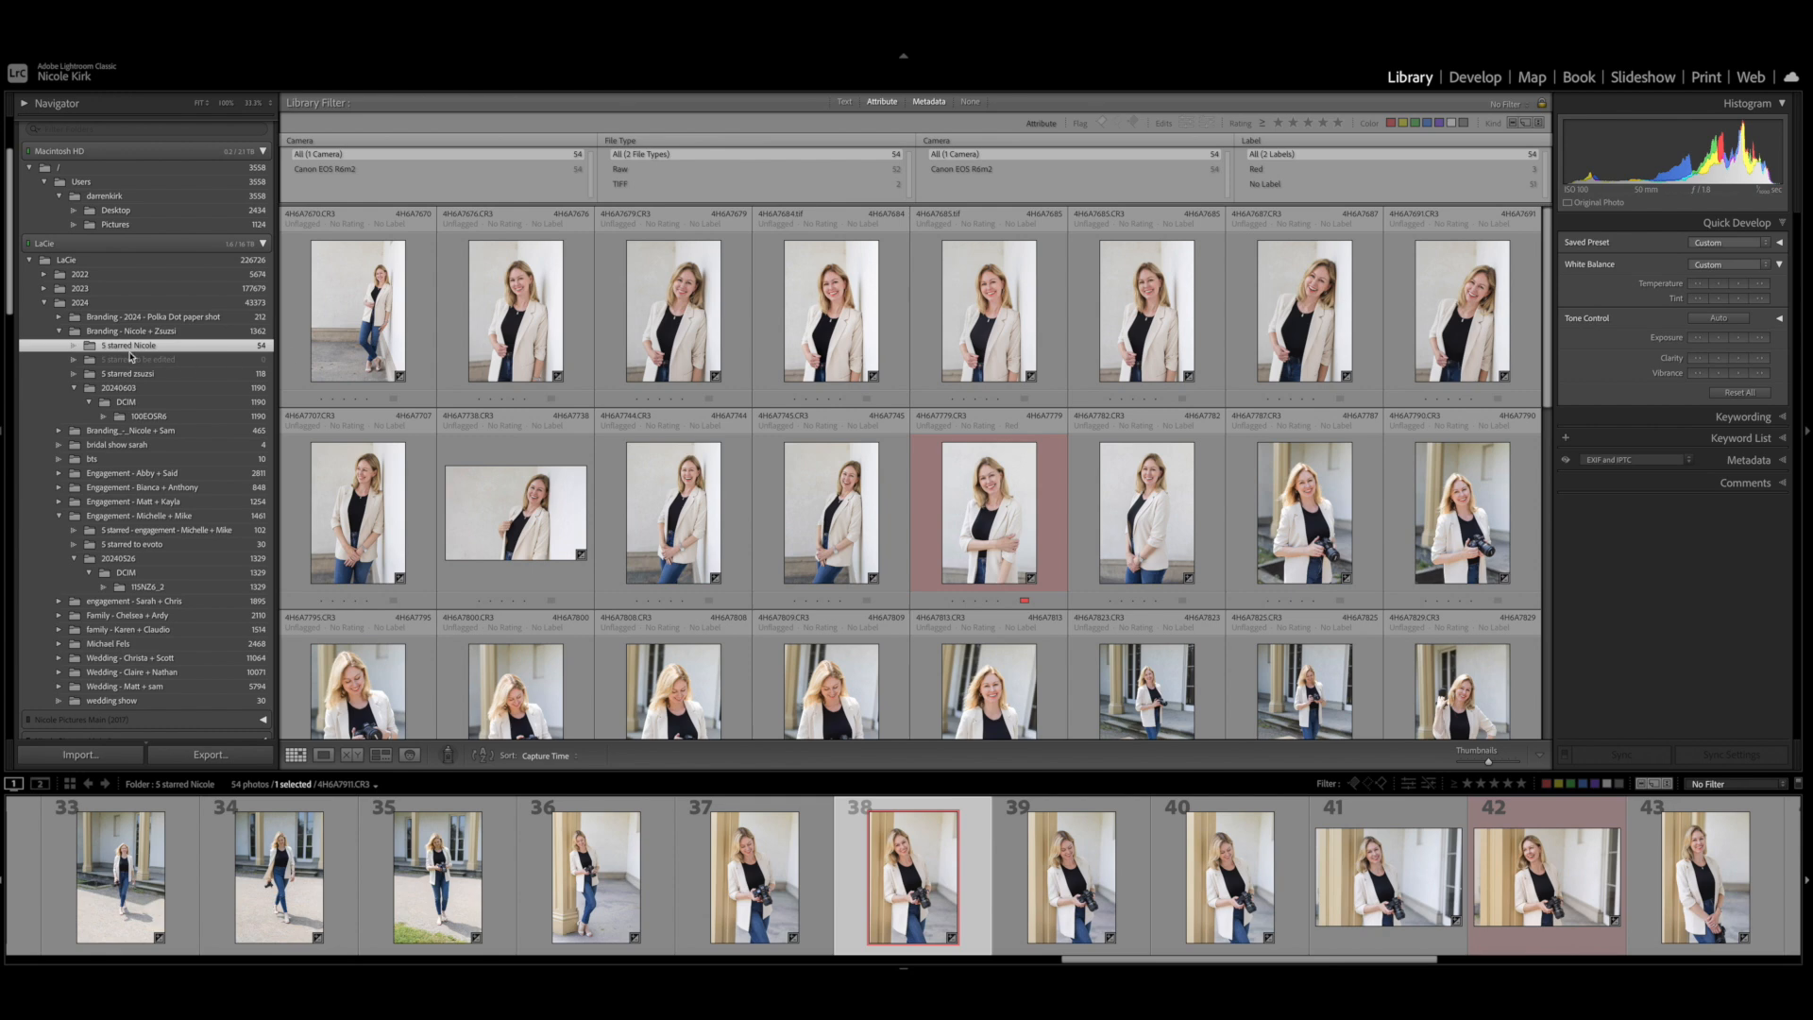
mouse_move(429, 351)
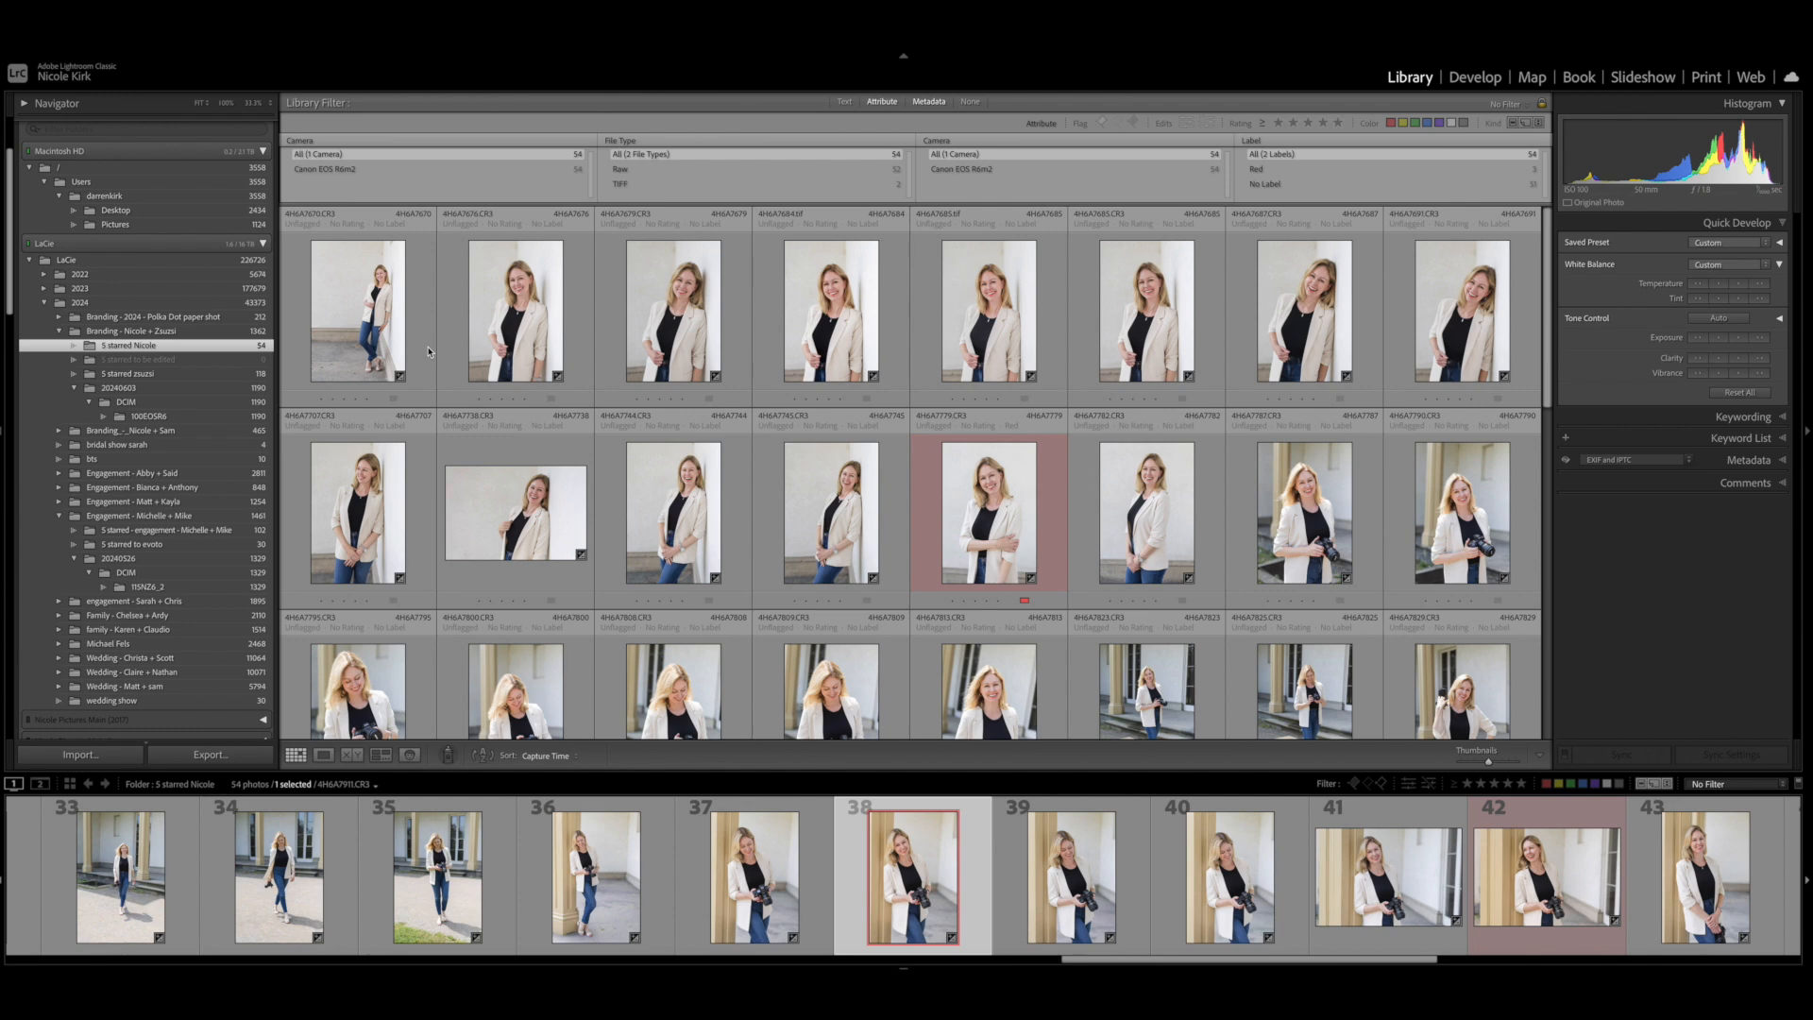
mouse_move(389, 341)
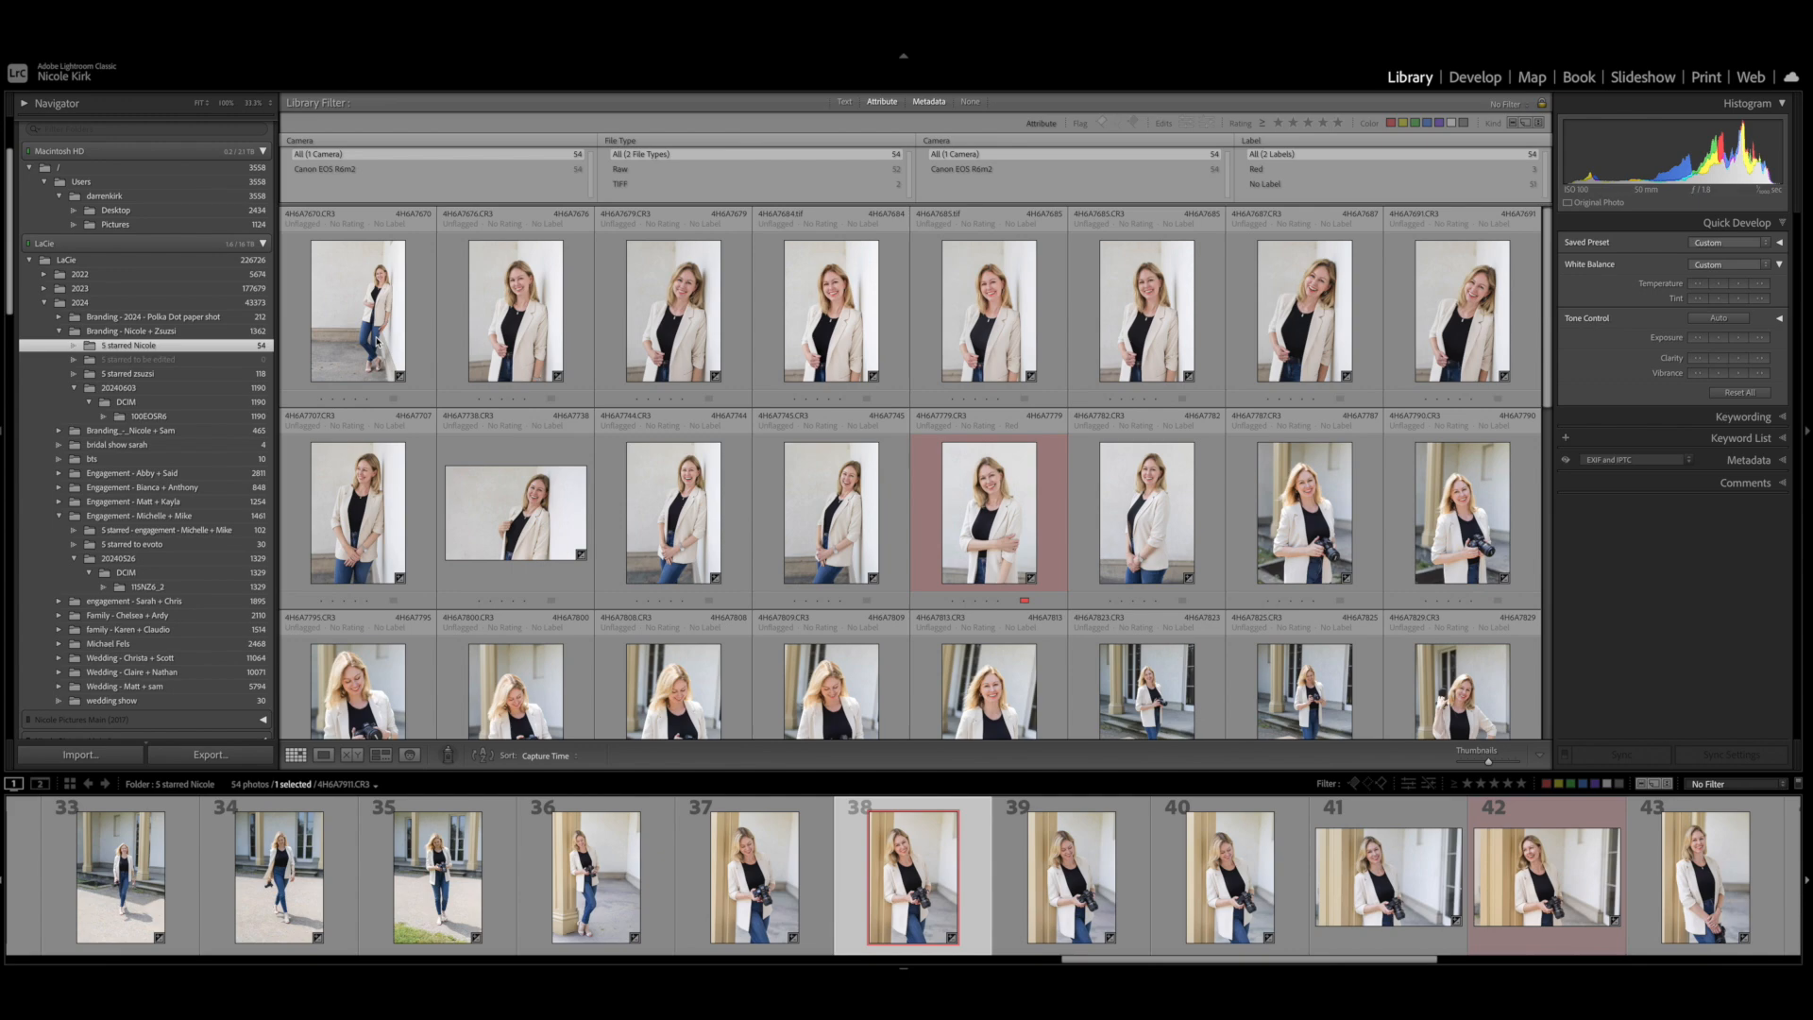
Step: Scroll through the 5 starred Nicole grid to review the portraits before filtering by red label
scroll(down, 3)
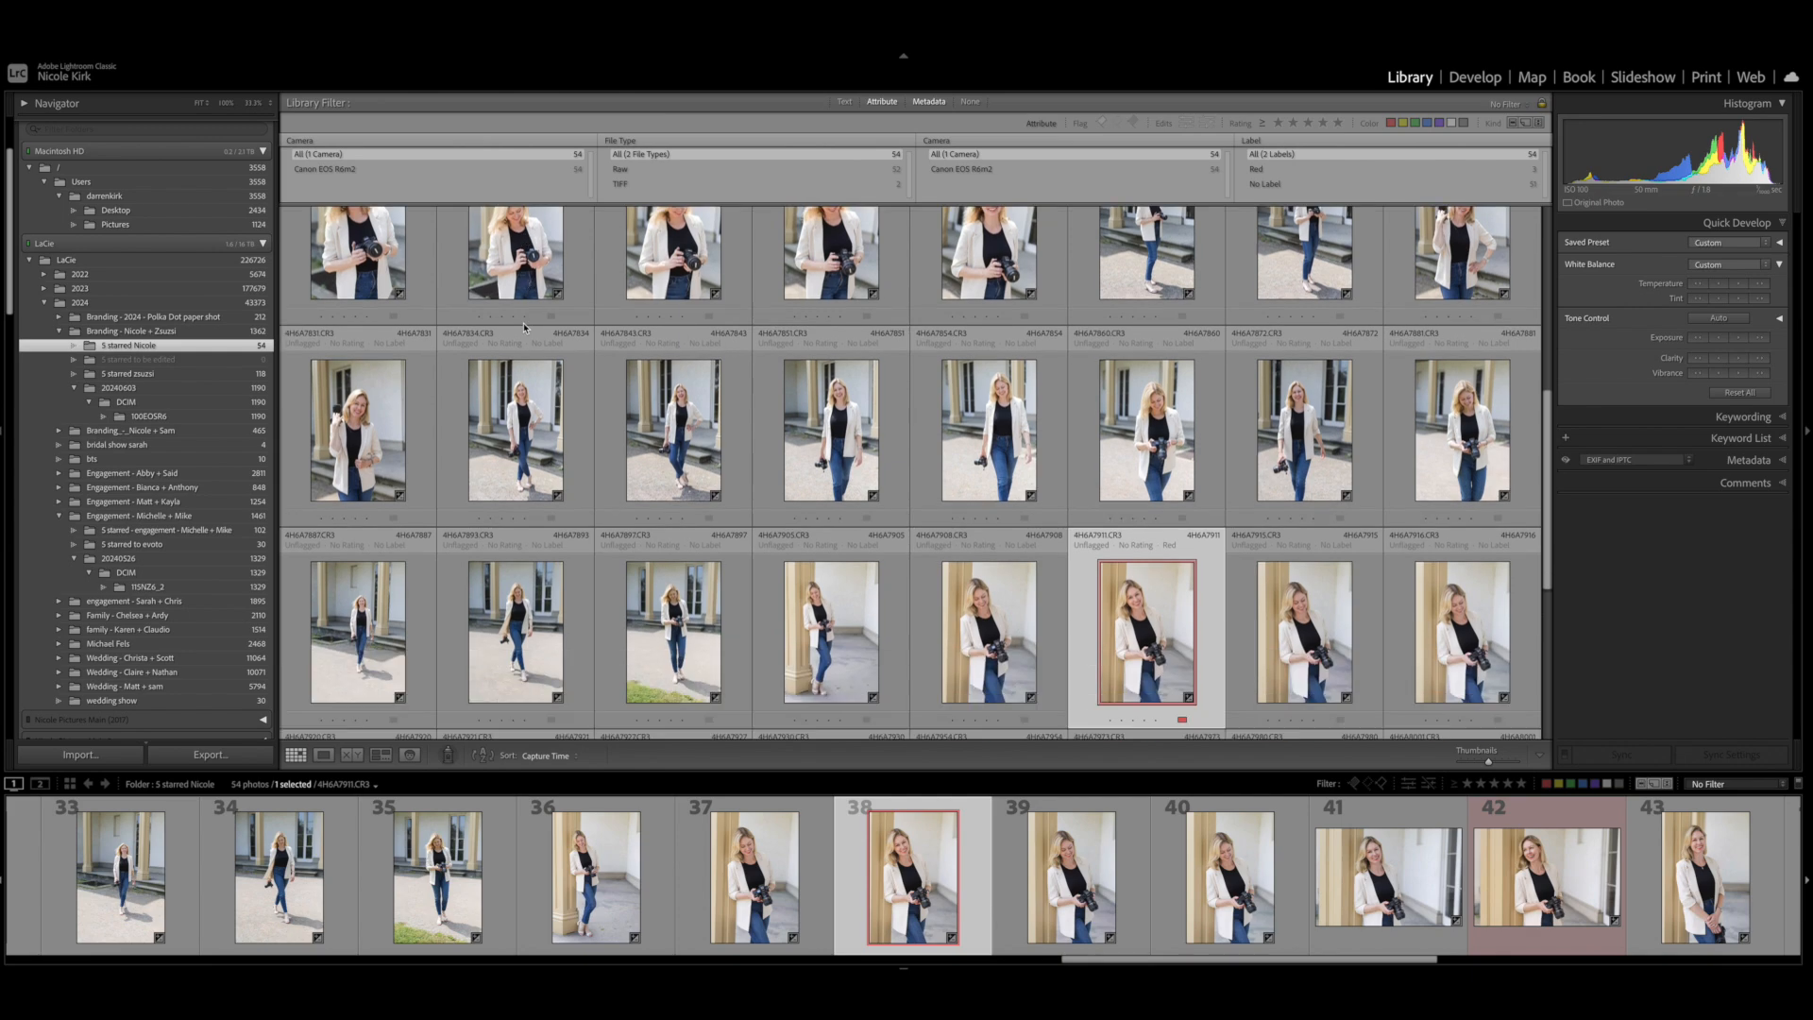
scroll(down, 3)
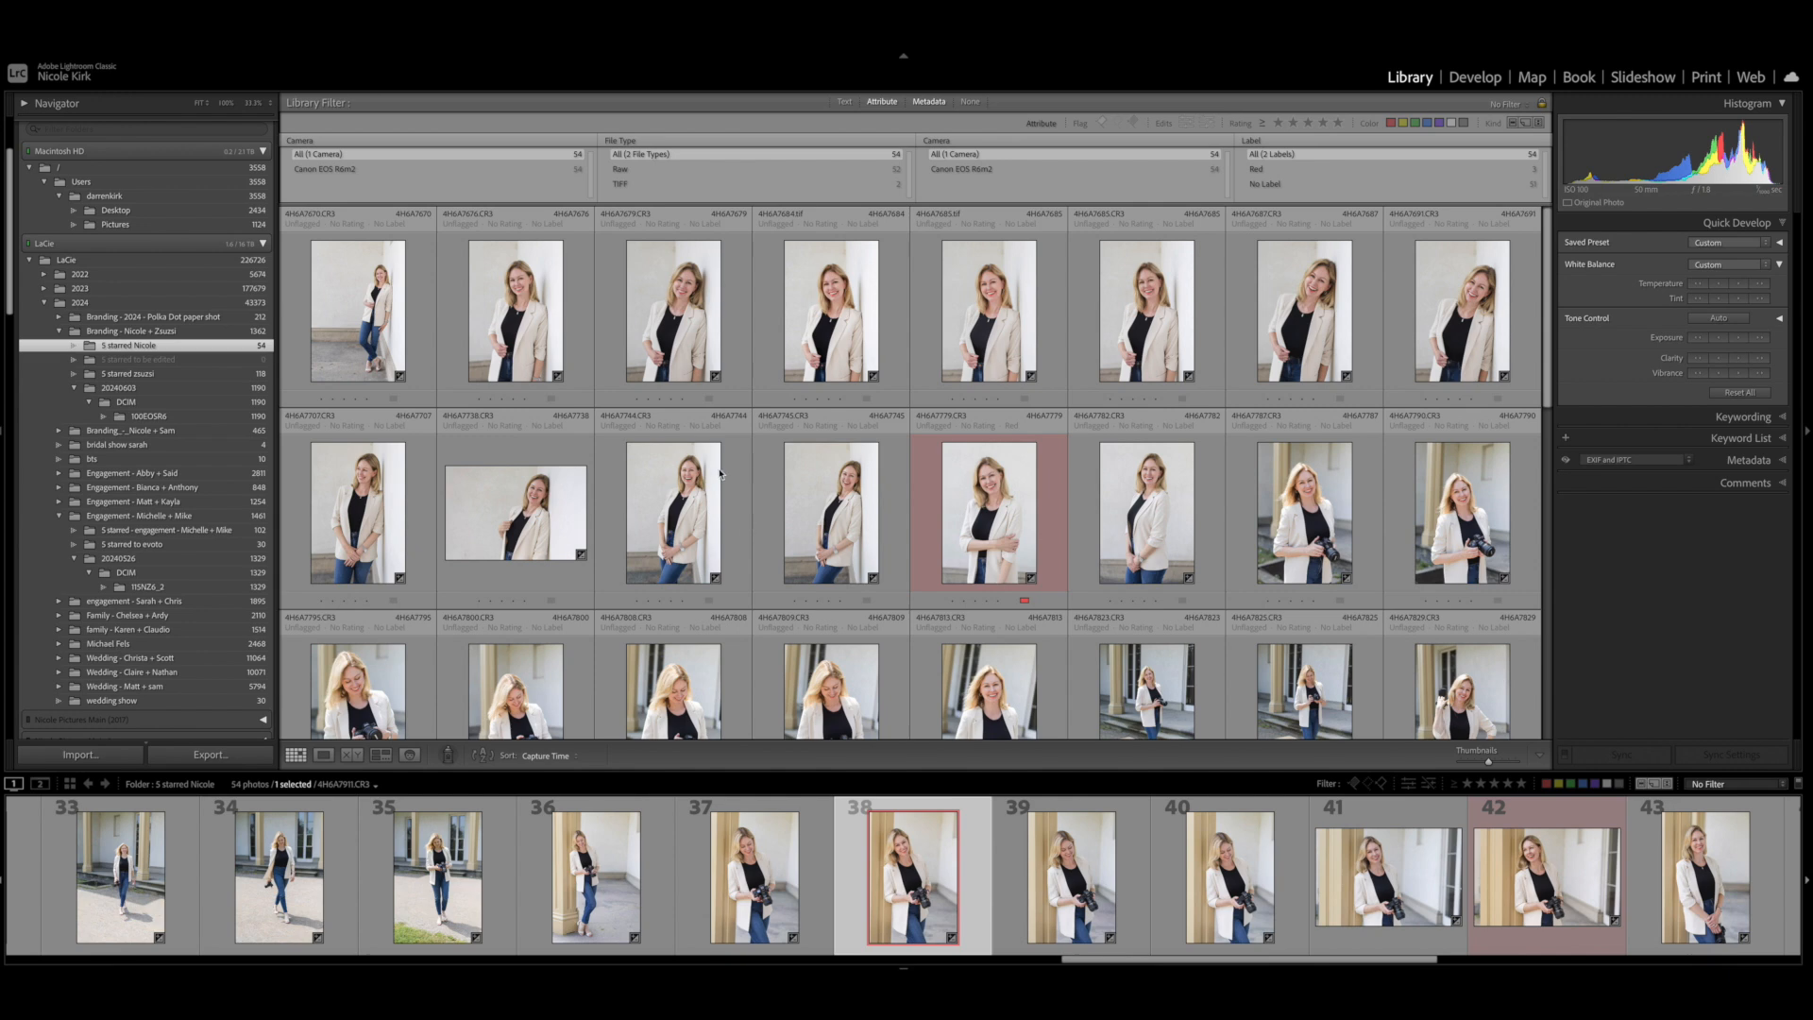
mouse_move(659, 476)
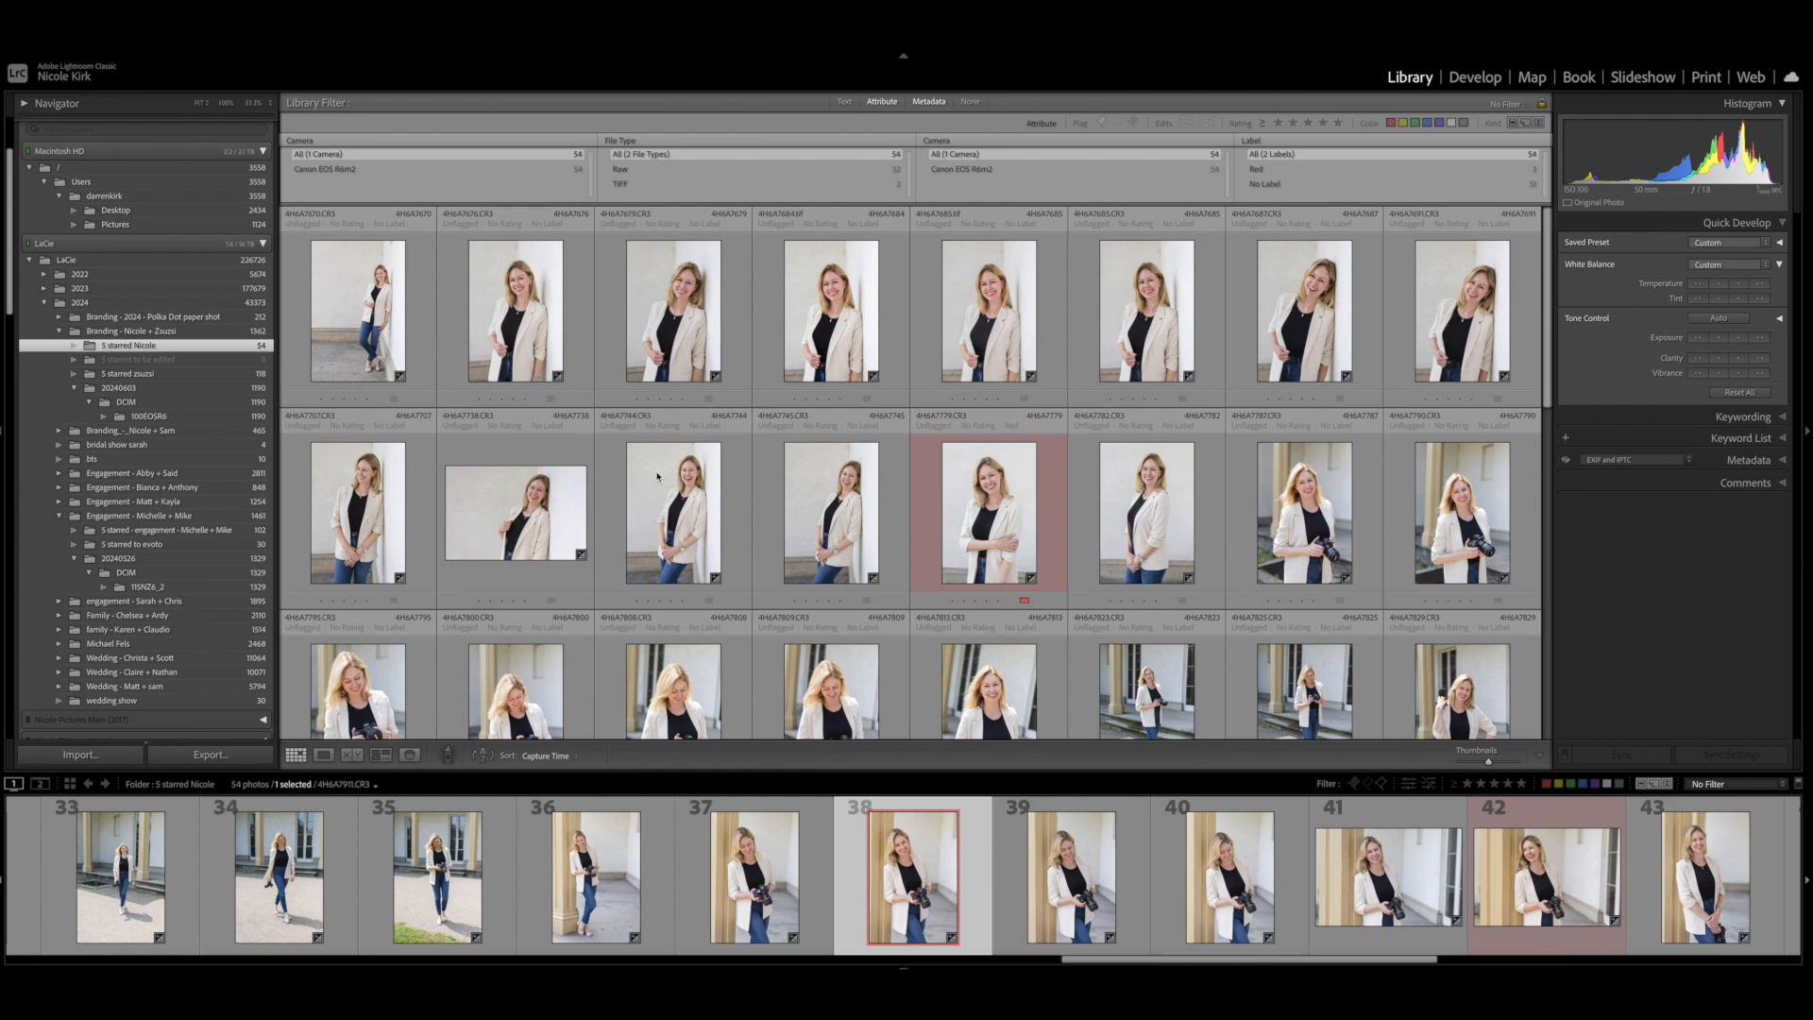
mouse_move(914, 500)
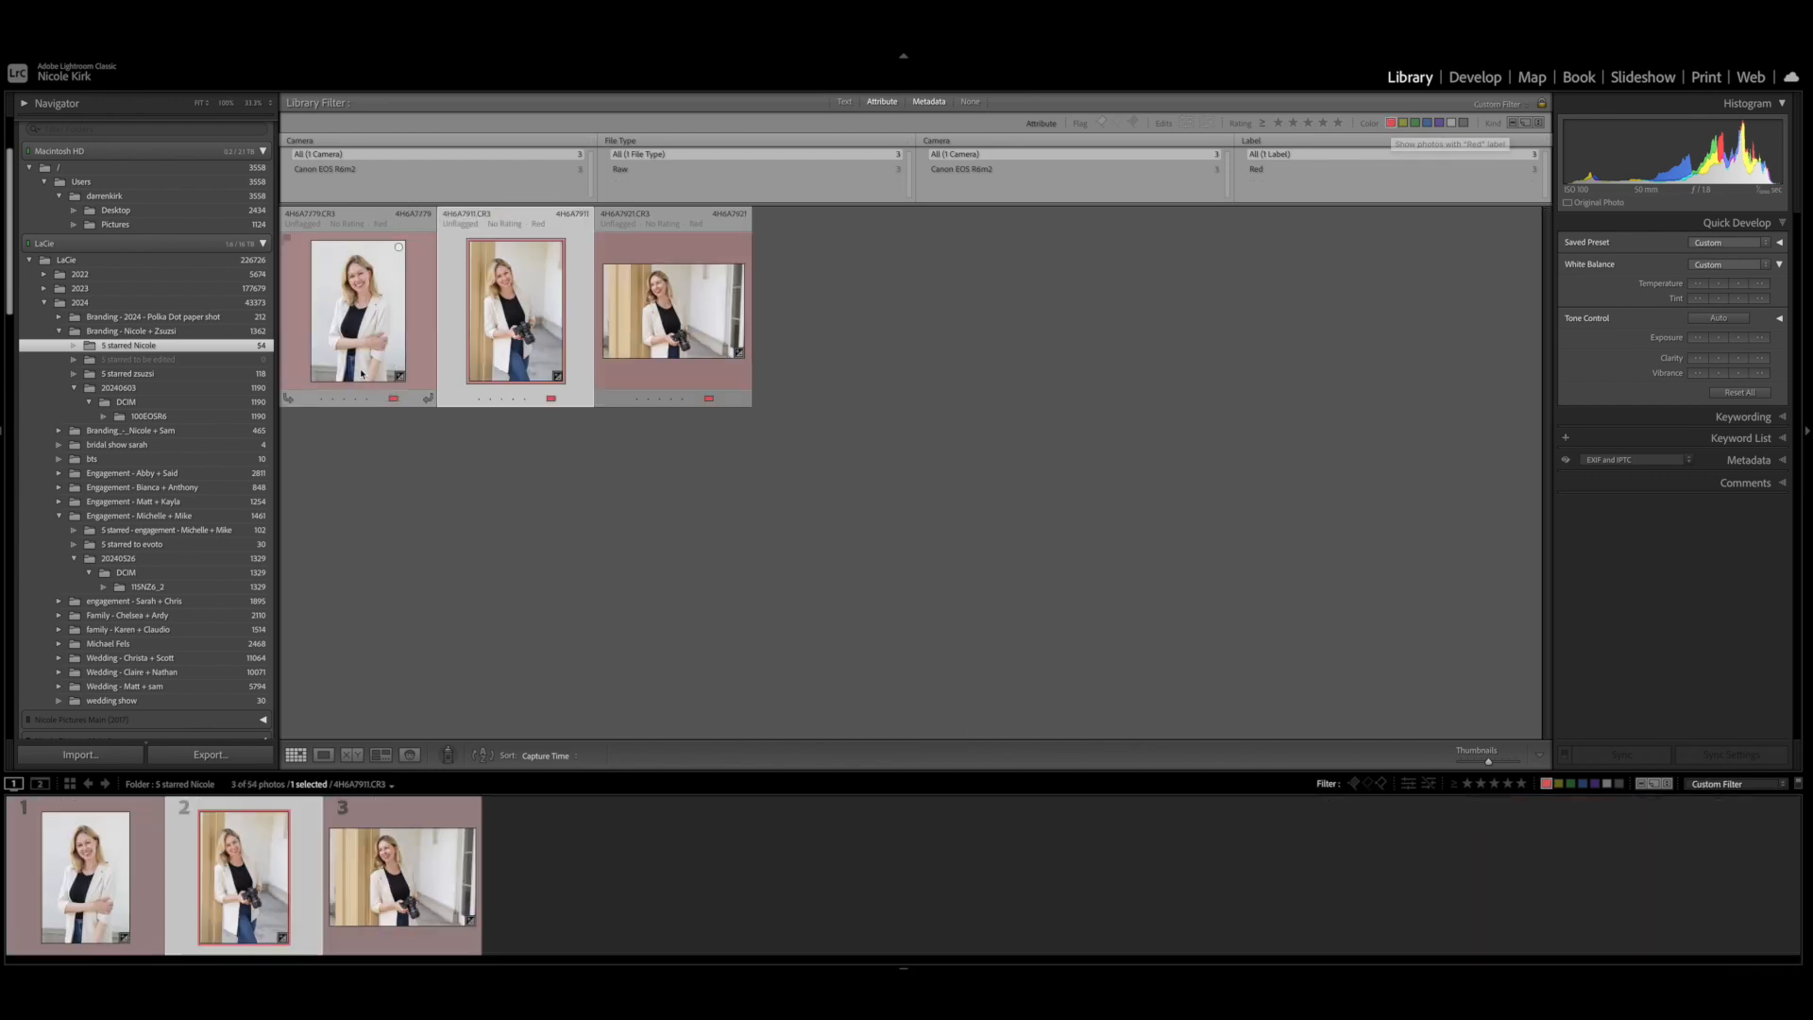
Step: Select the red-labelled portraits to move into '5 starred to be edited'
click(515, 308)
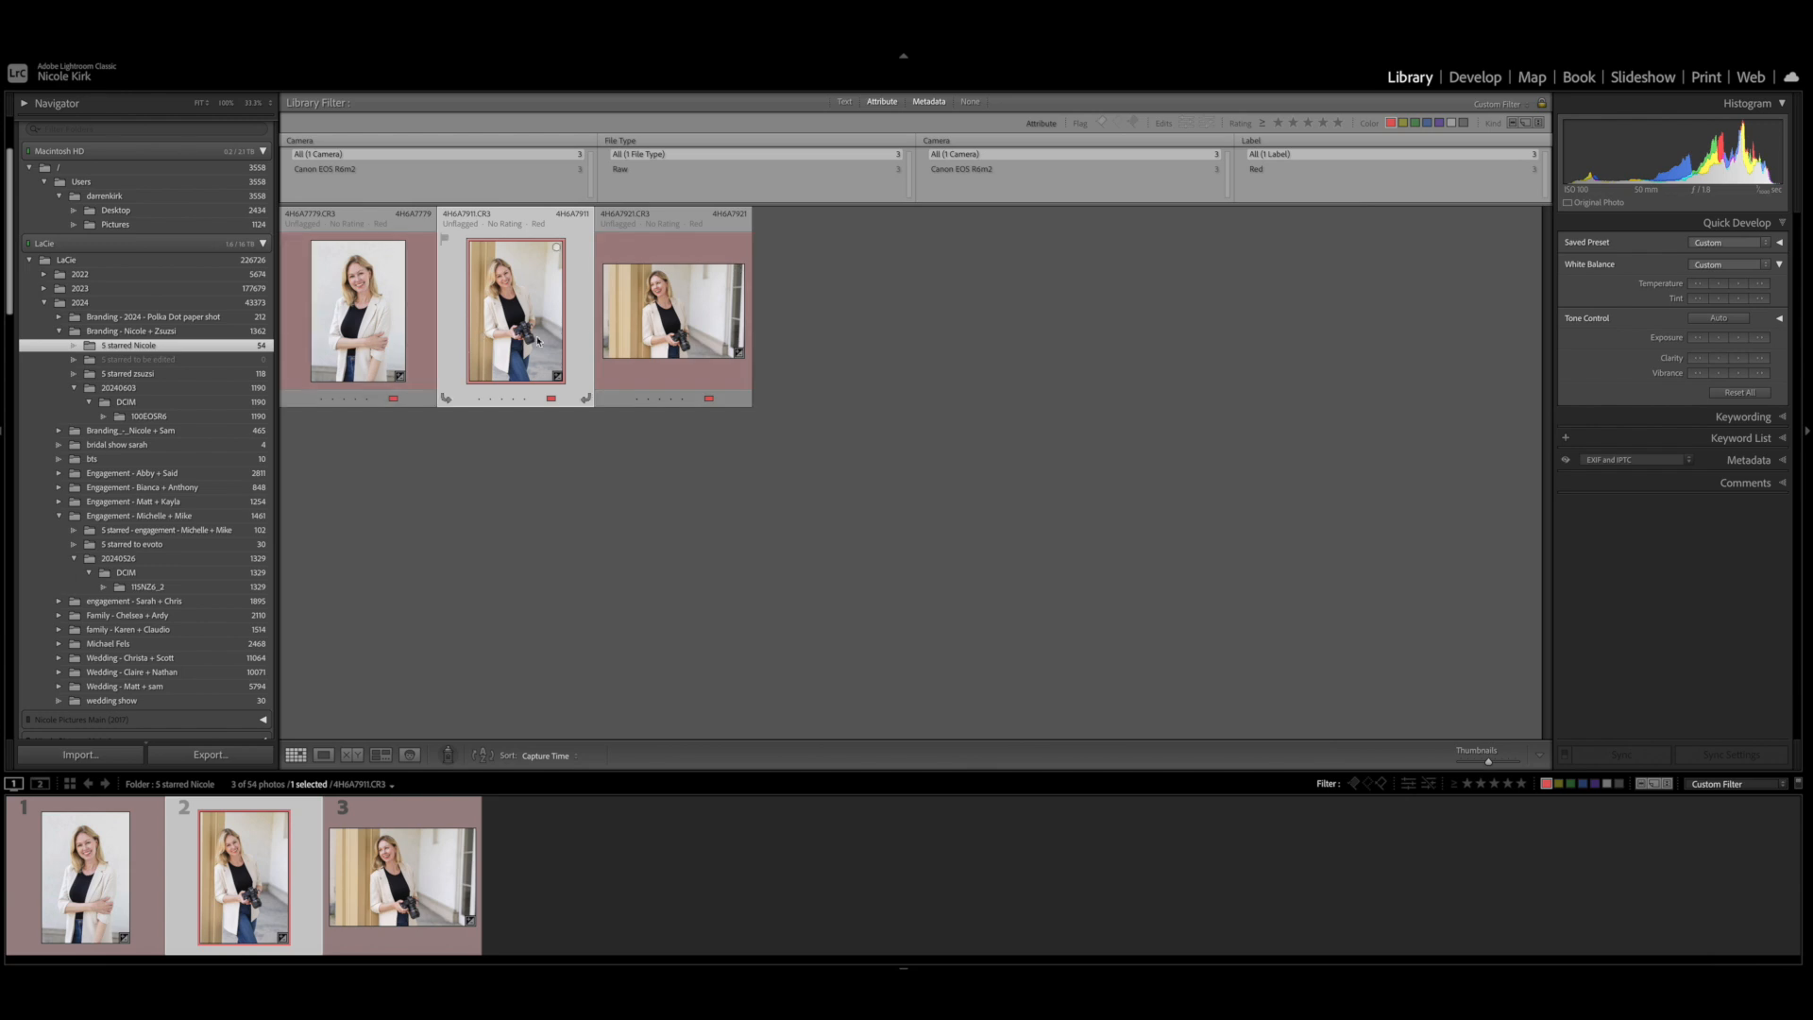
mouse_move(449, 338)
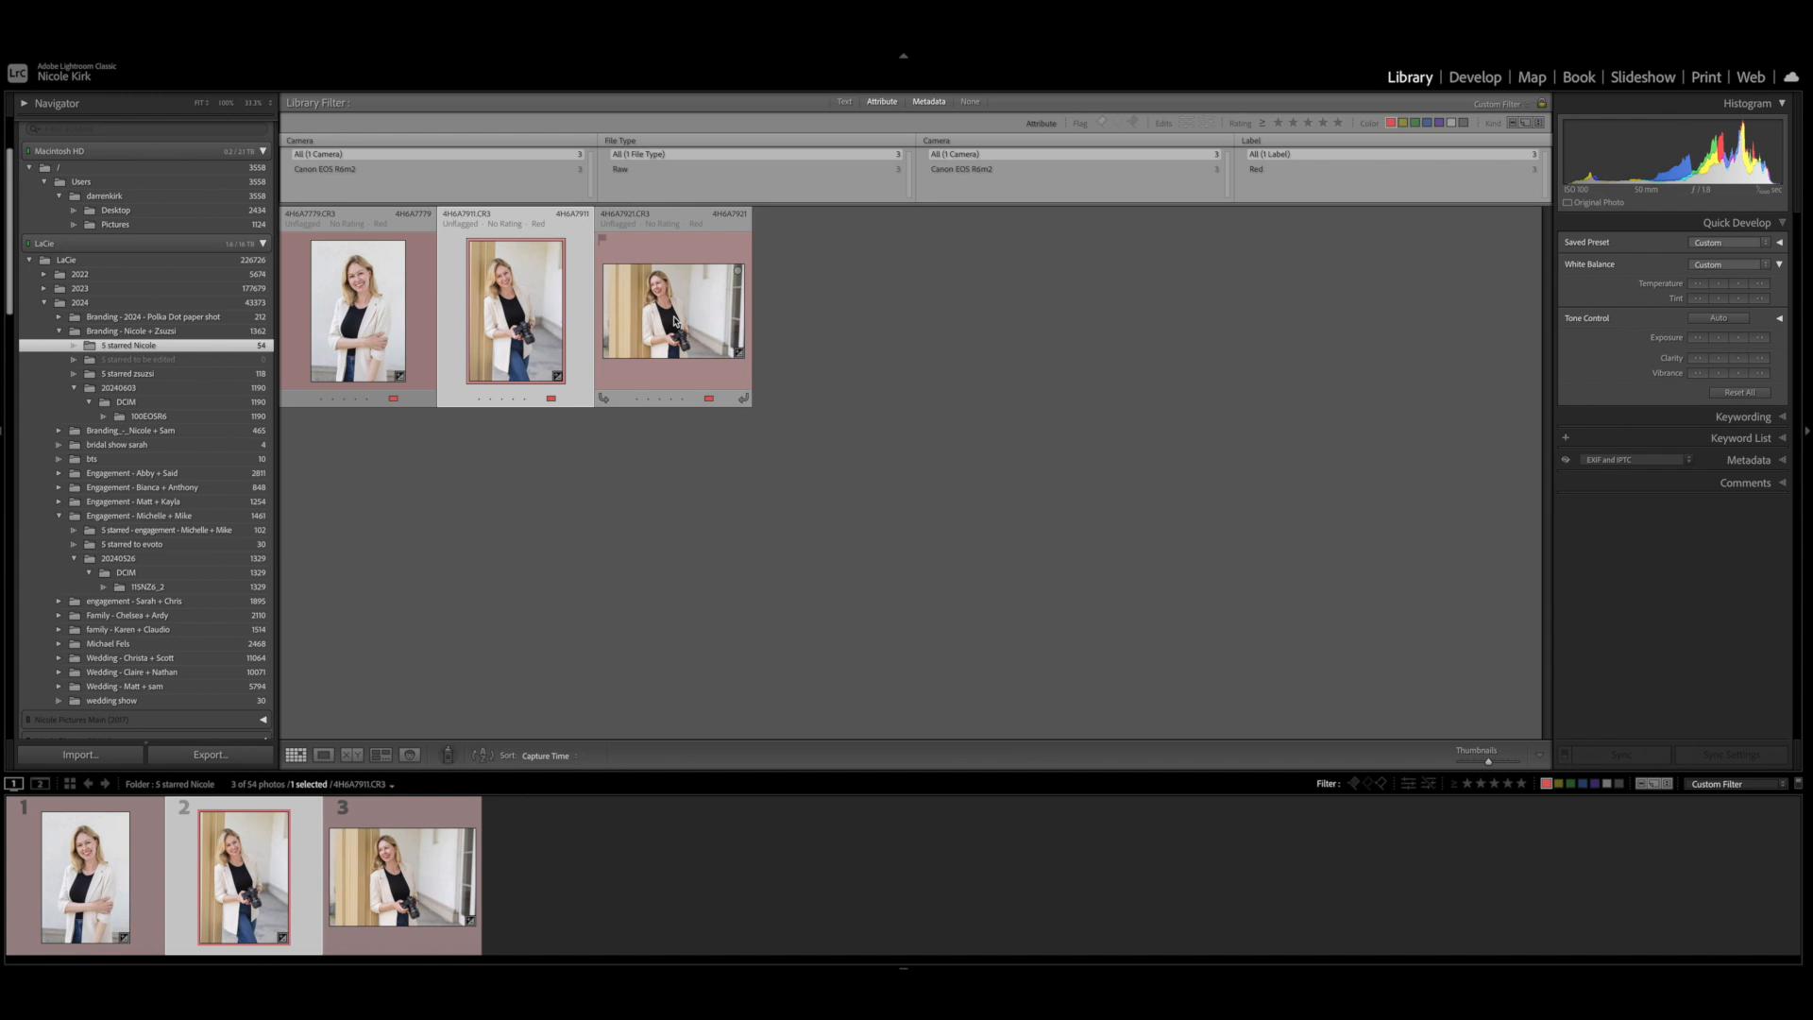
click(672, 308)
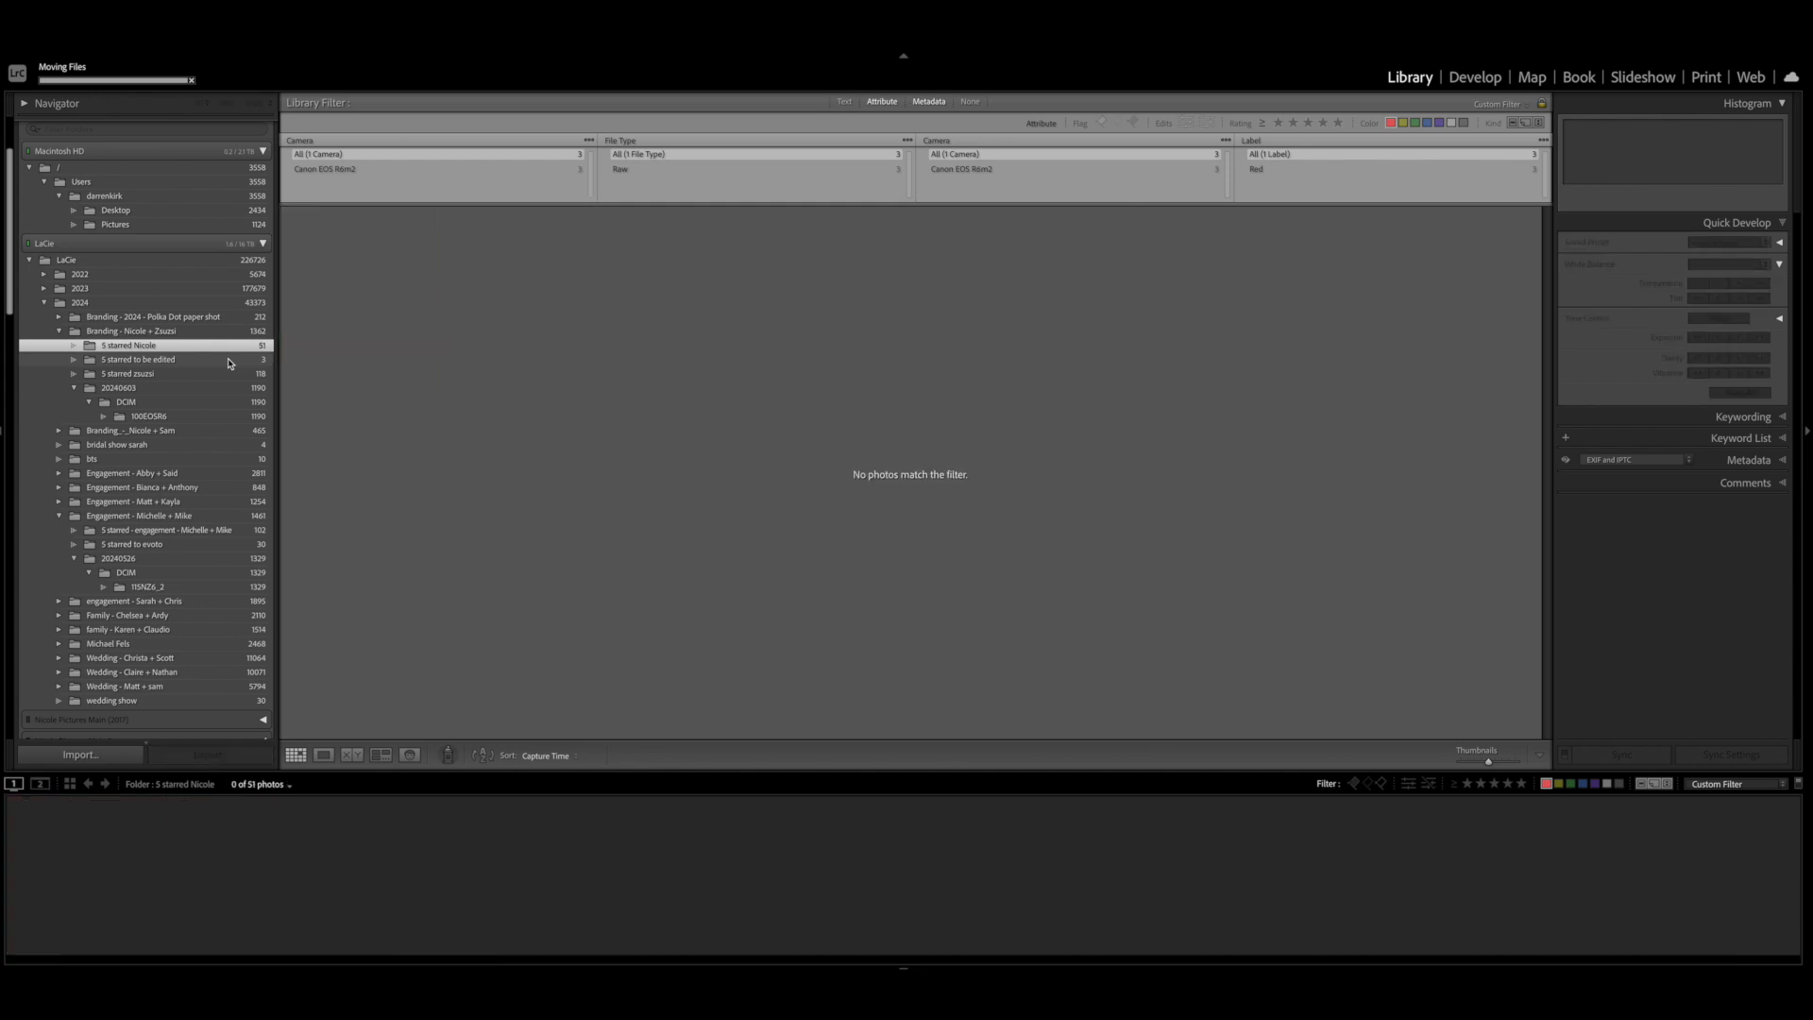
Step: Open the '5 starred to be edited' folder holding the three red-labelled portraits
click(136, 359)
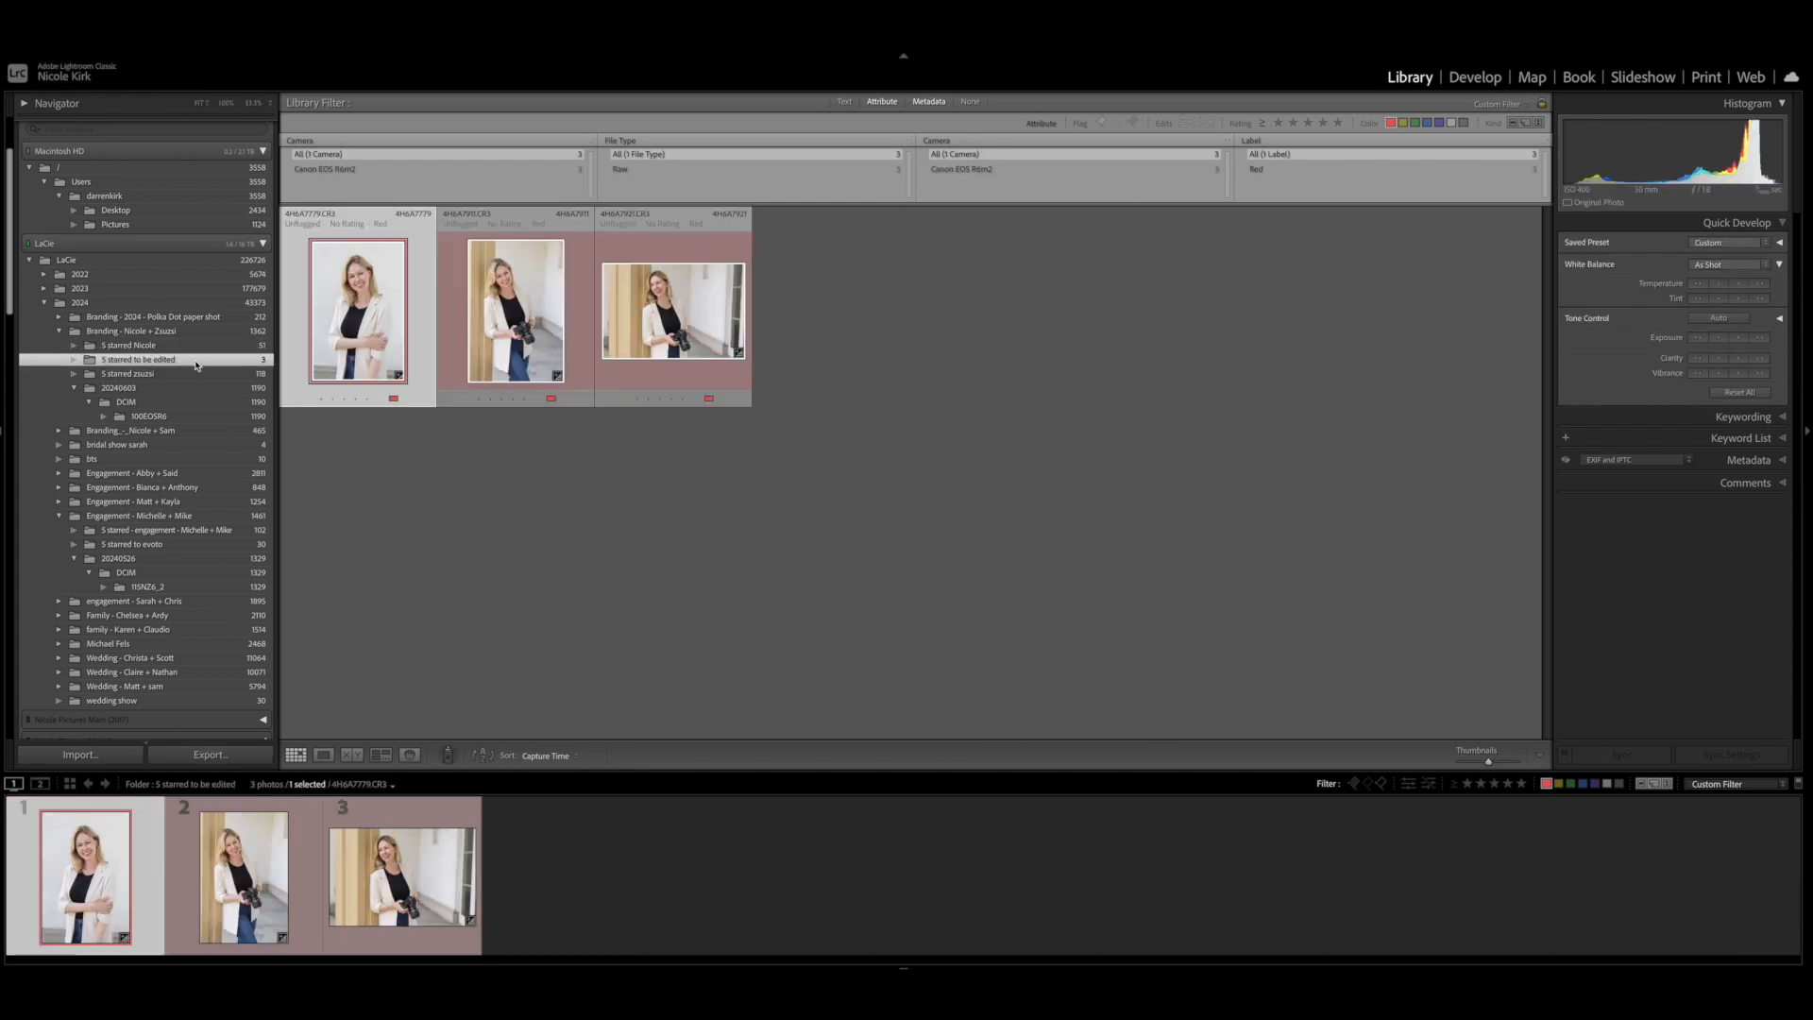
mouse_move(321, 359)
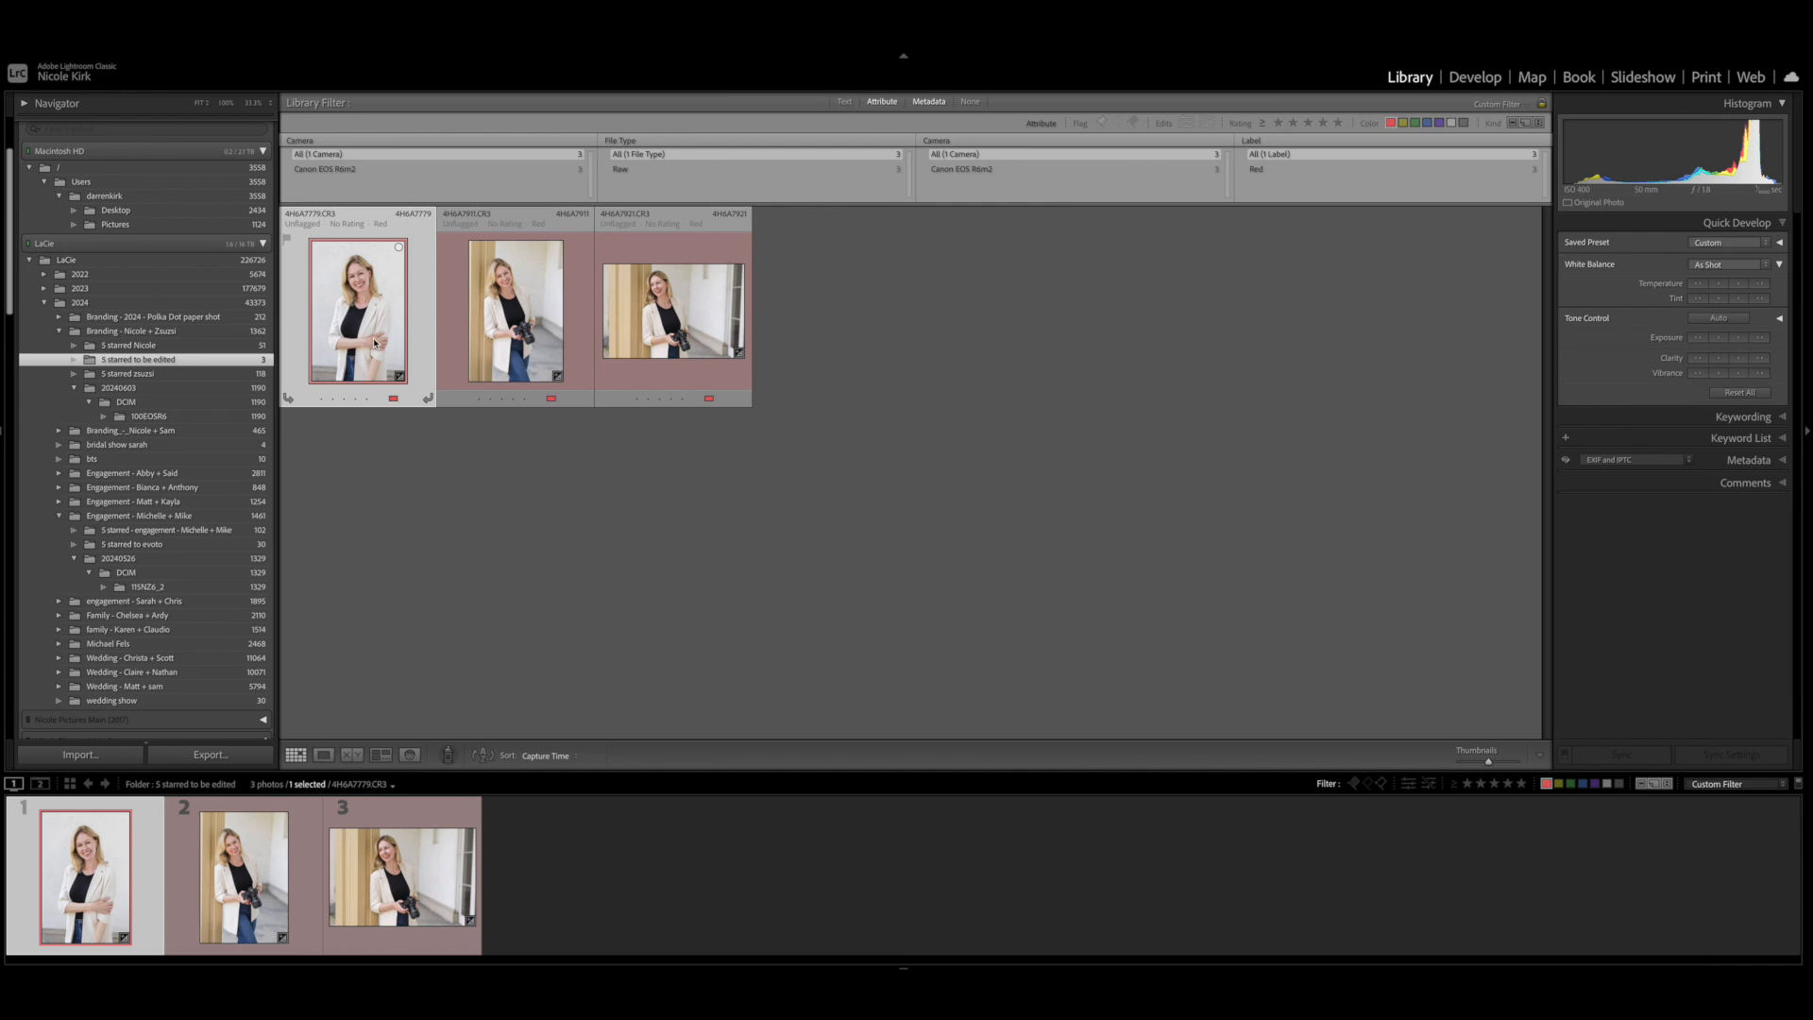
mouse_move(378, 336)
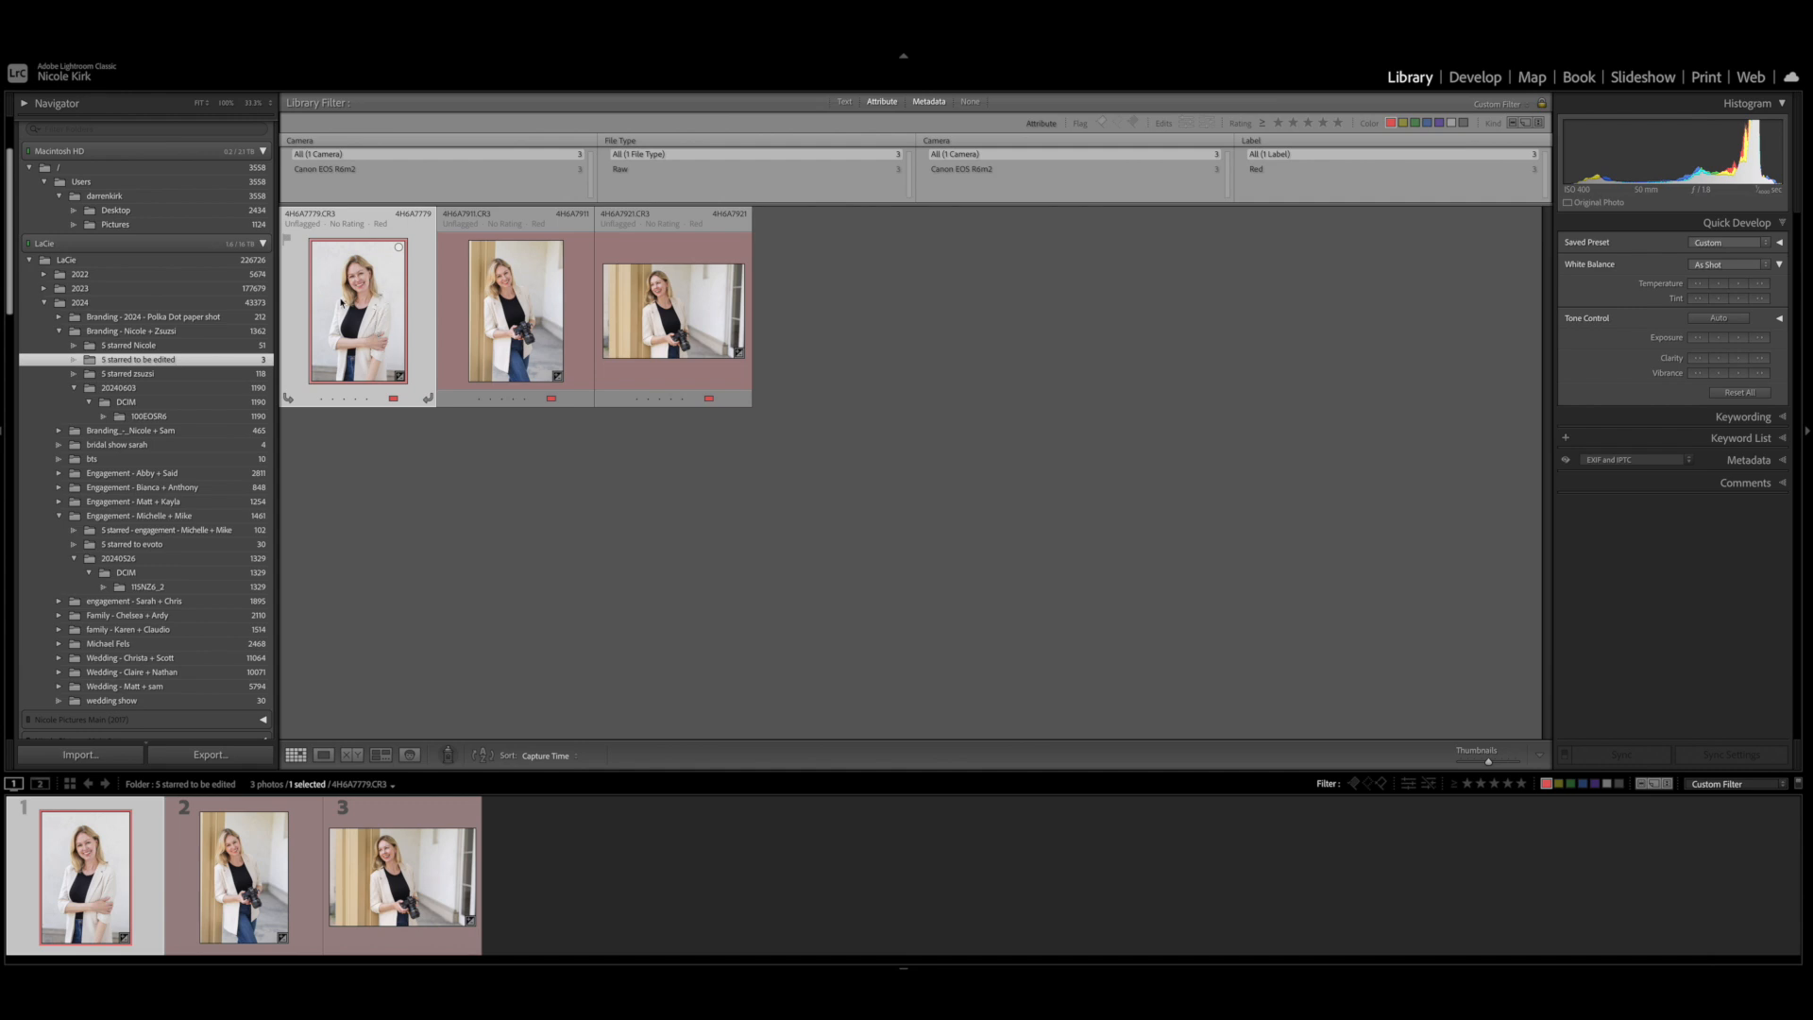
mouse_move(355, 300)
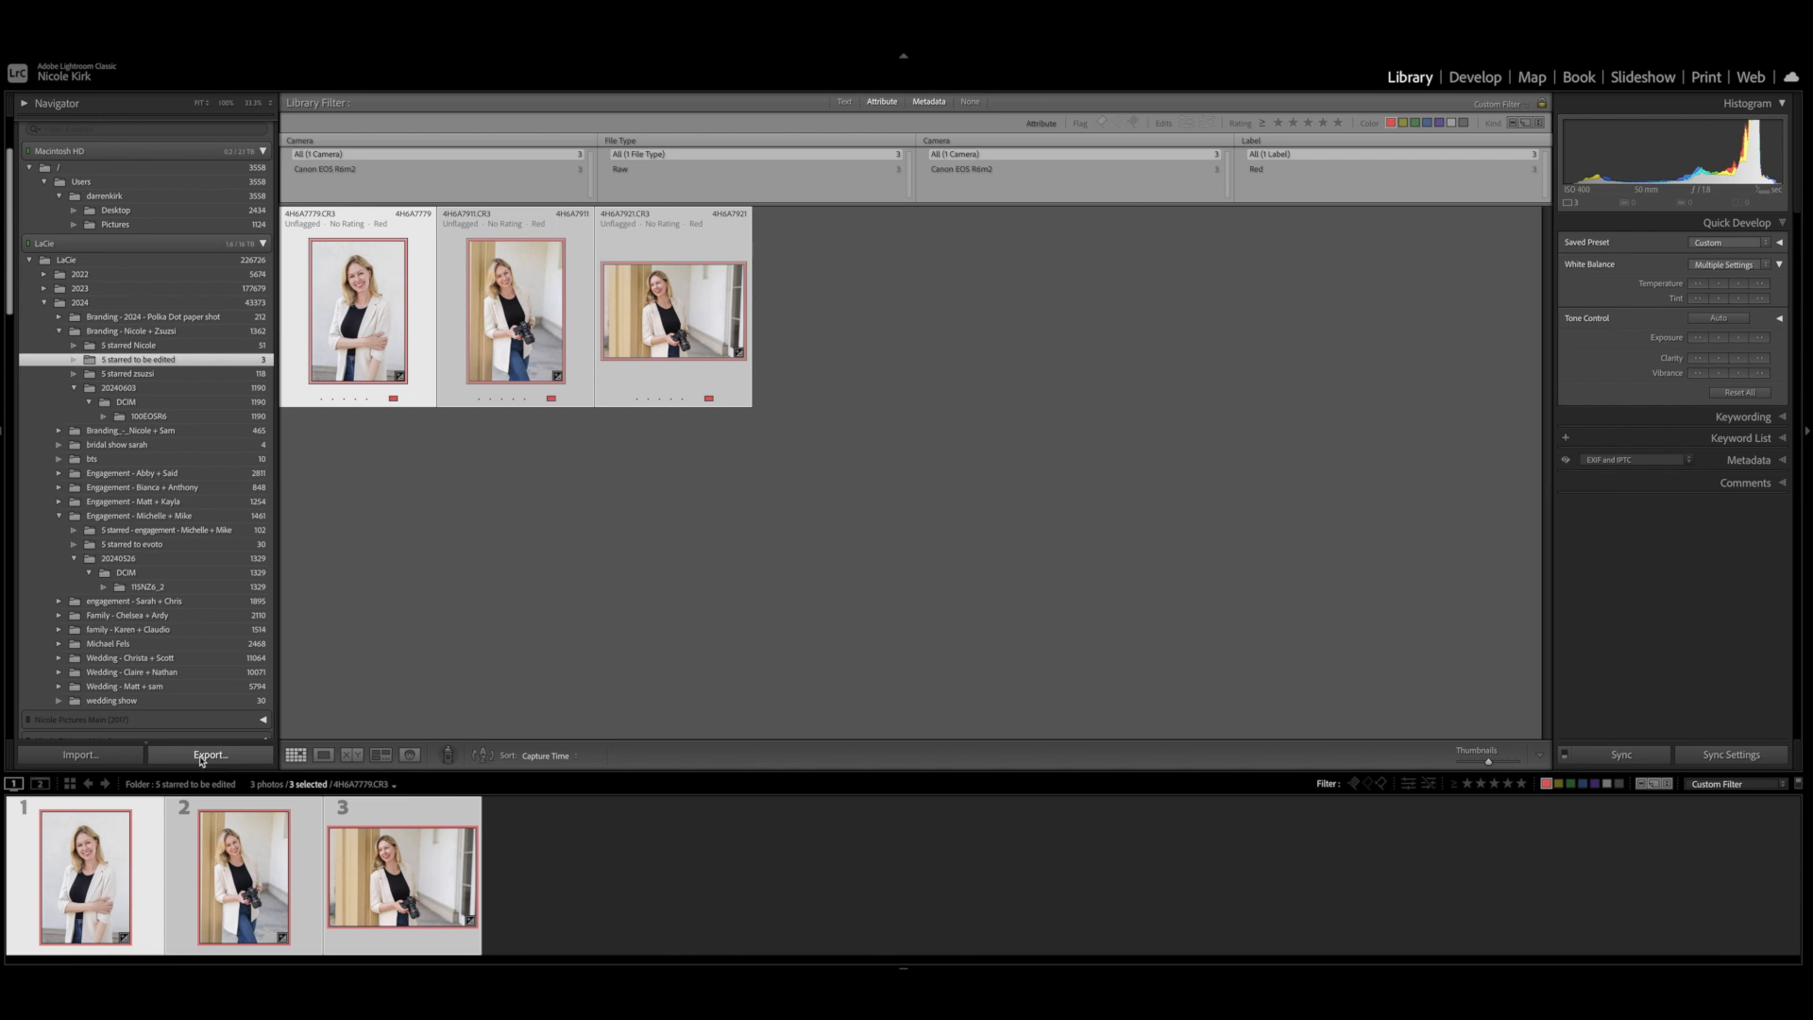
Step: Create a new Desktop folder 'Evoto to be edited Nicole' and set it as the export destination
click(207, 753)
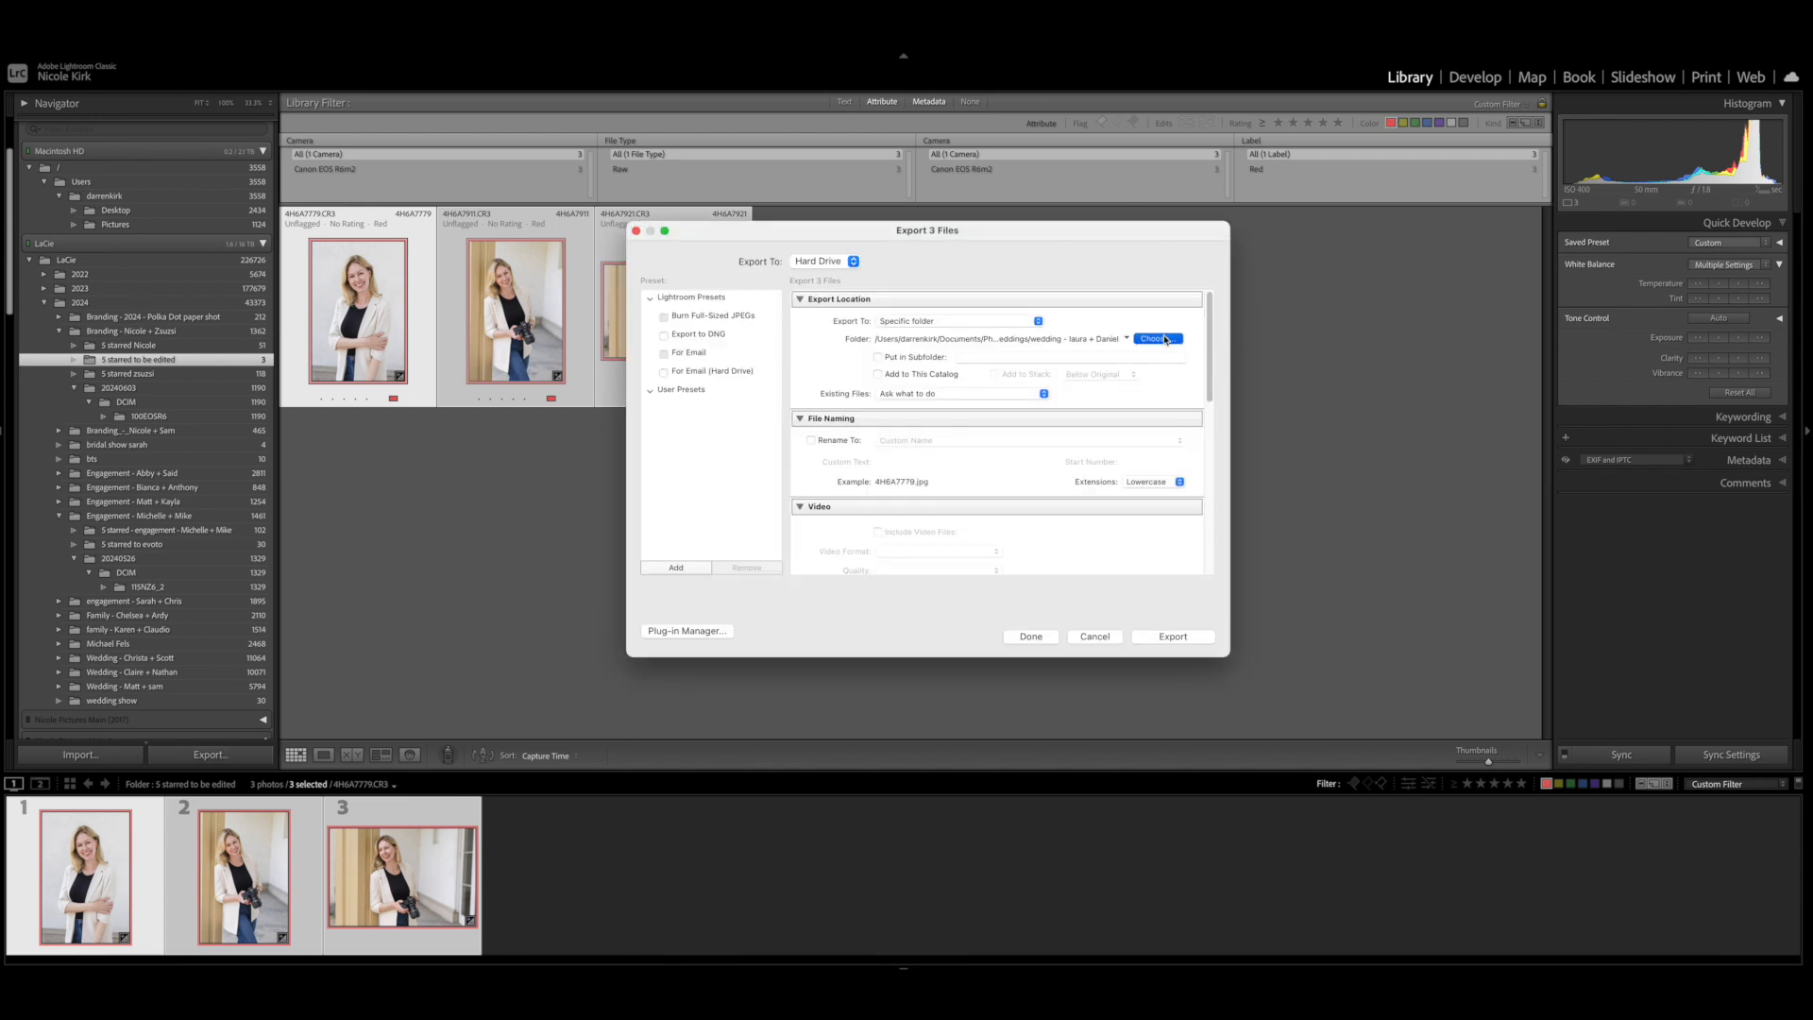
click(1158, 338)
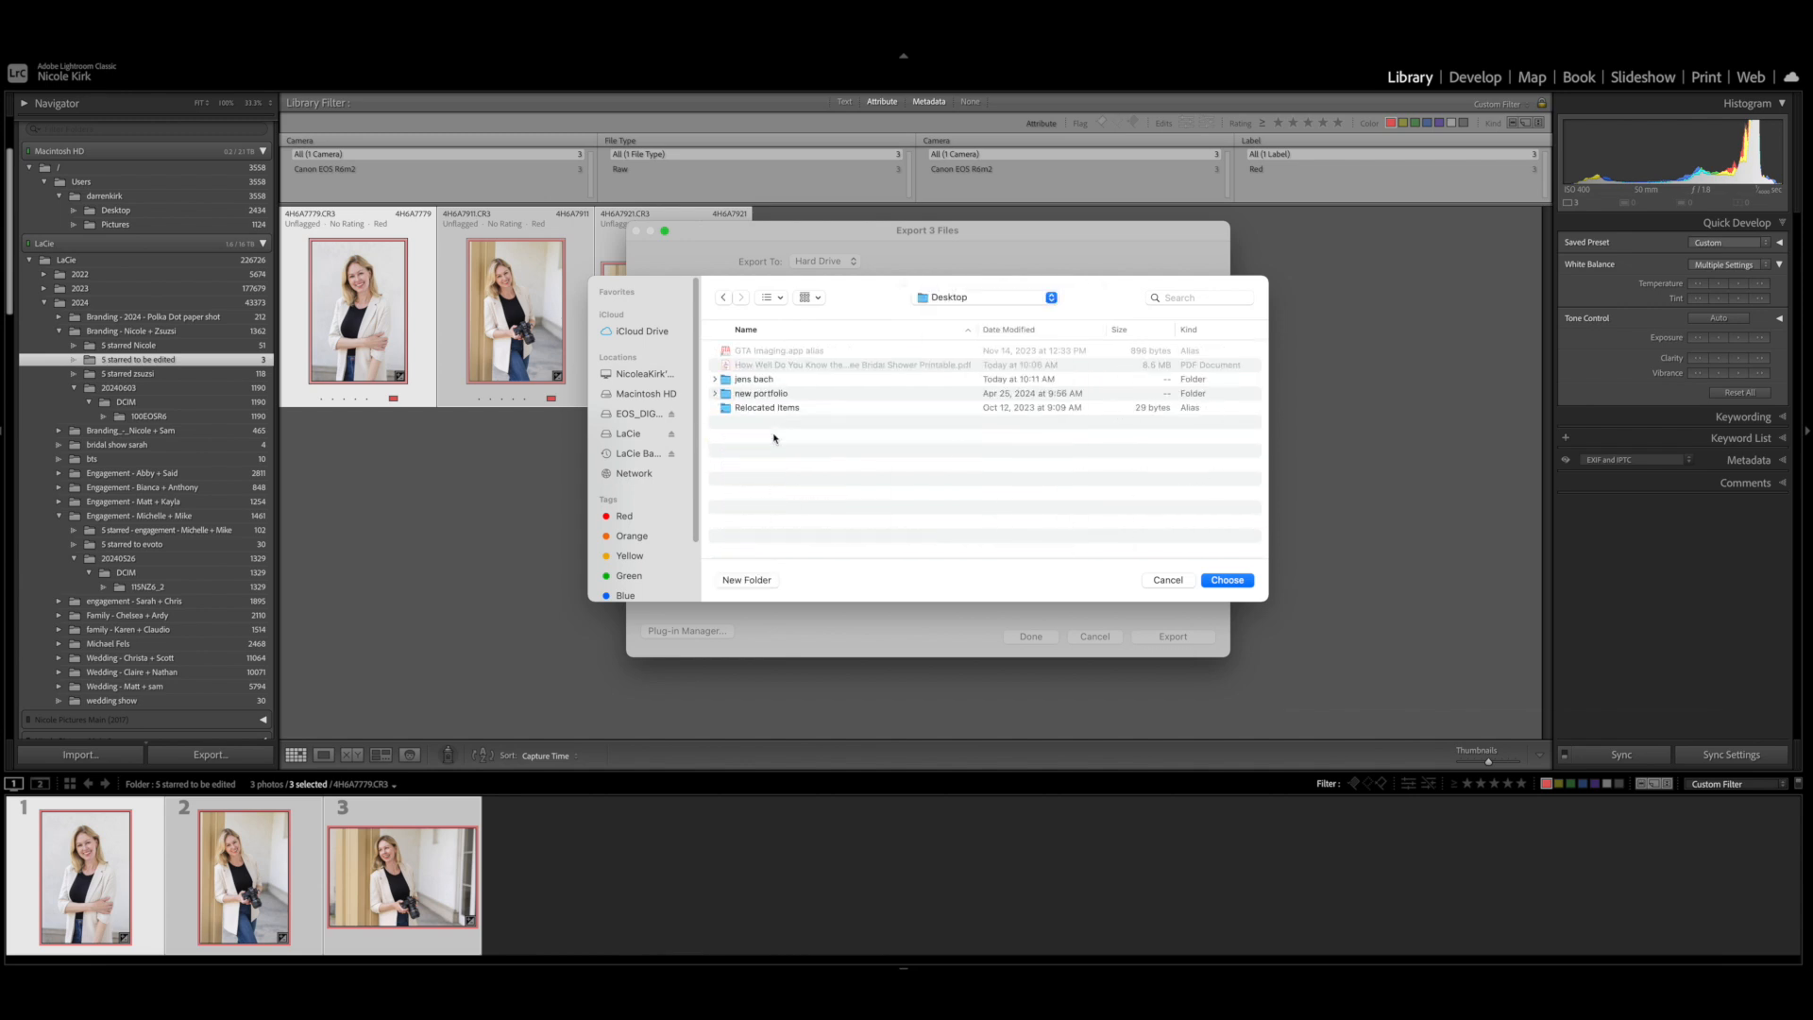
click(746, 580)
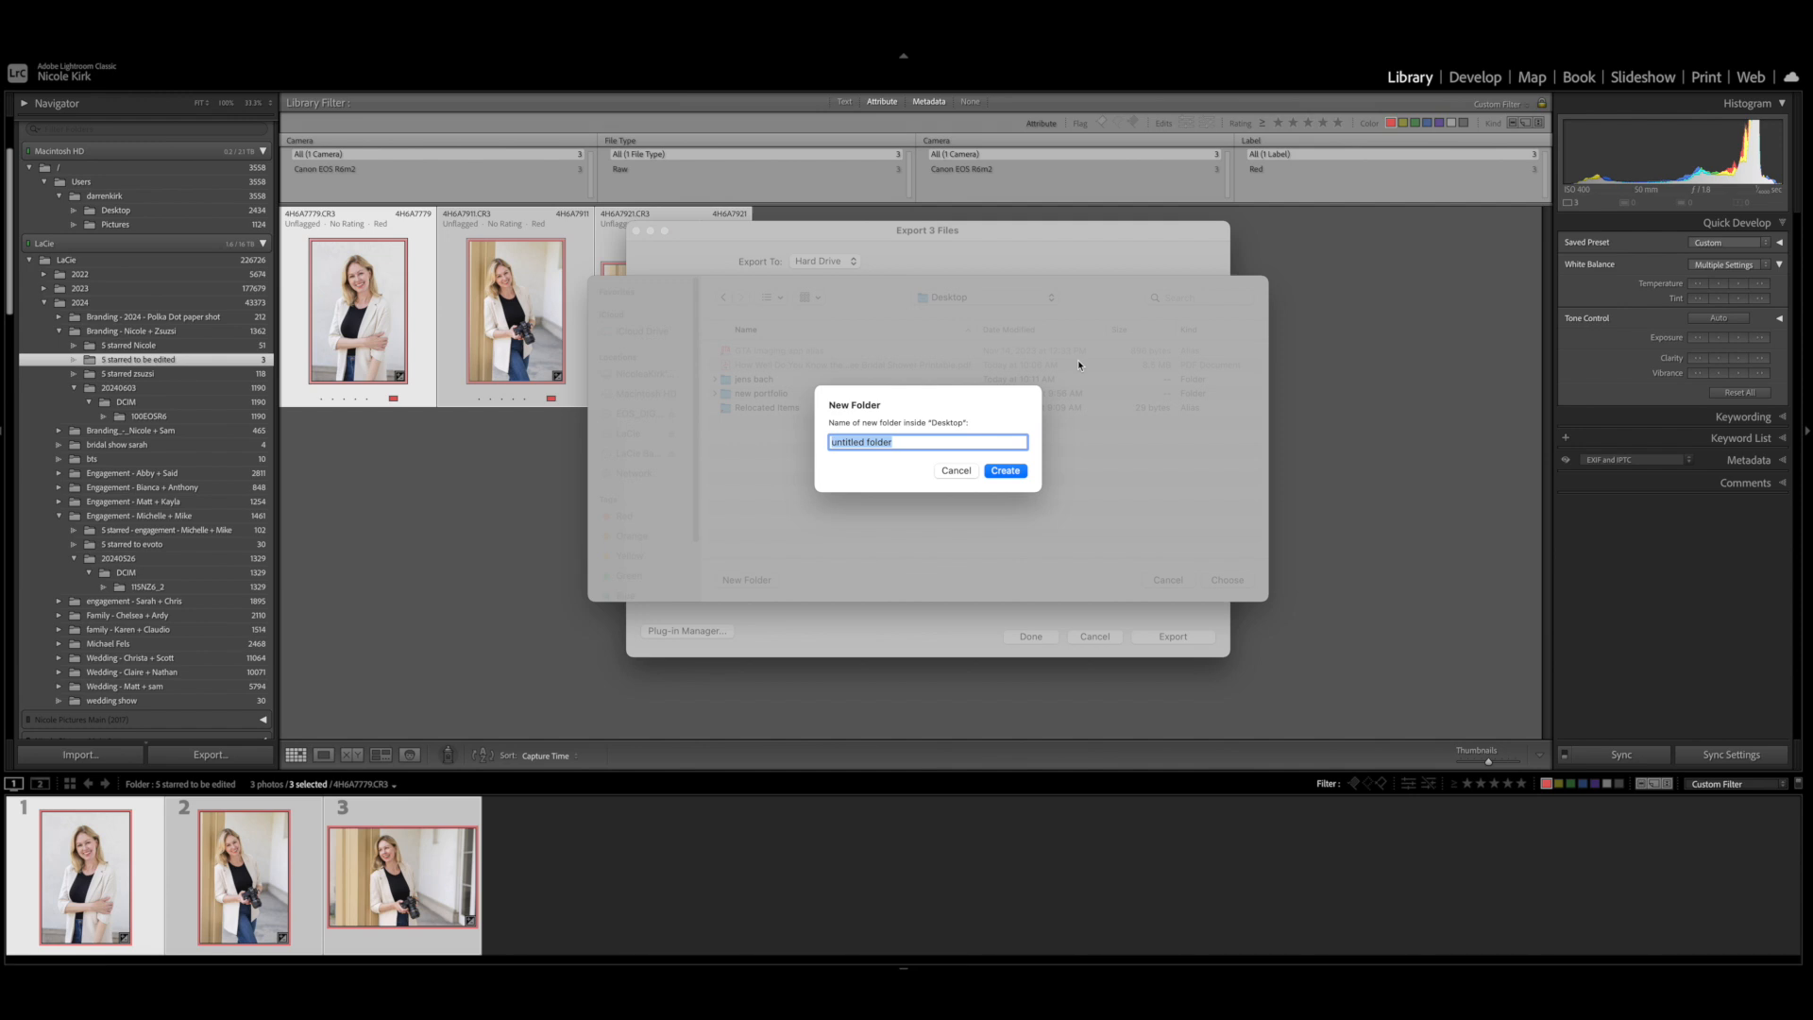
text(Evoto to be ed)
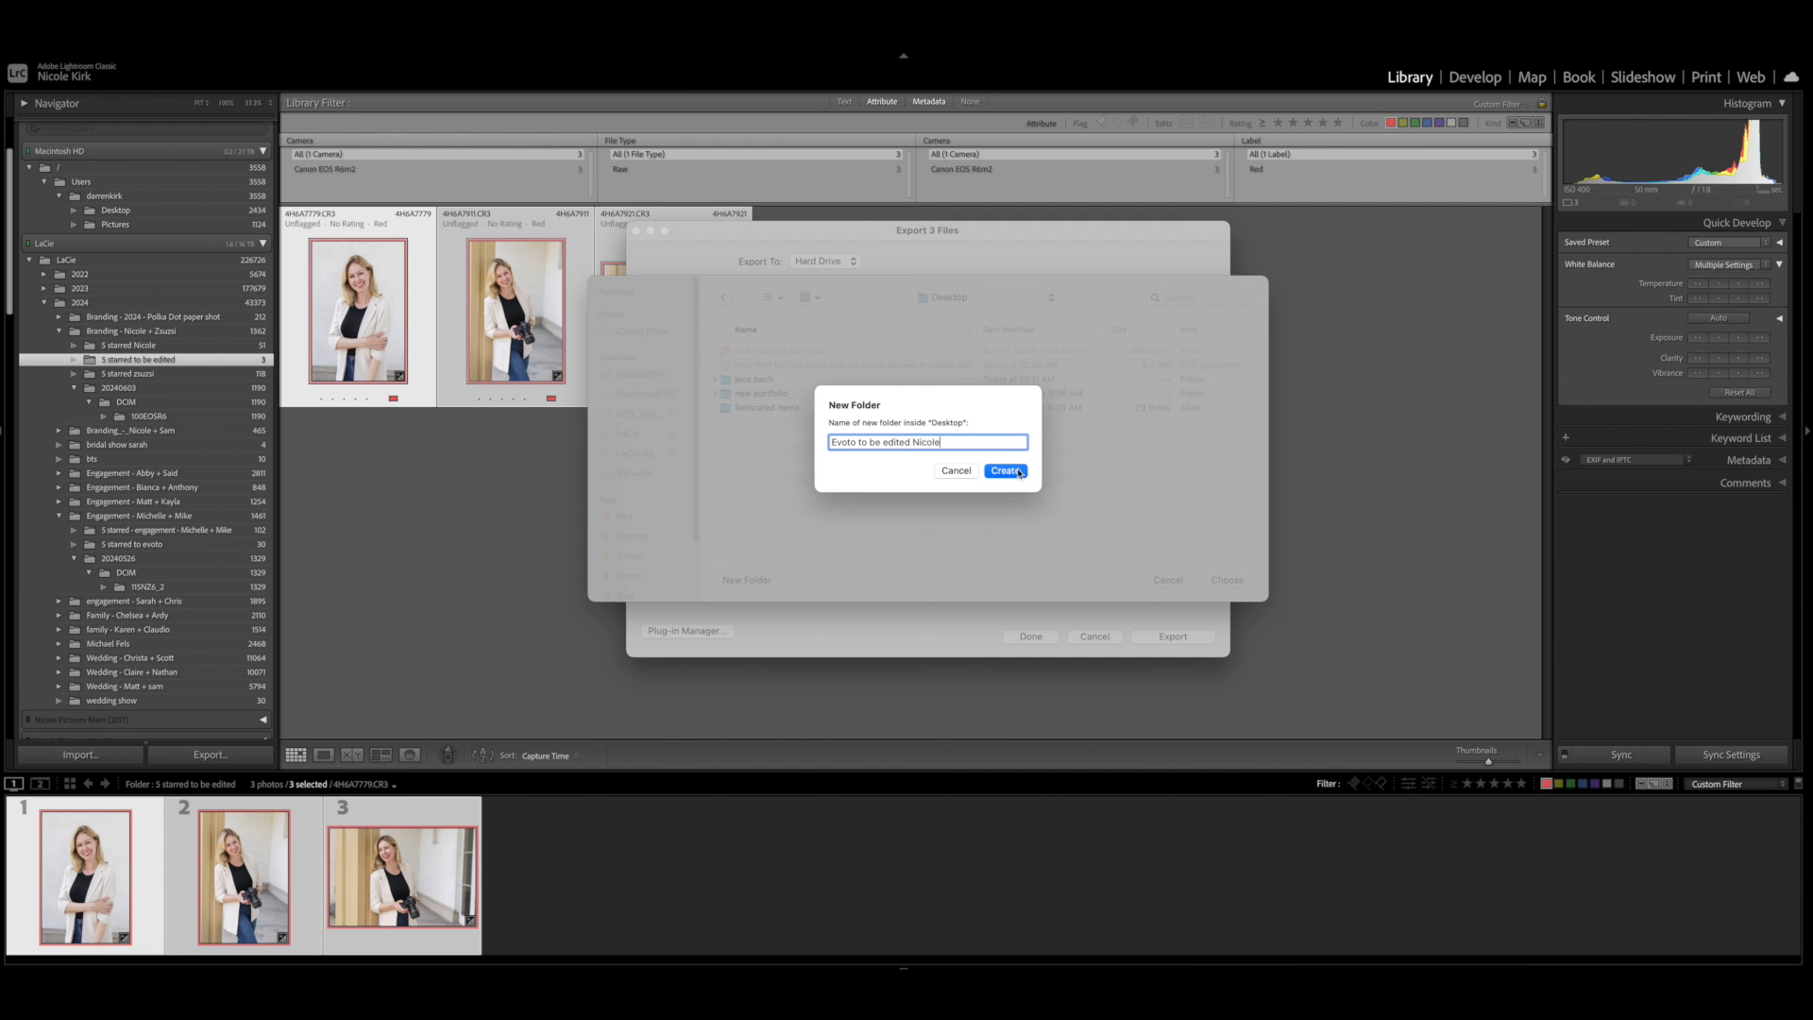
click(1005, 470)
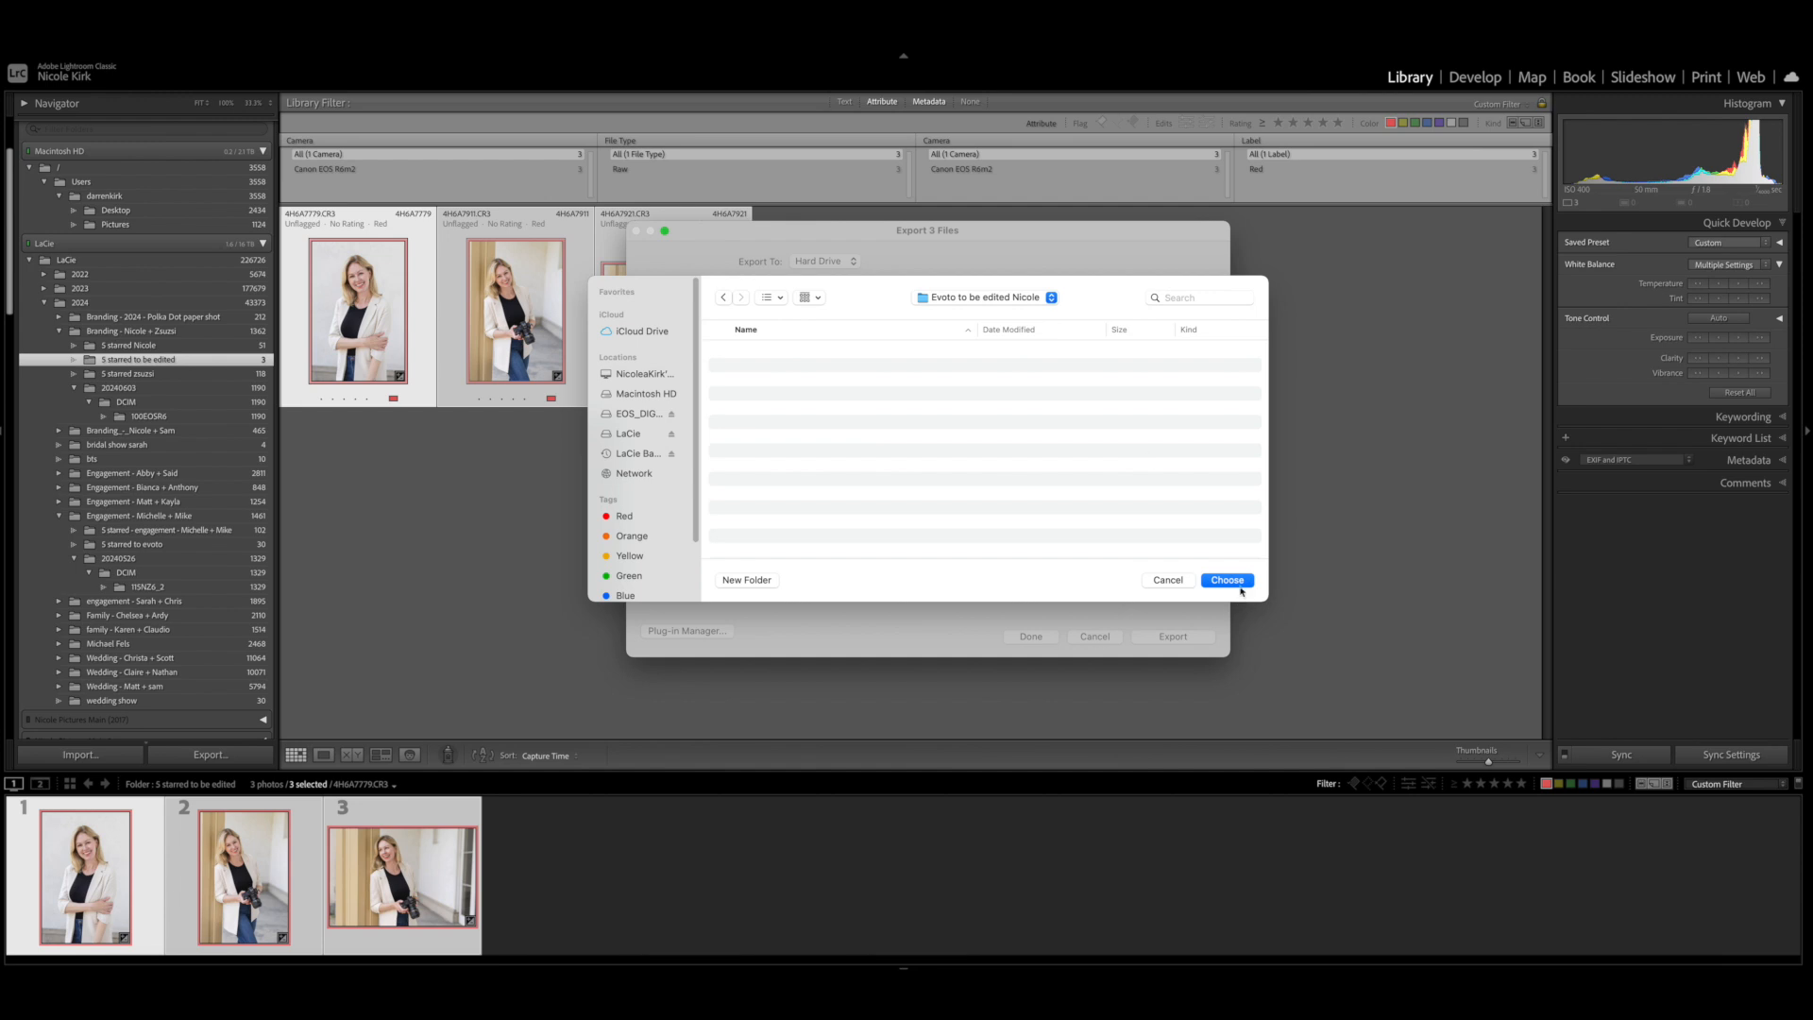
click(1226, 580)
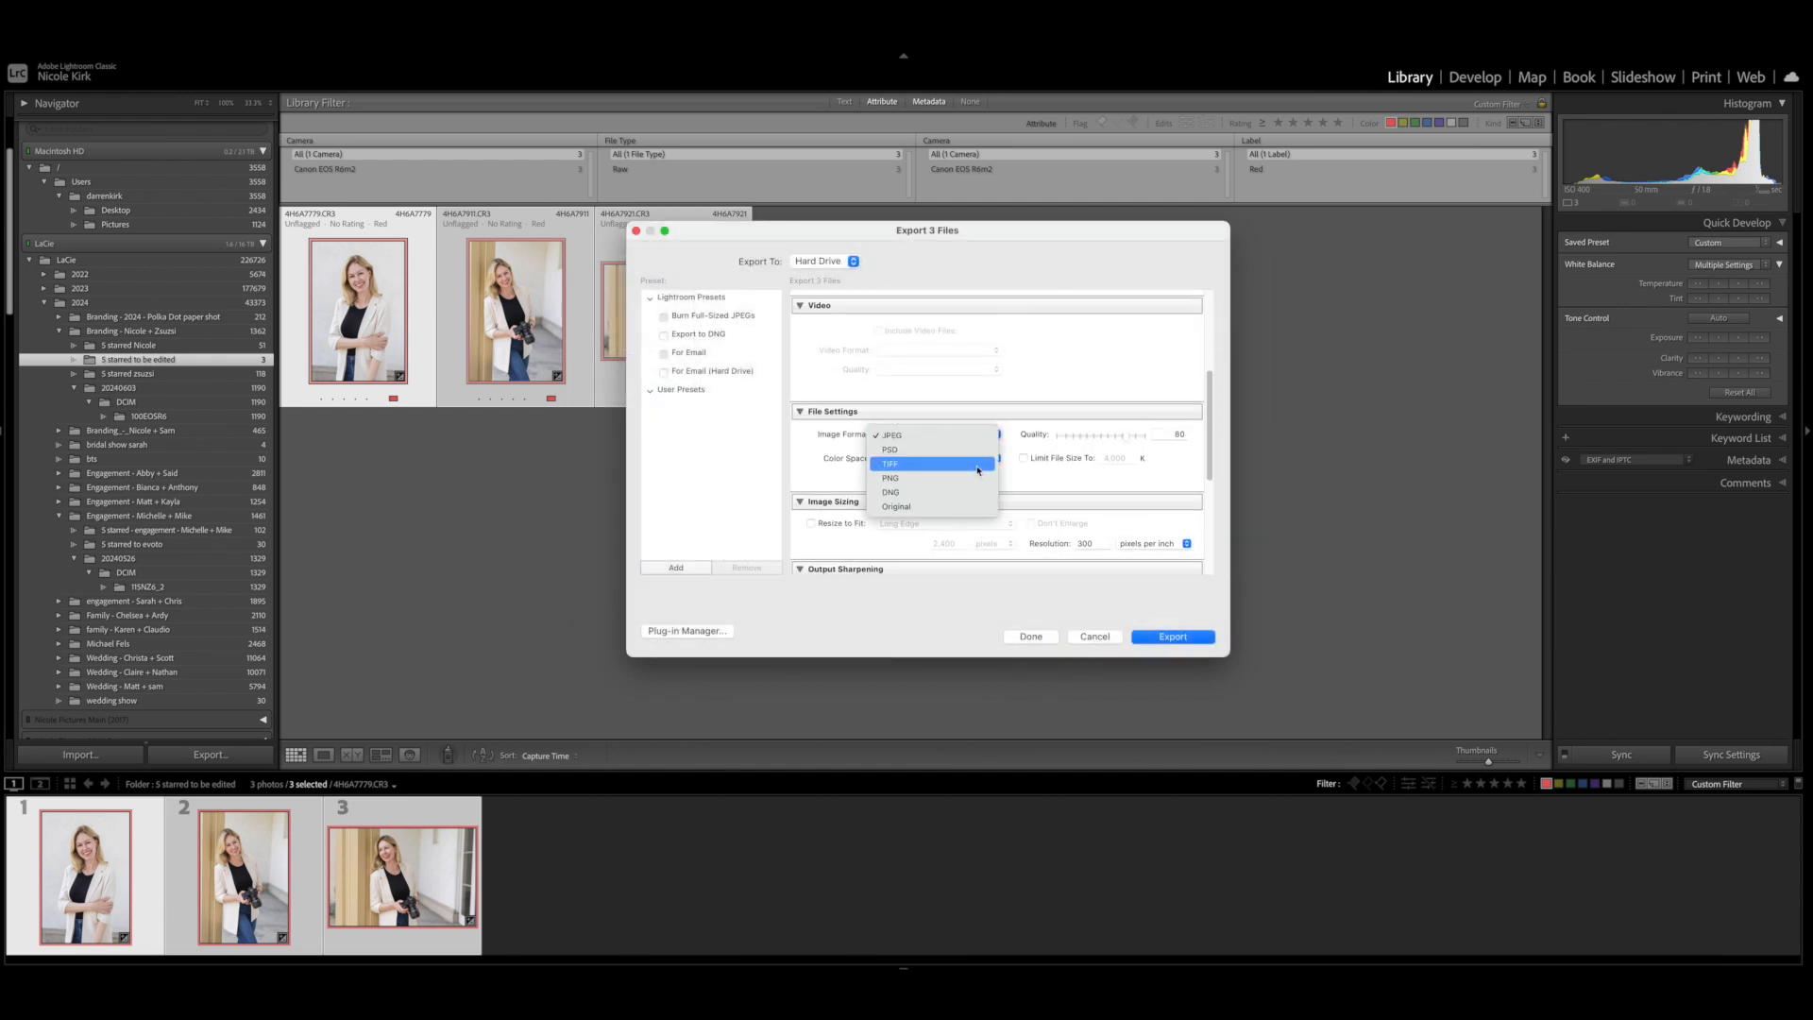
Step: Set the image format to TIFF and export the three portraits
click(887, 465)
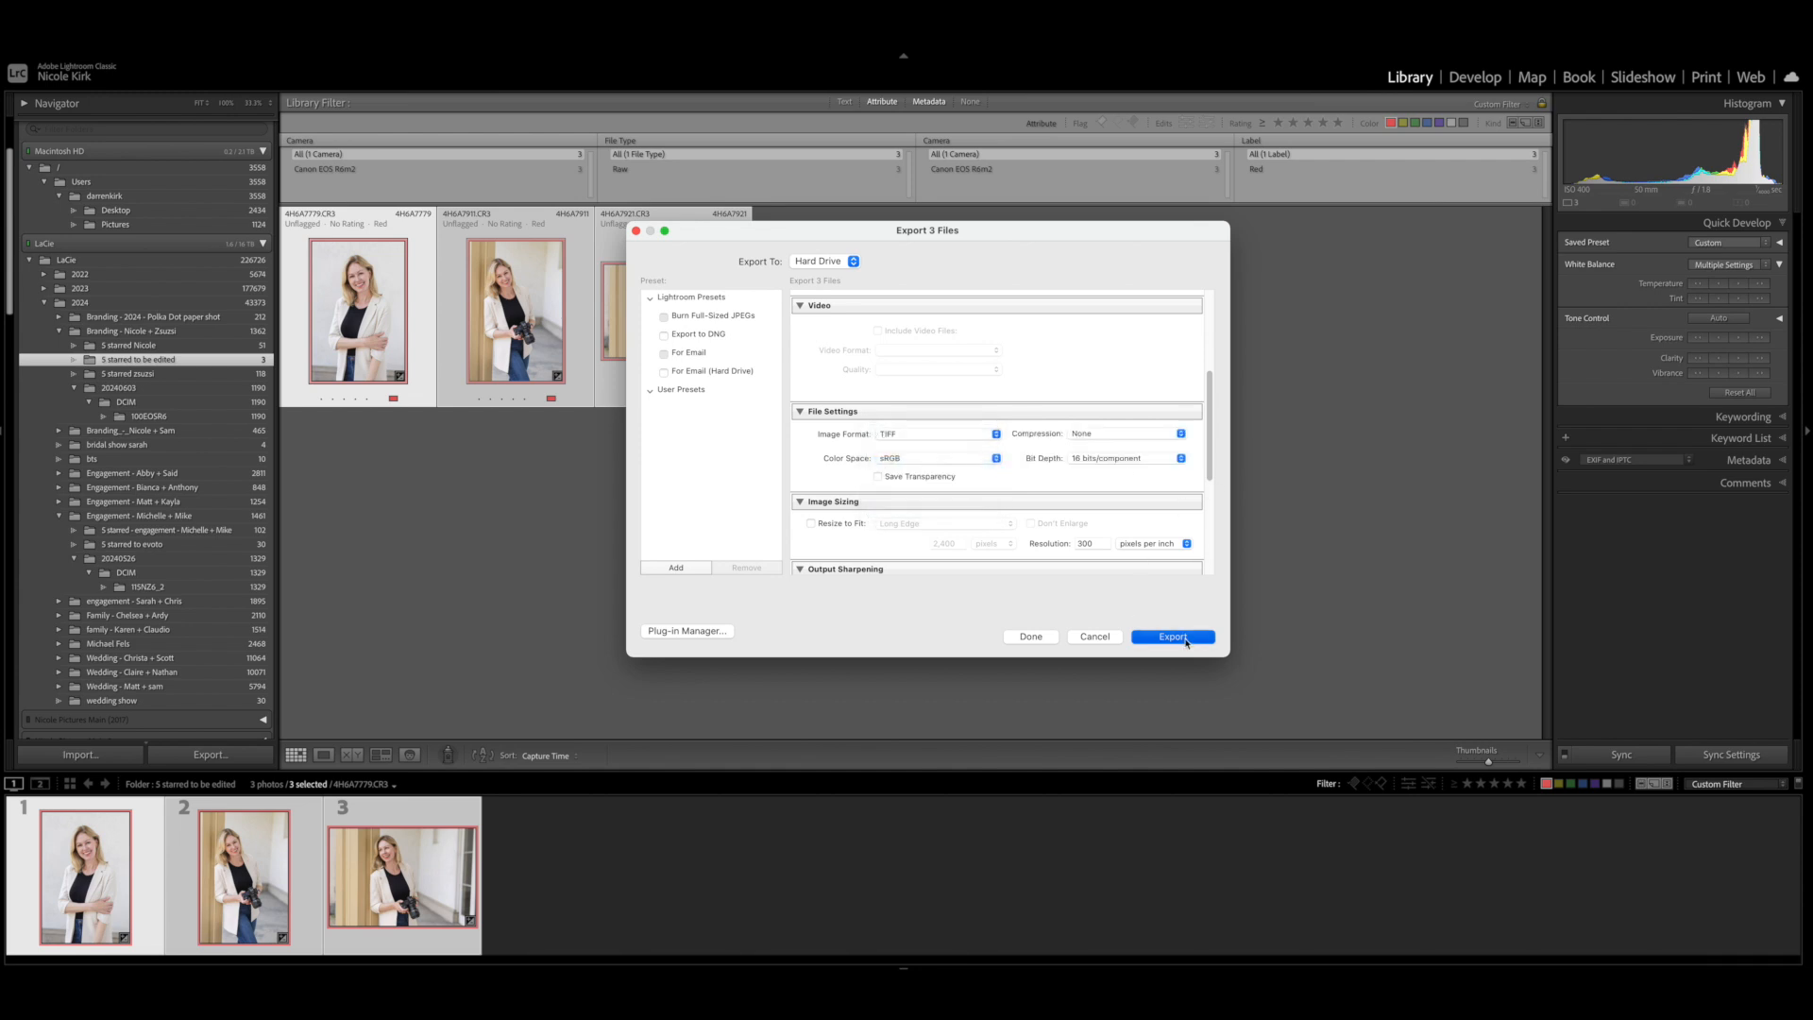
click(1173, 636)
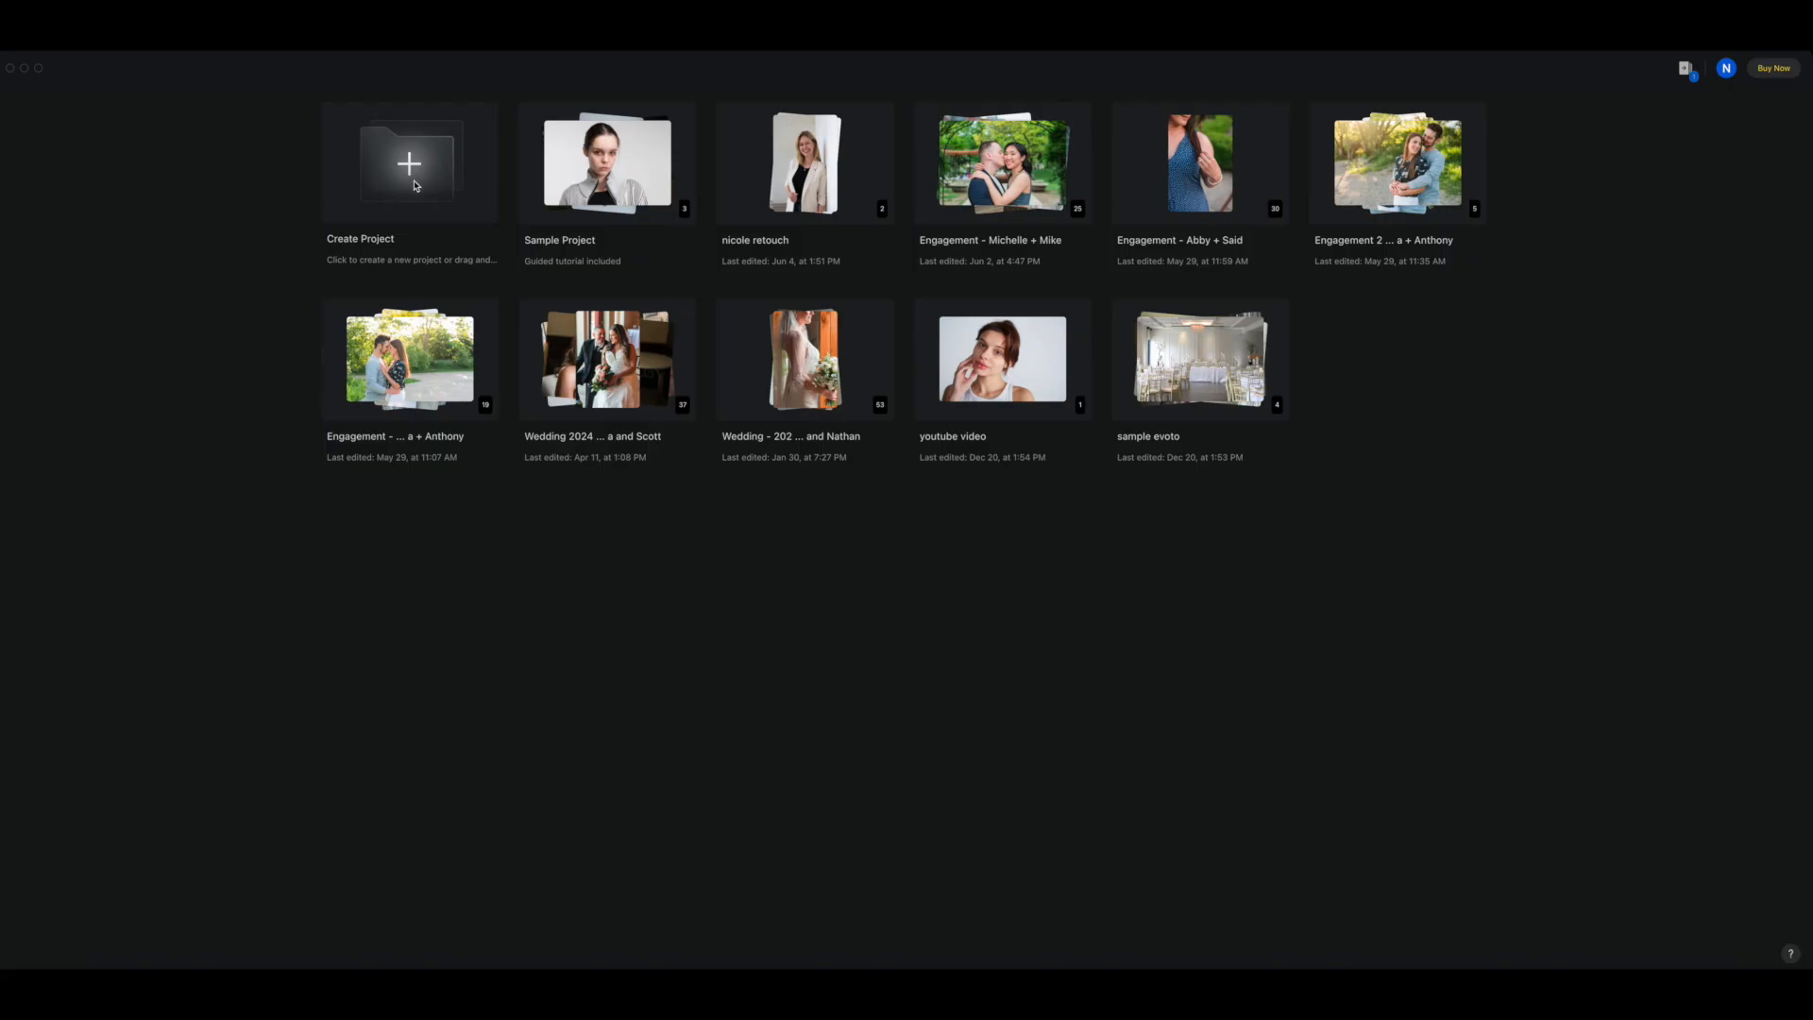
Step: Create a new Evoto project named 'Nicole Retouch' and save it
click(408, 163)
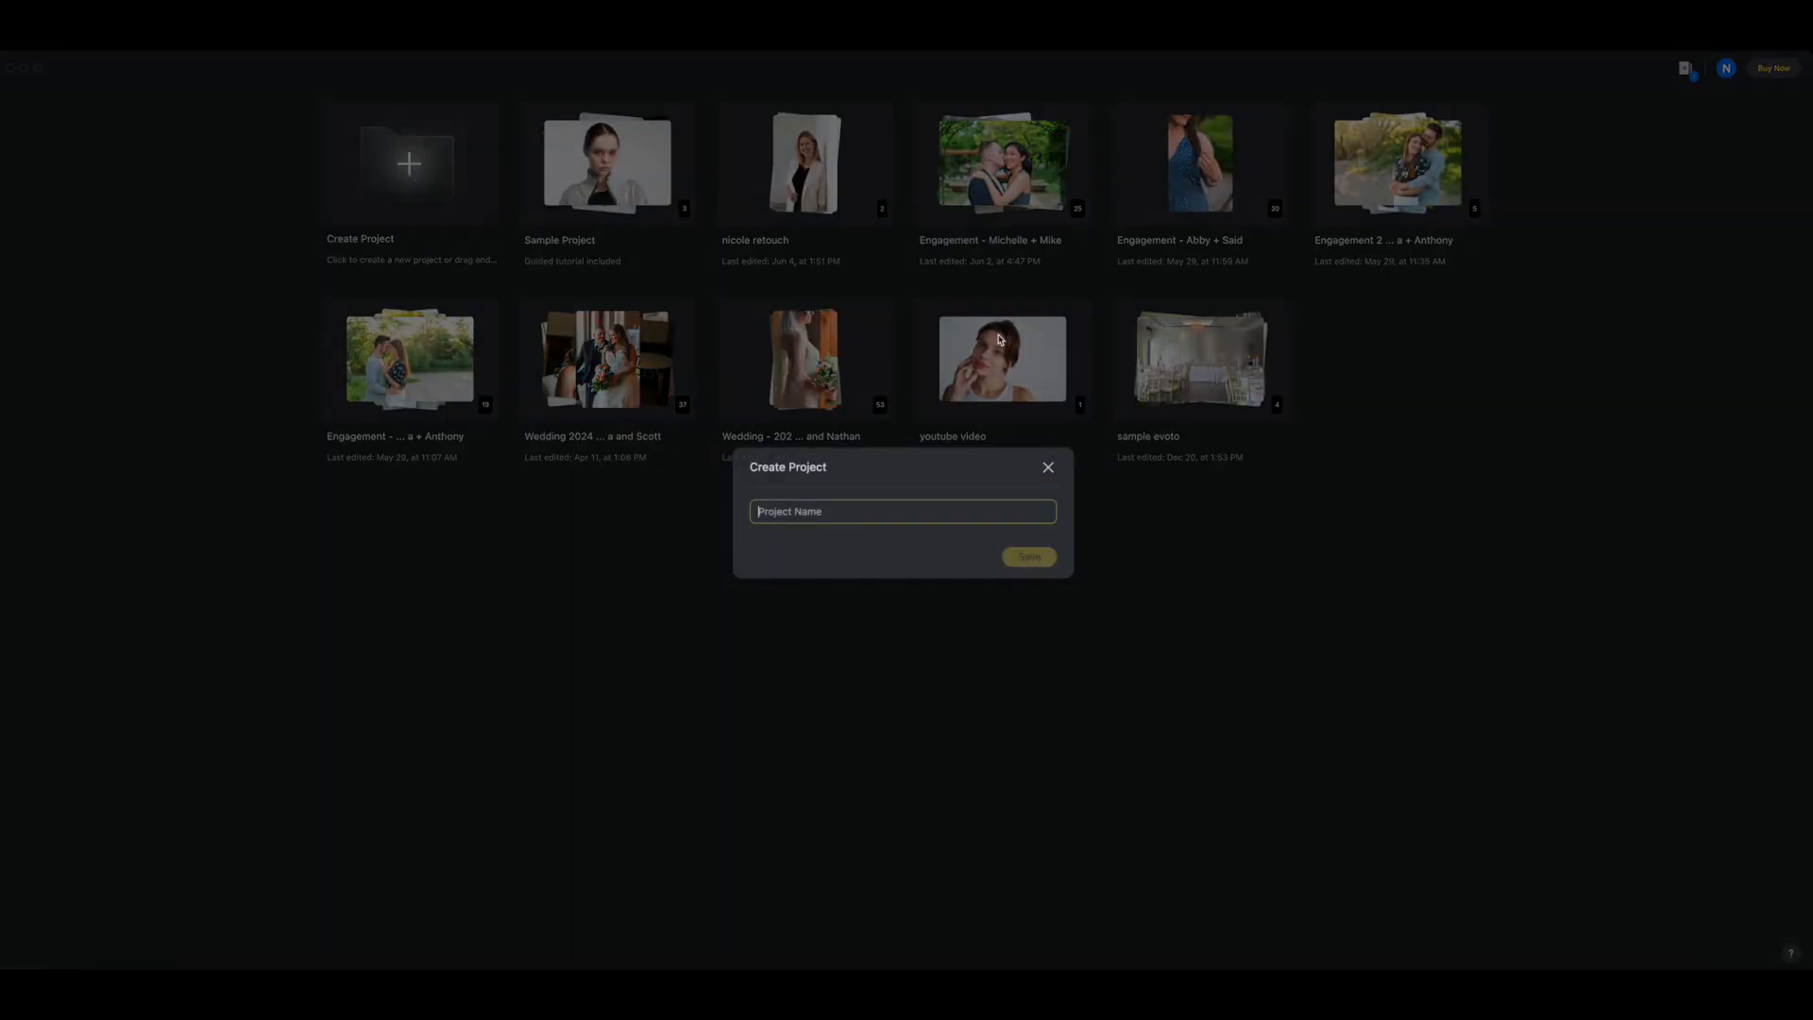
text(Nicole Retouch)
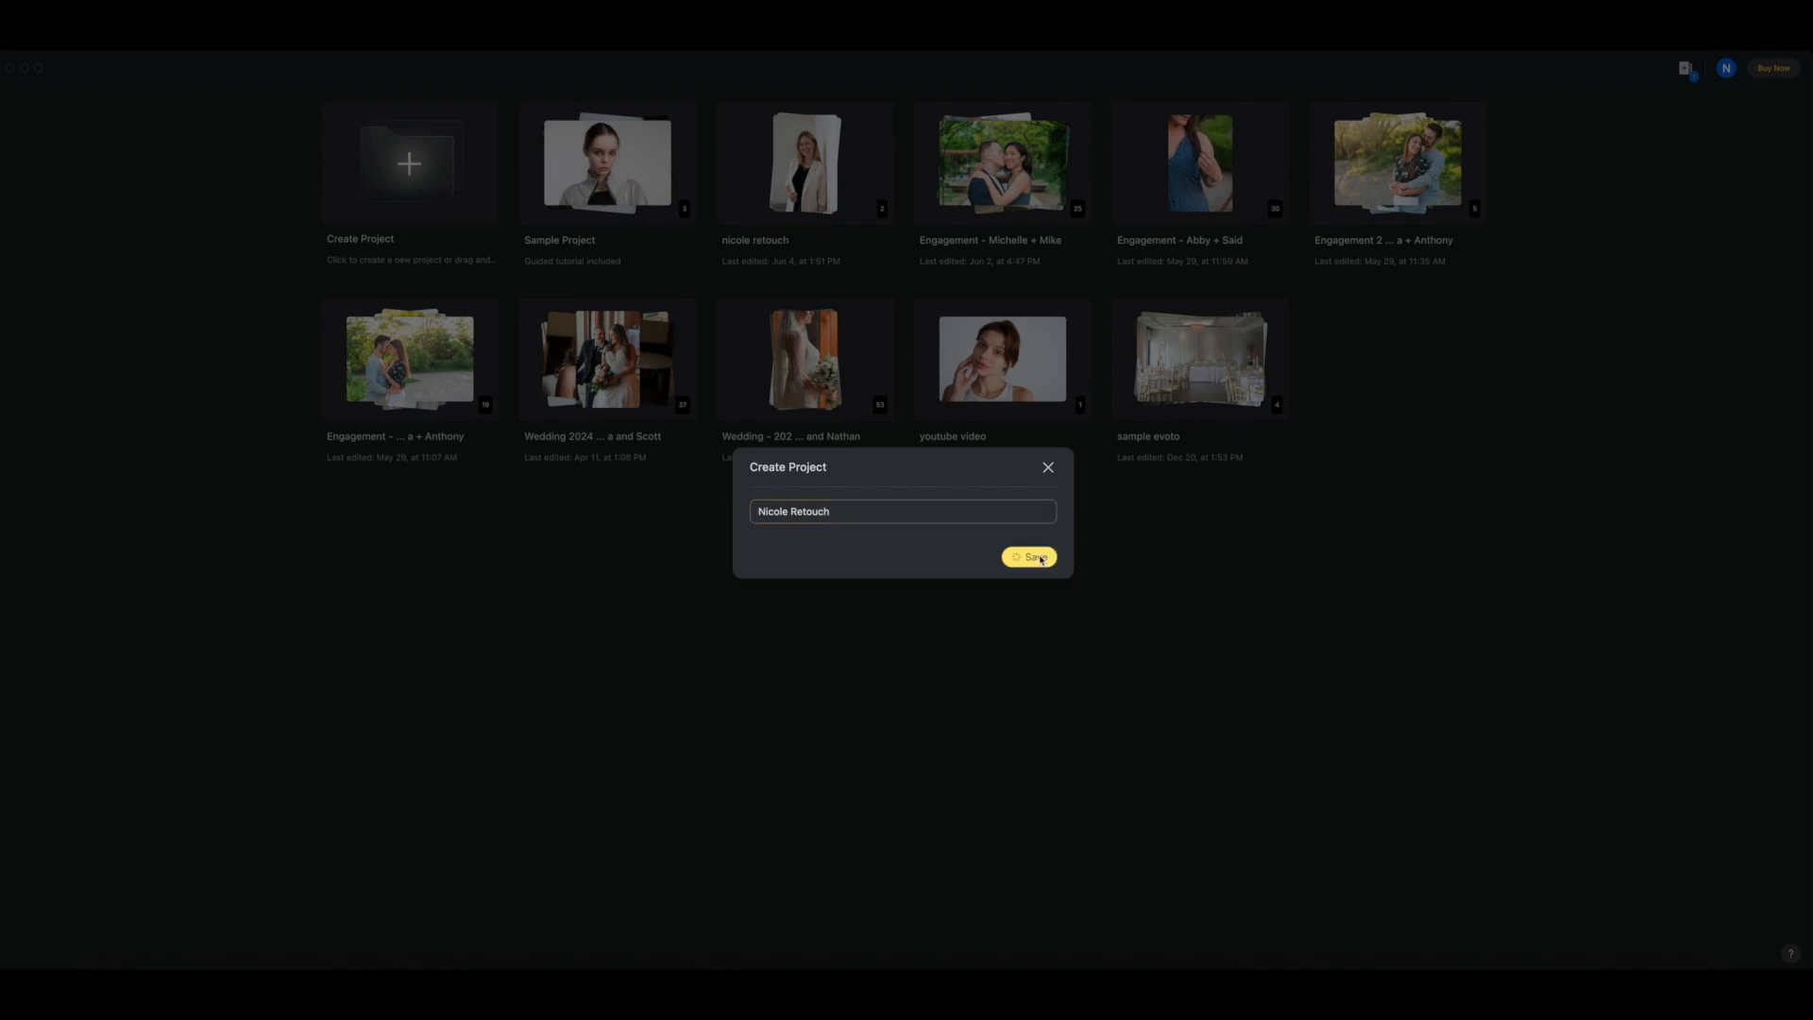
click(1029, 555)
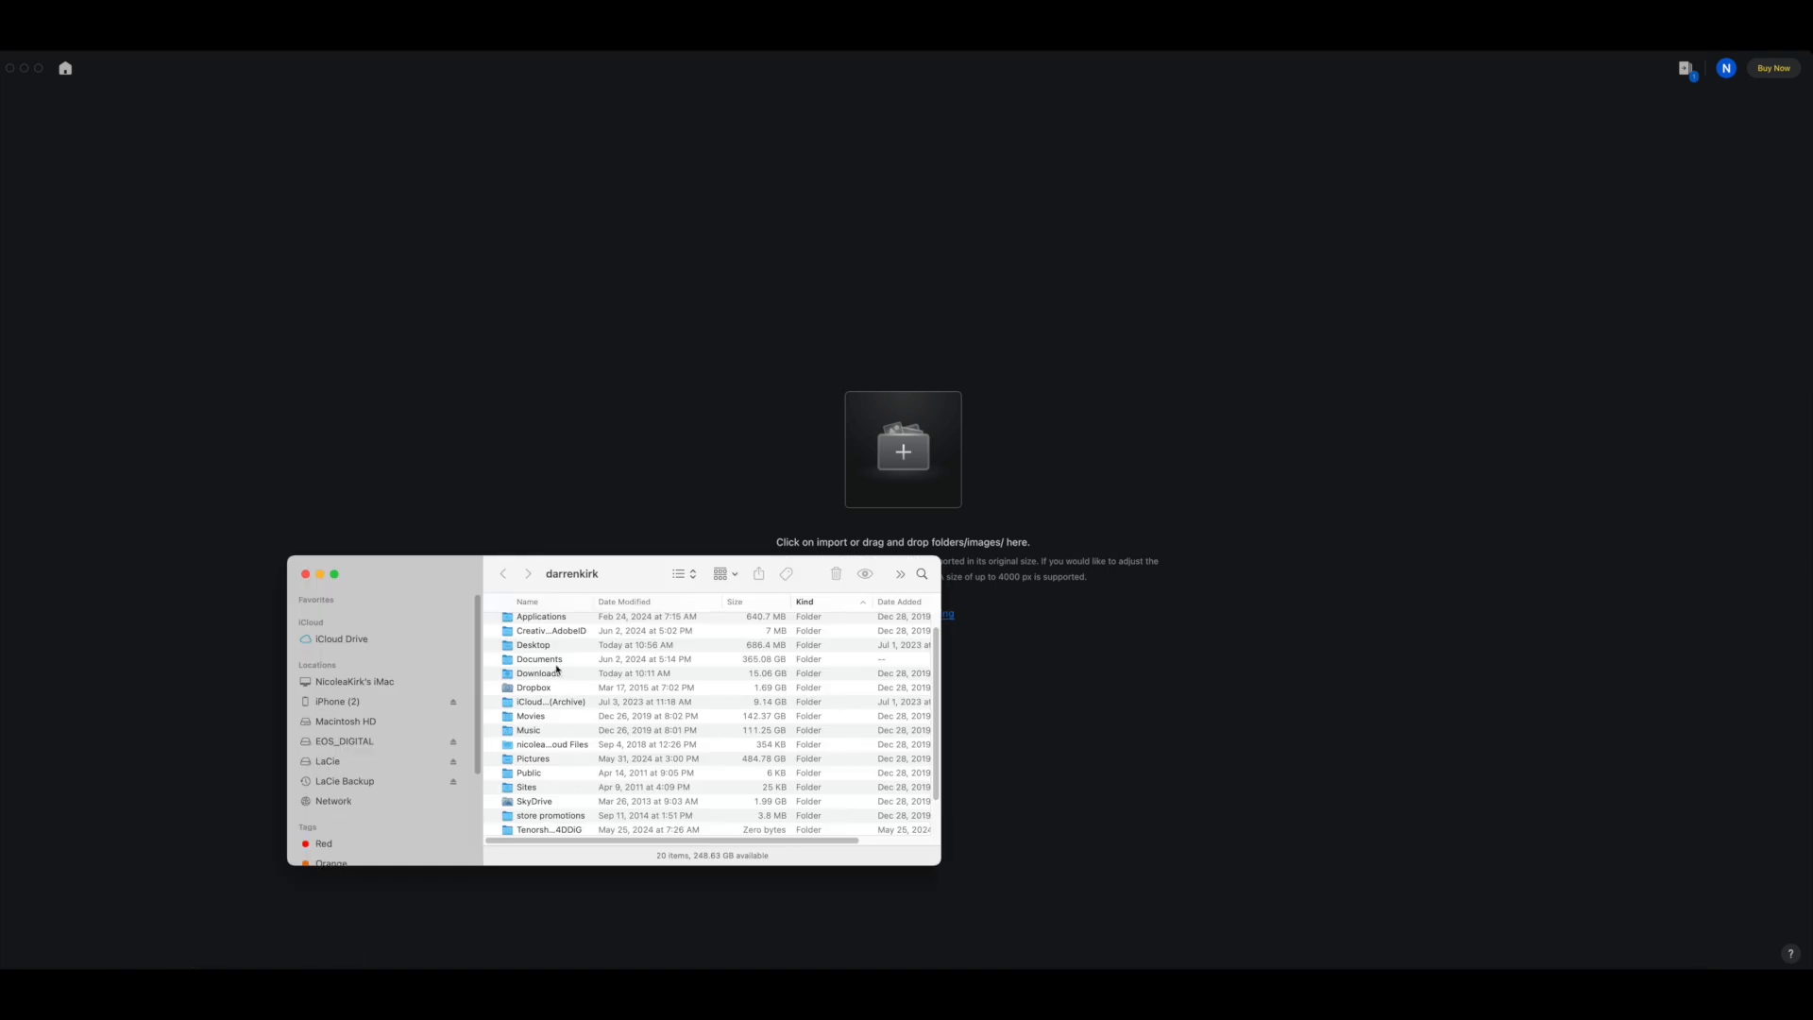
Step: Import the three exported TIFFs from the Desktop 'Evoto to be edited Nicole' folder into the project
click(539, 659)
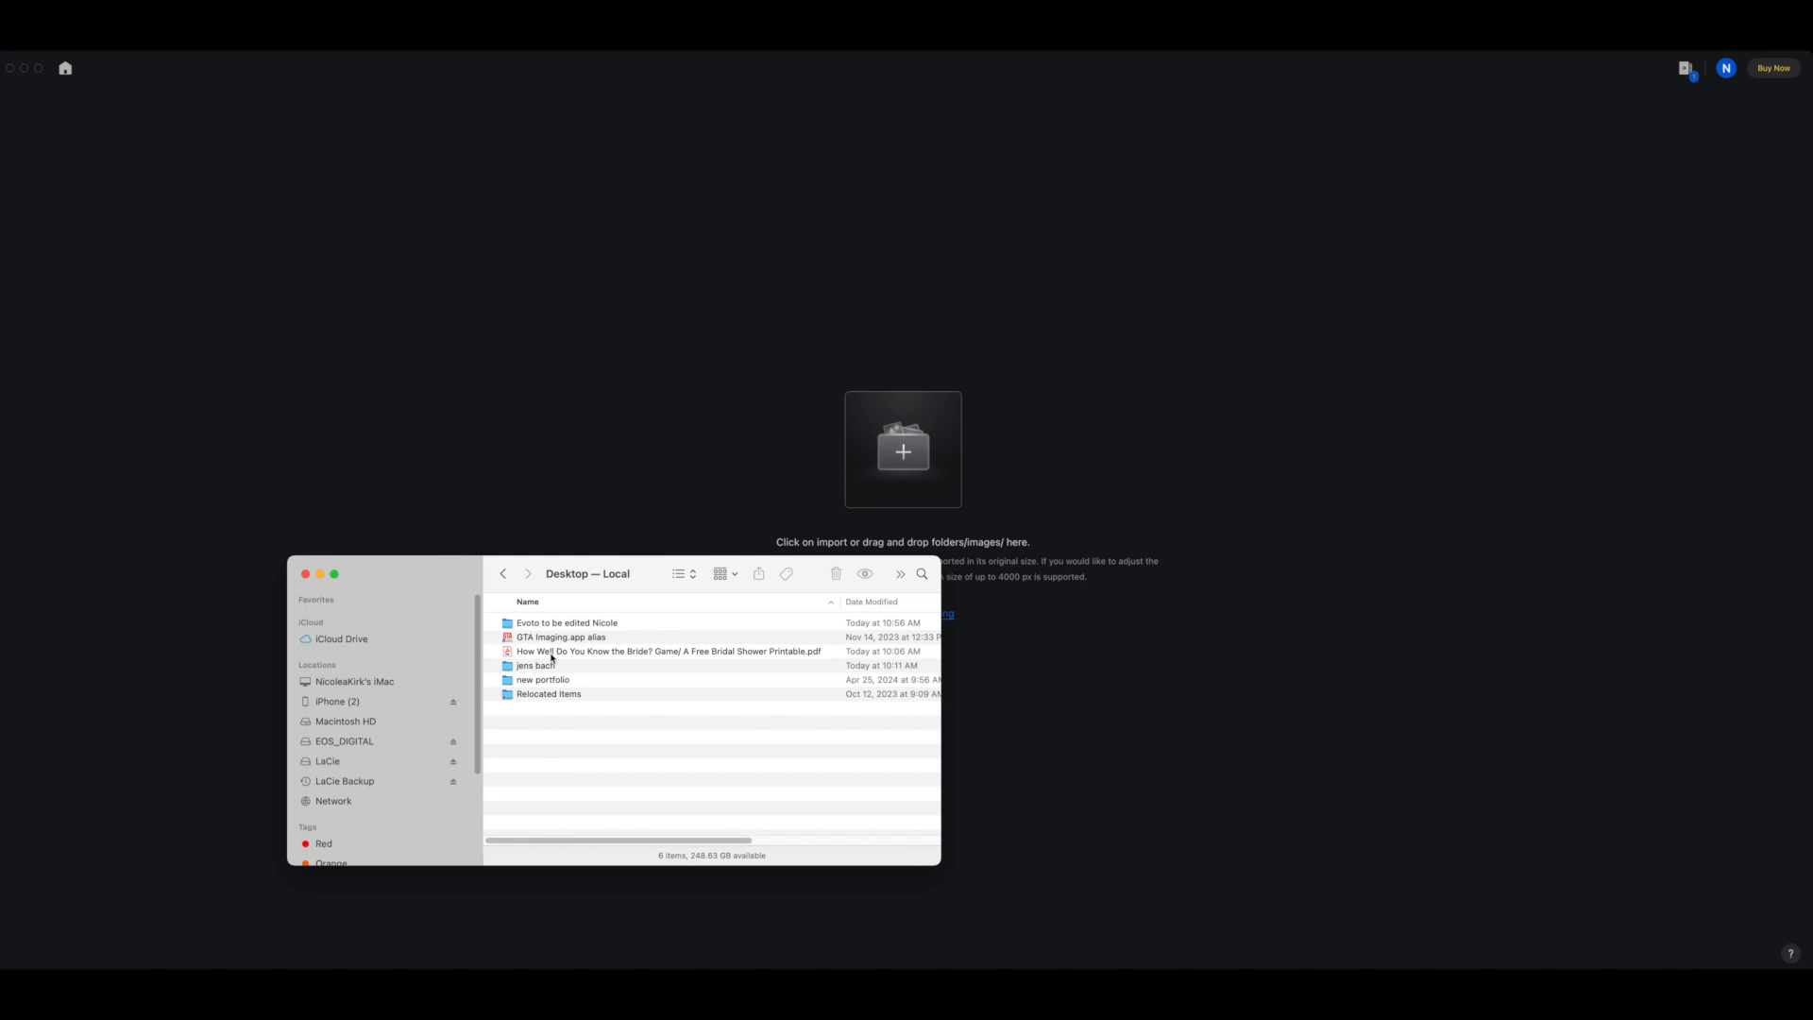
double_click(566, 621)
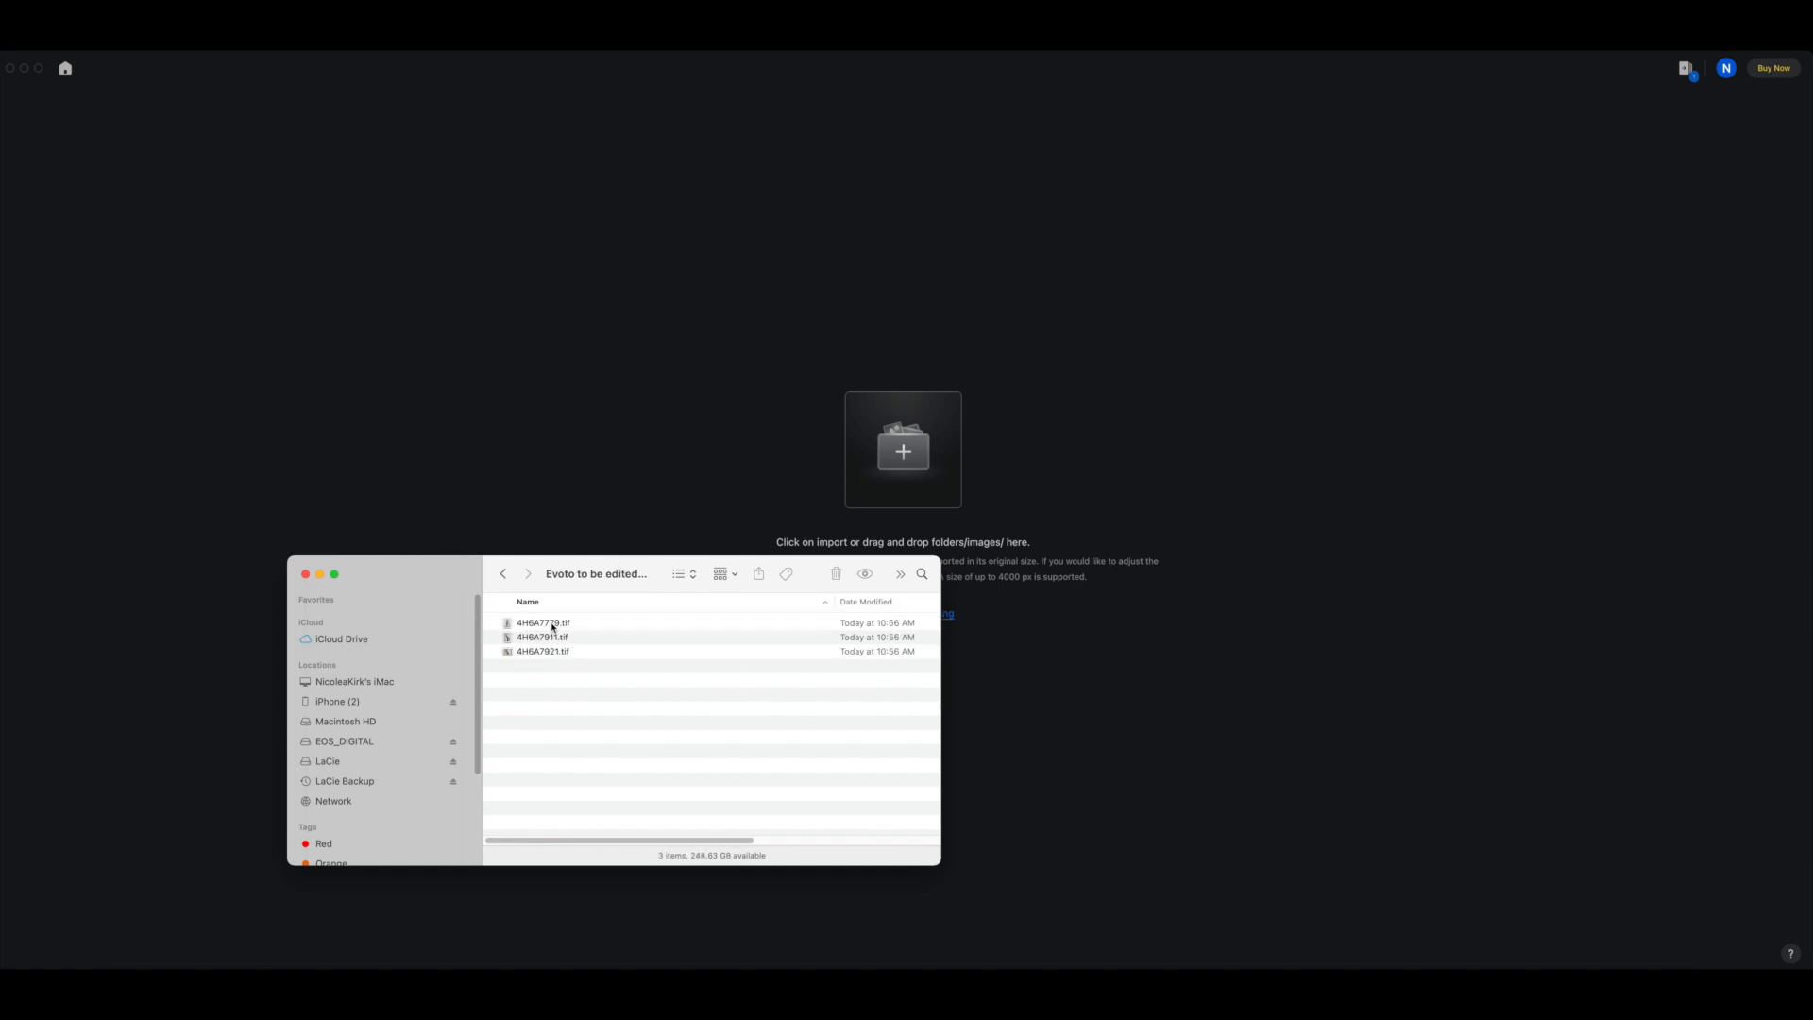
click(541, 637)
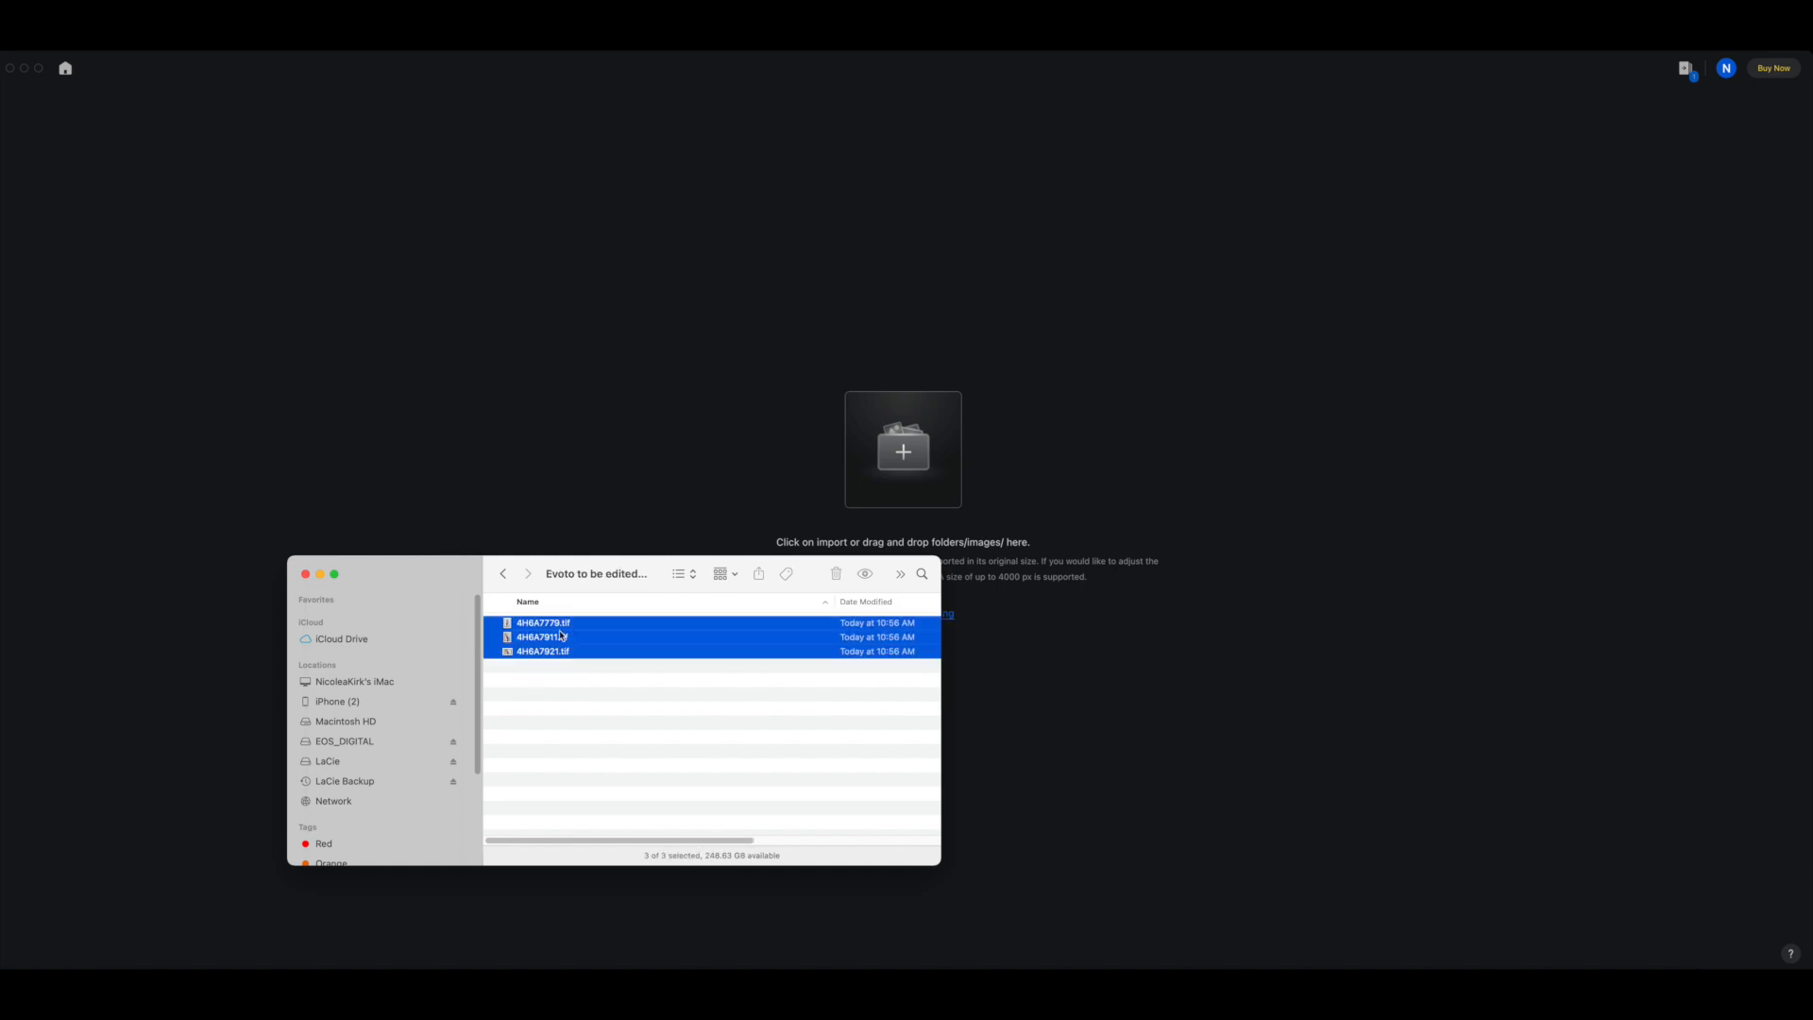
drag(540, 636, 889, 495)
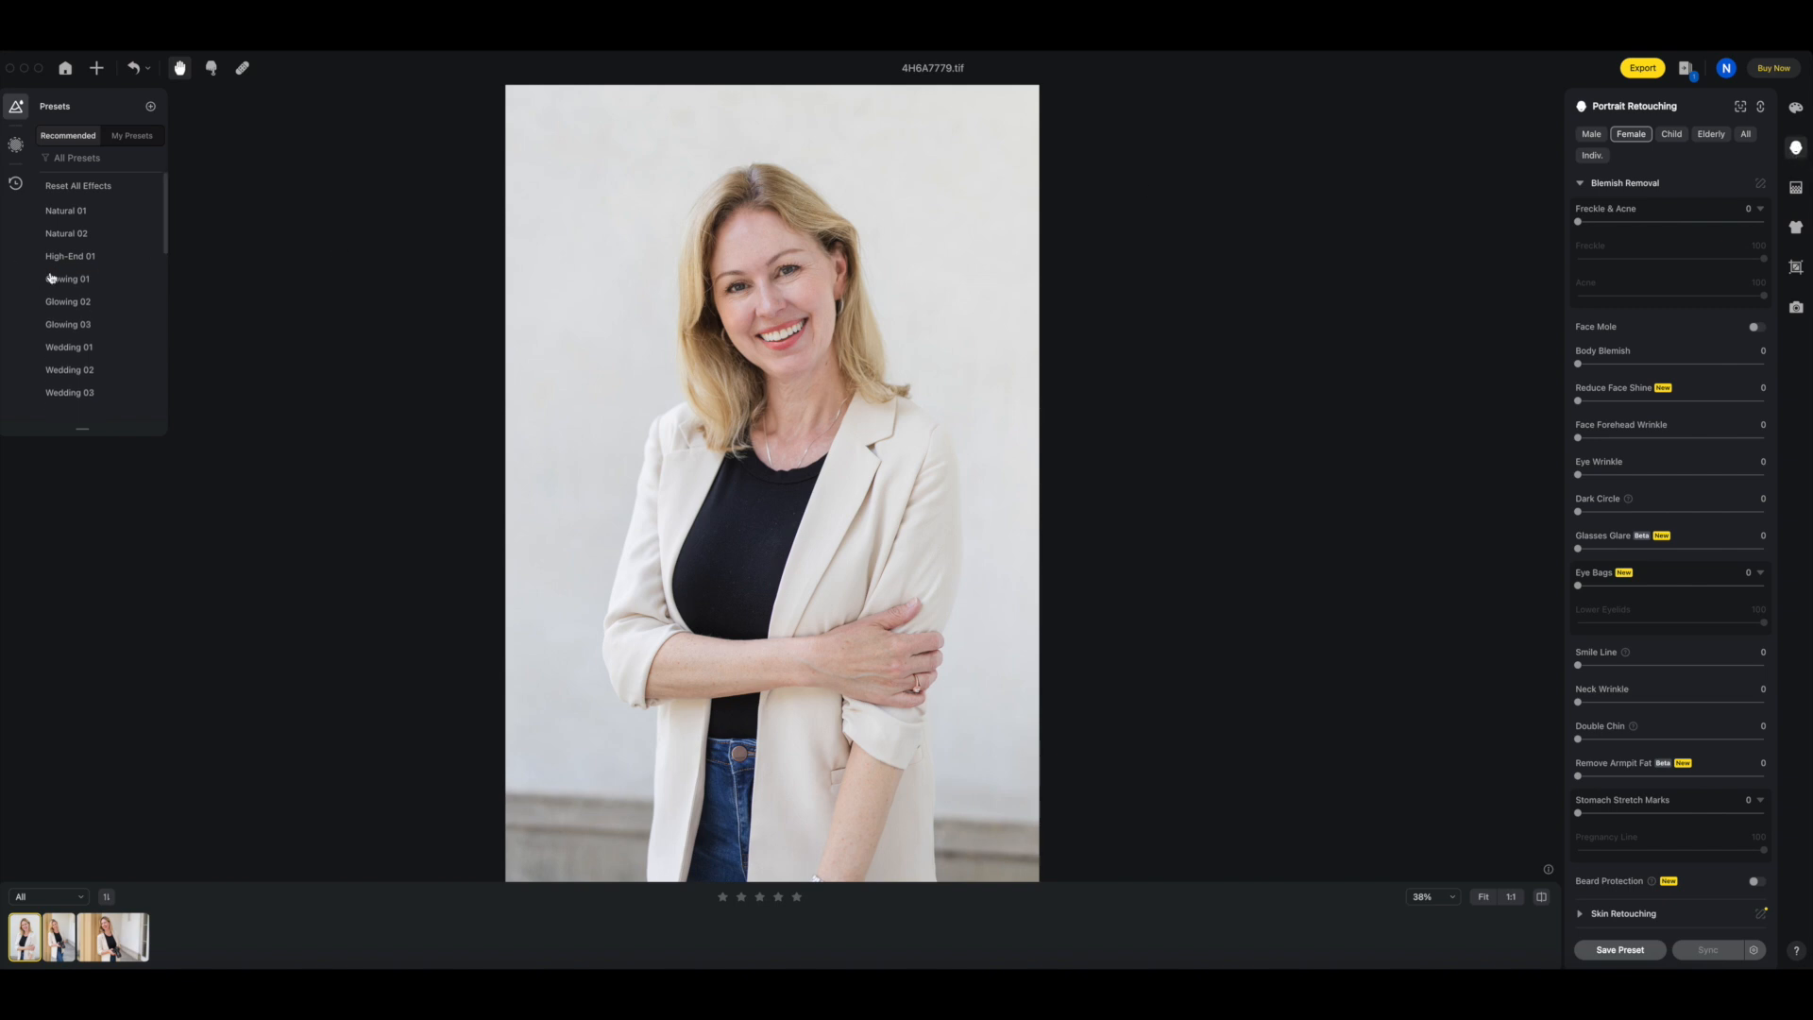
Step: Apply the Natural 01 retouching preset and move to the Skin Retouching controls
click(66, 216)
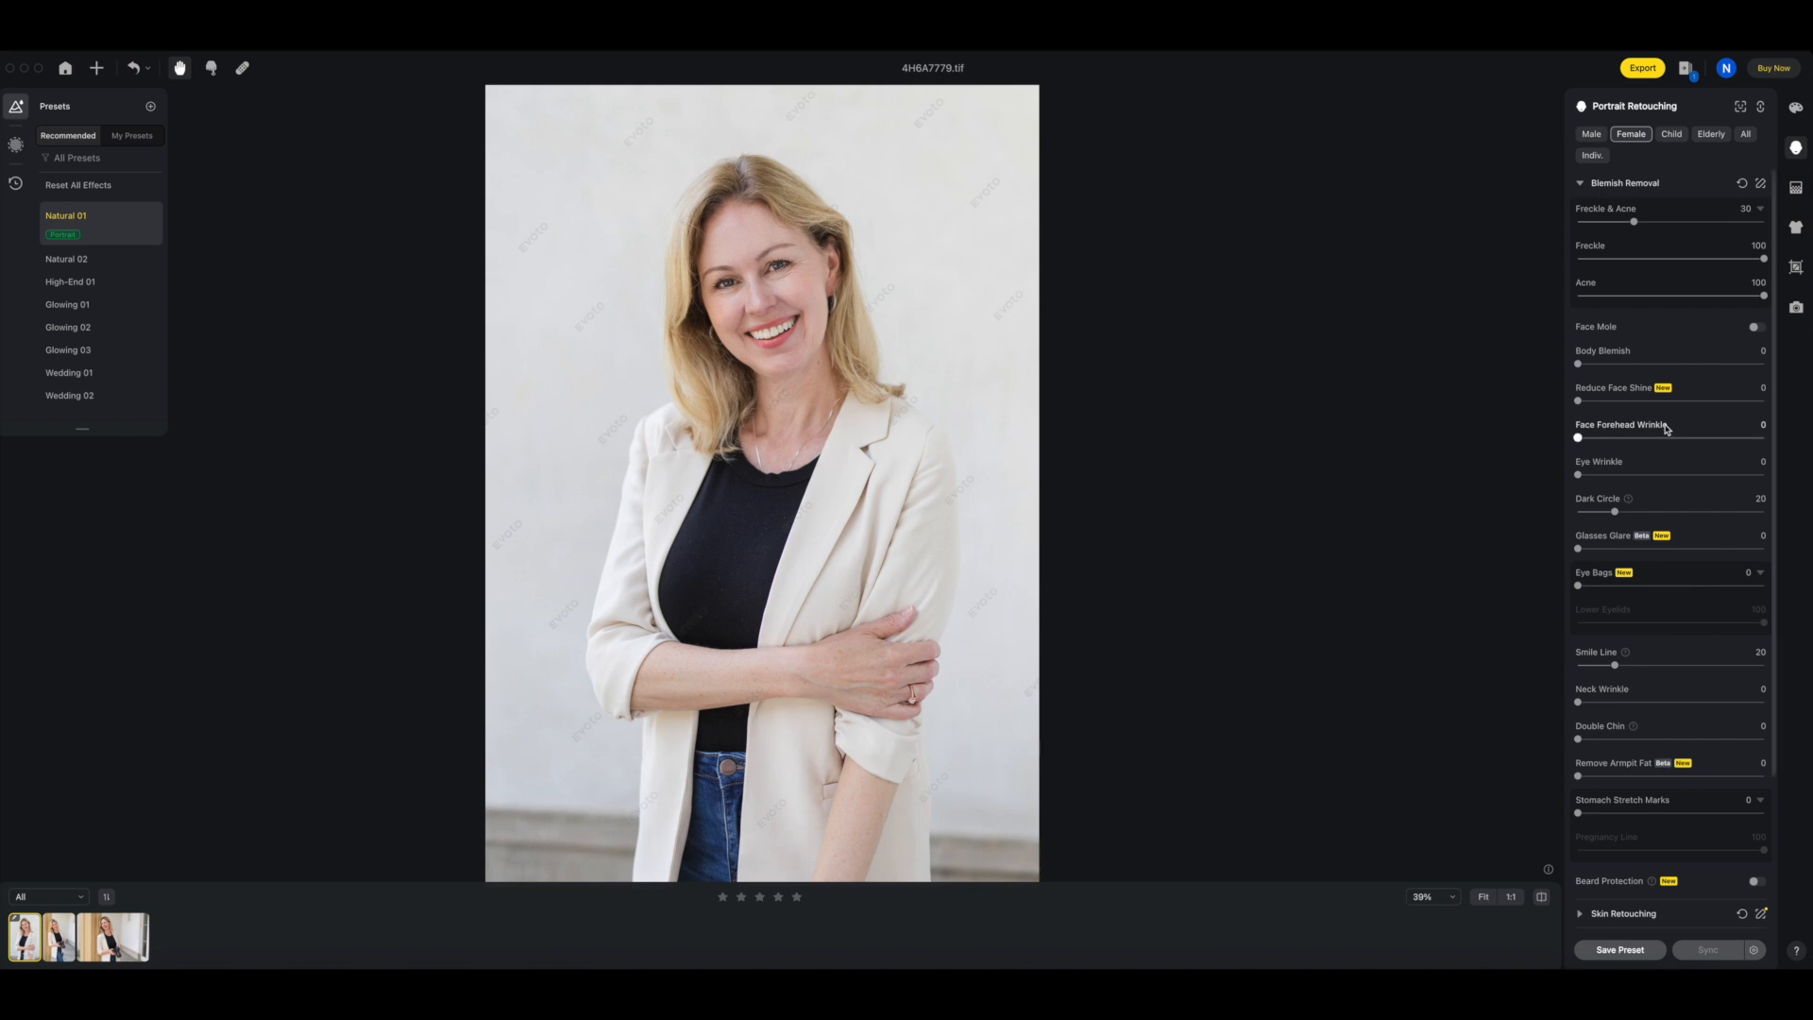
scroll(down, 3)
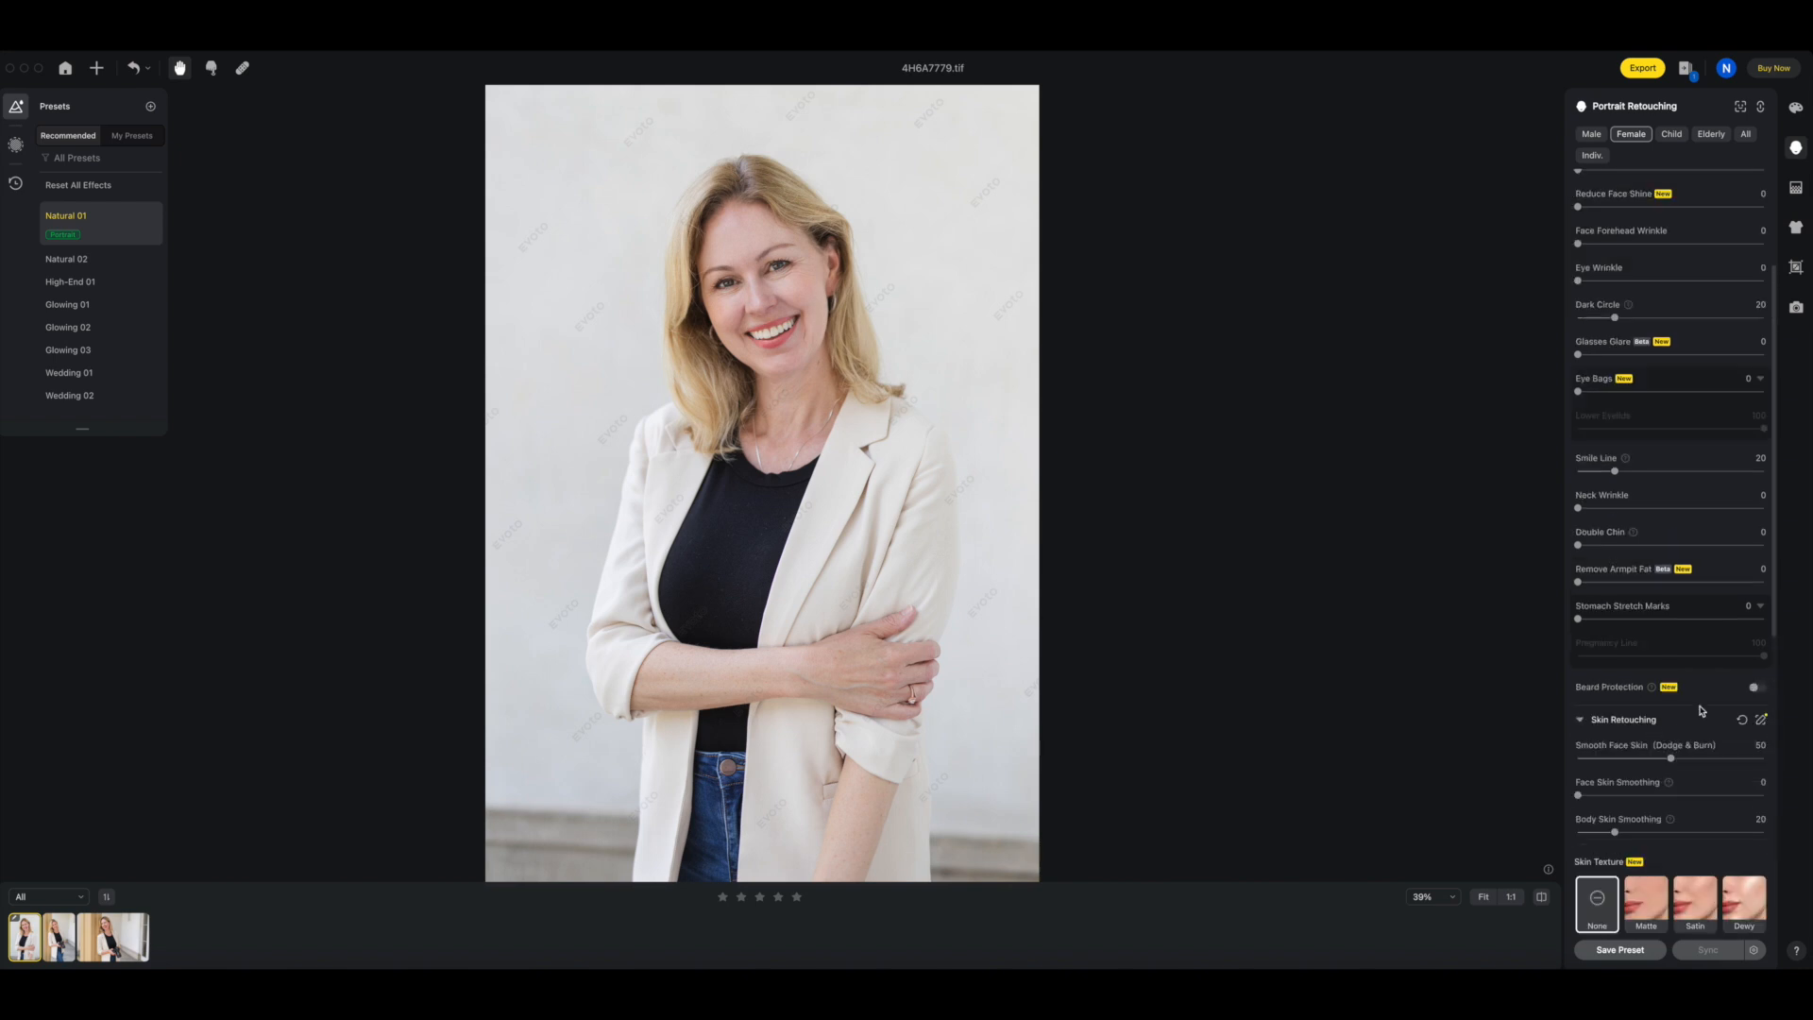
scroll(down, 3)
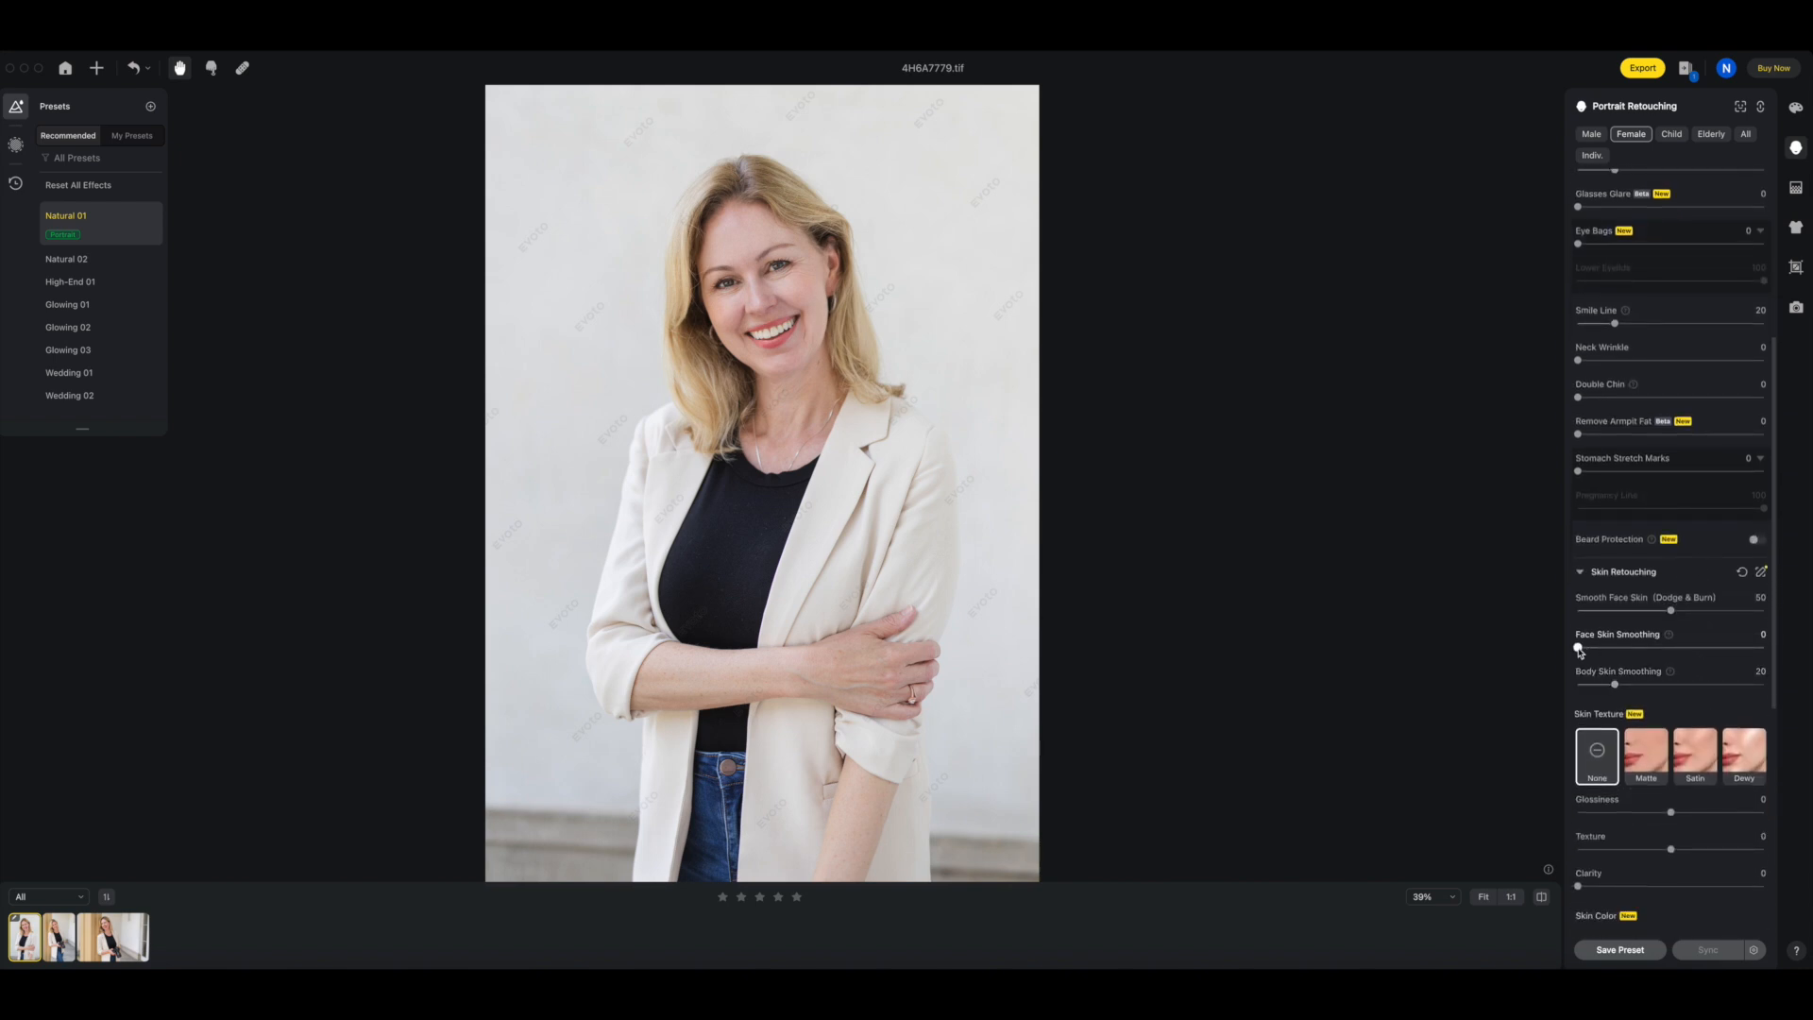
Step: Set Face Skin Smoothing to 25 and raise Body Skin Smoothing to about 44
drag(1575, 648, 1594, 648)
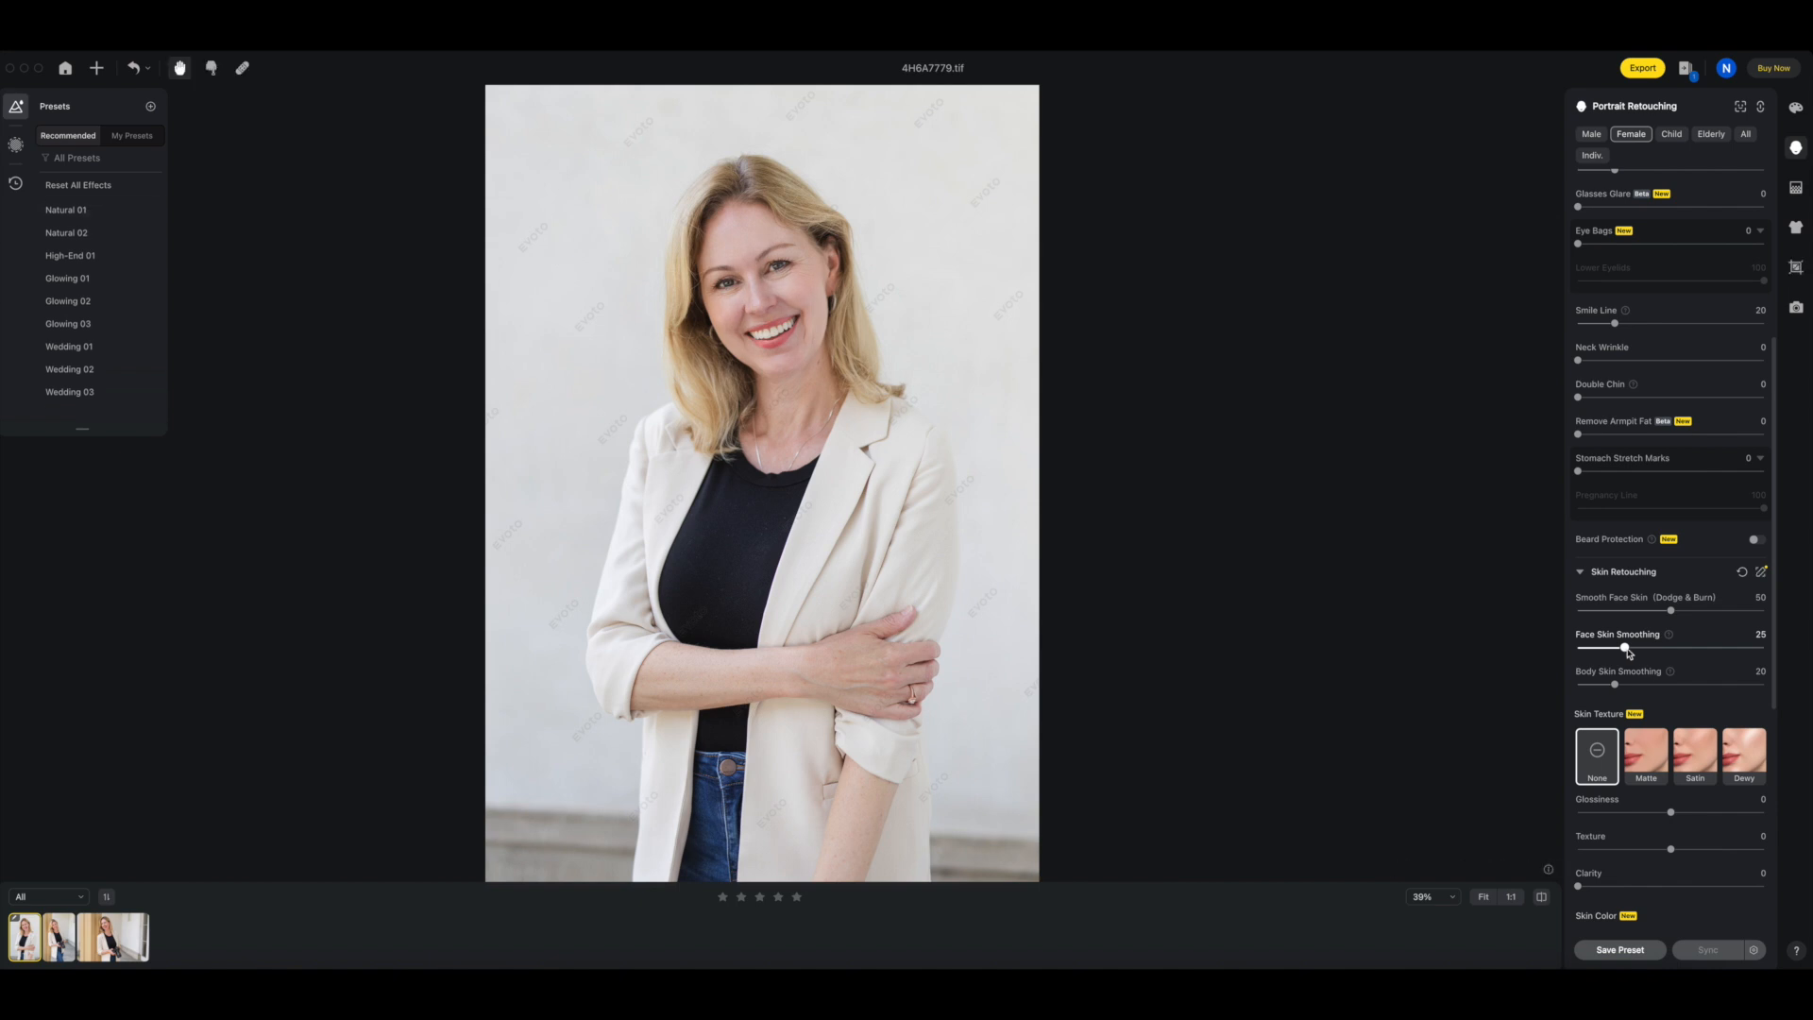
drag(1617, 648, 1639, 648)
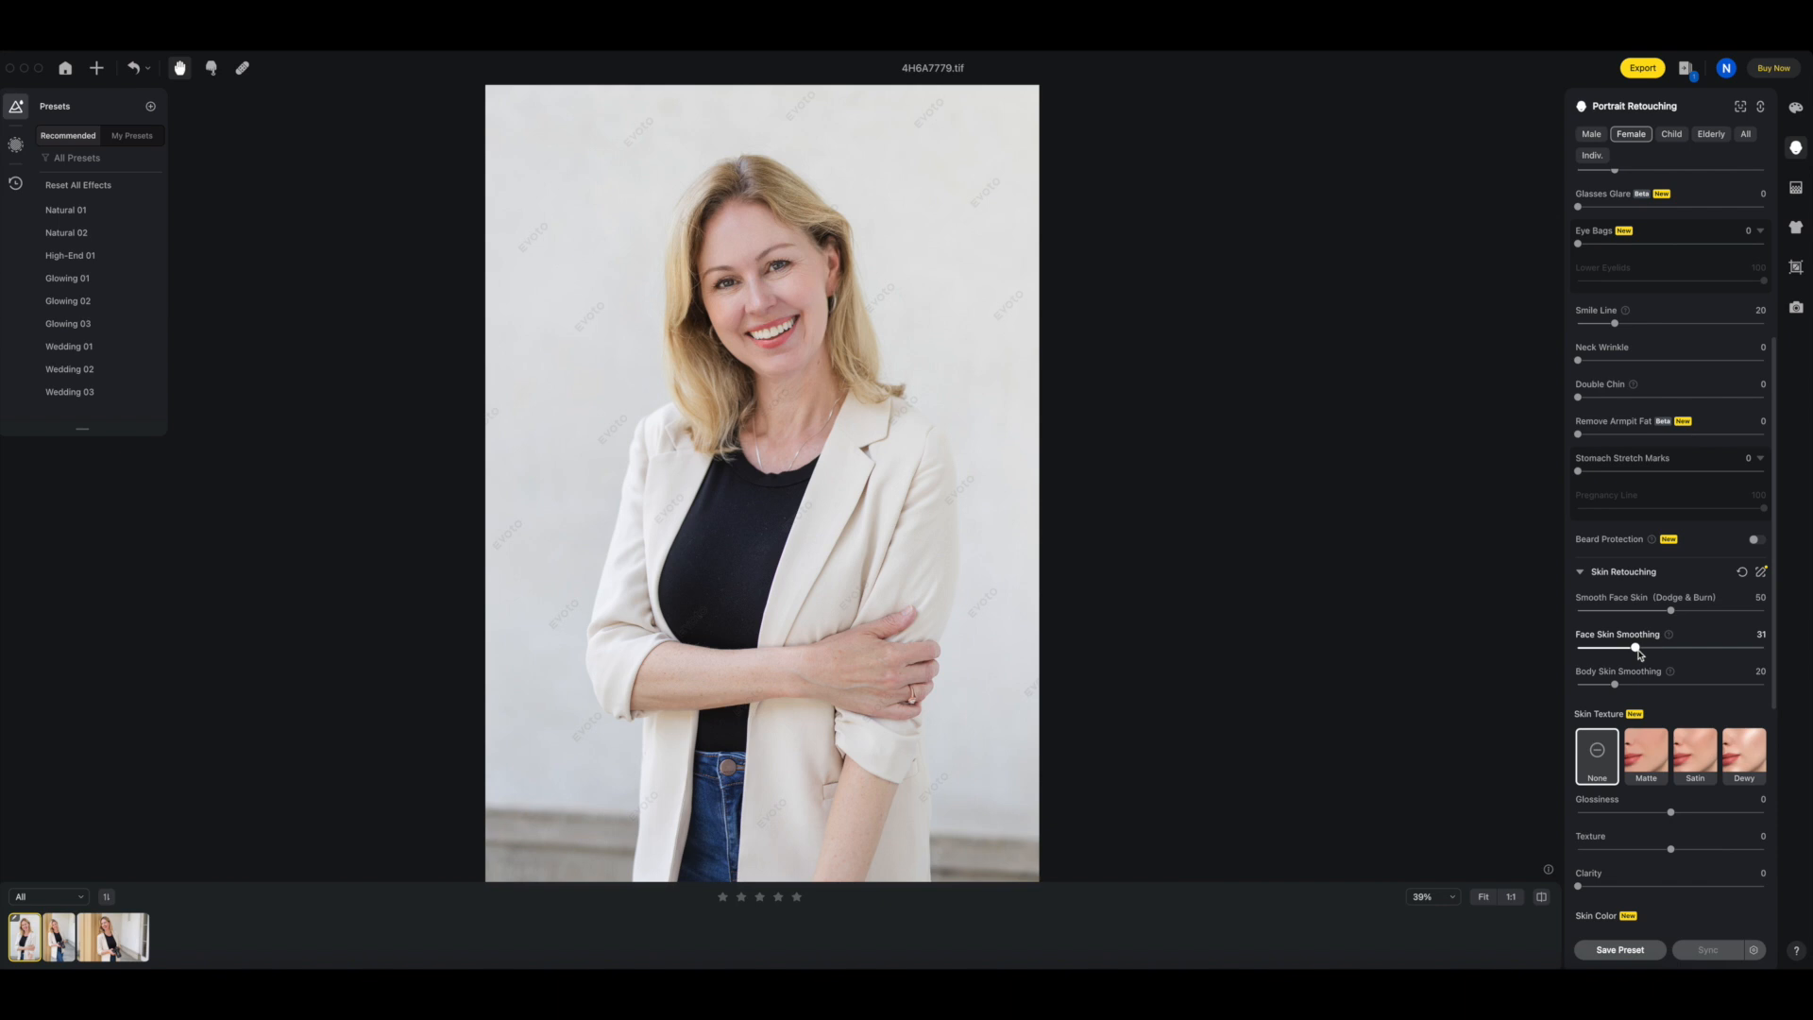
drag(1635, 648, 1626, 648)
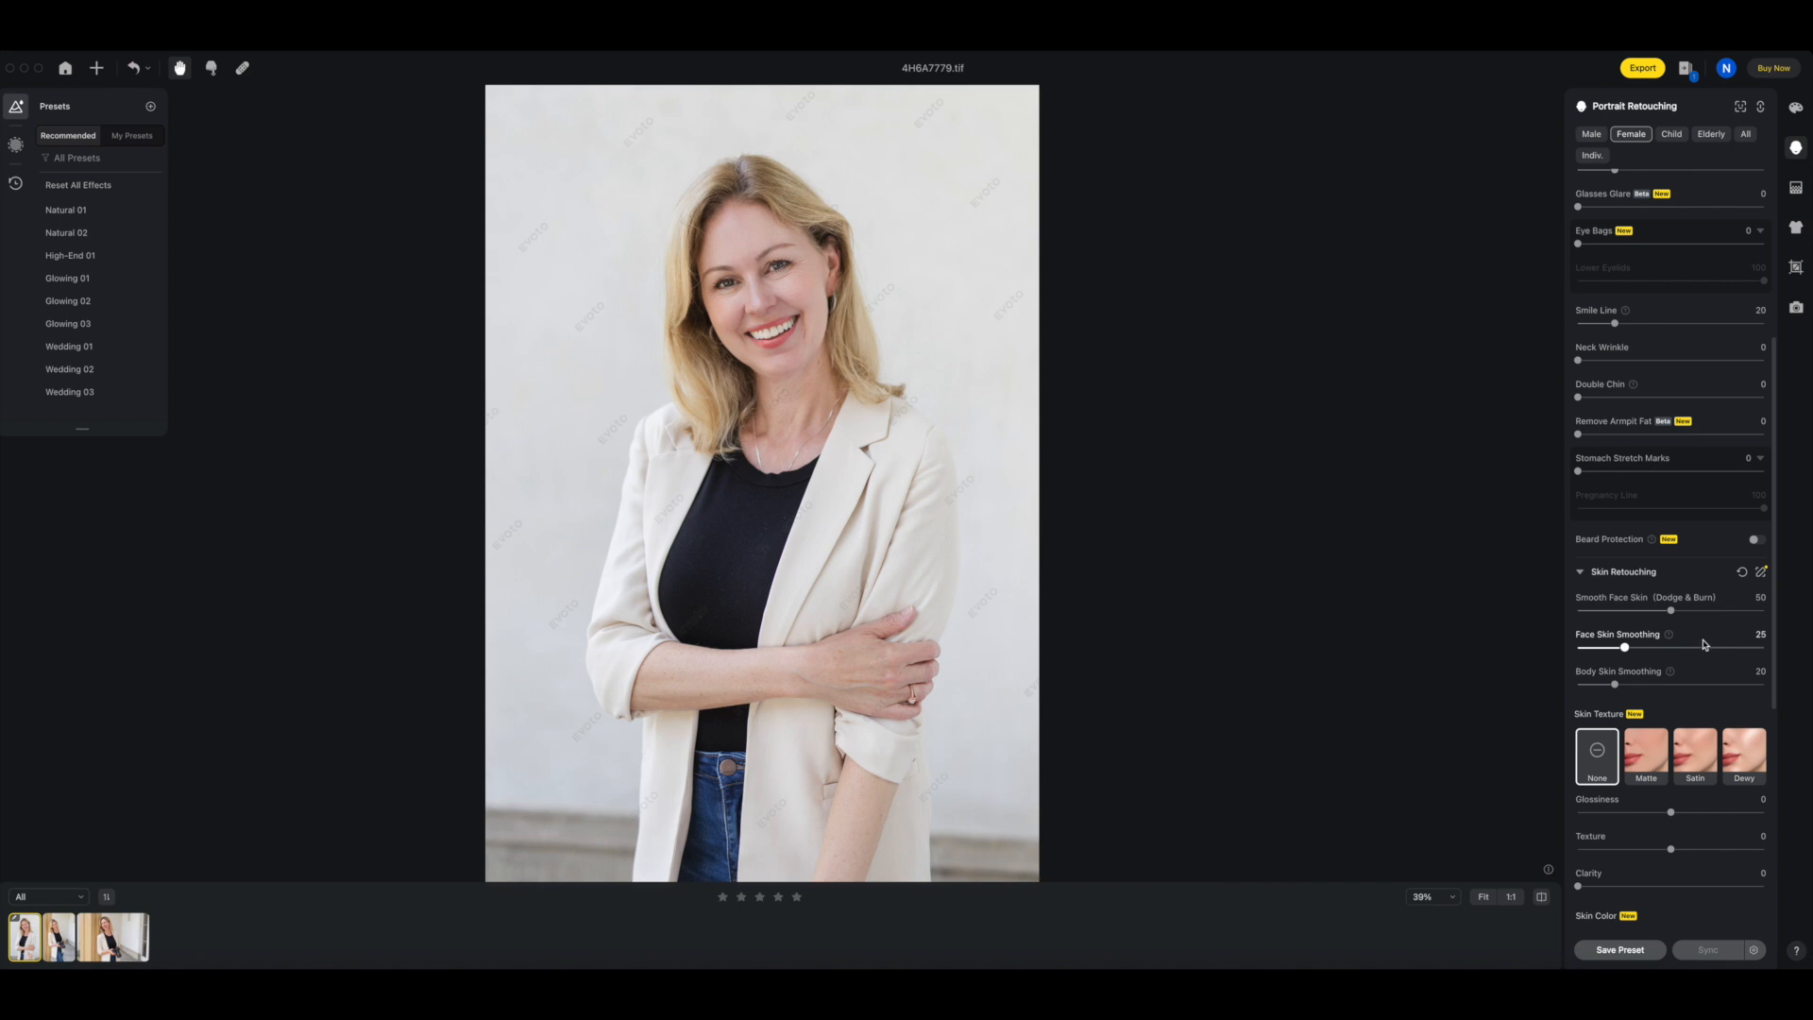
drag(1609, 683, 1660, 683)
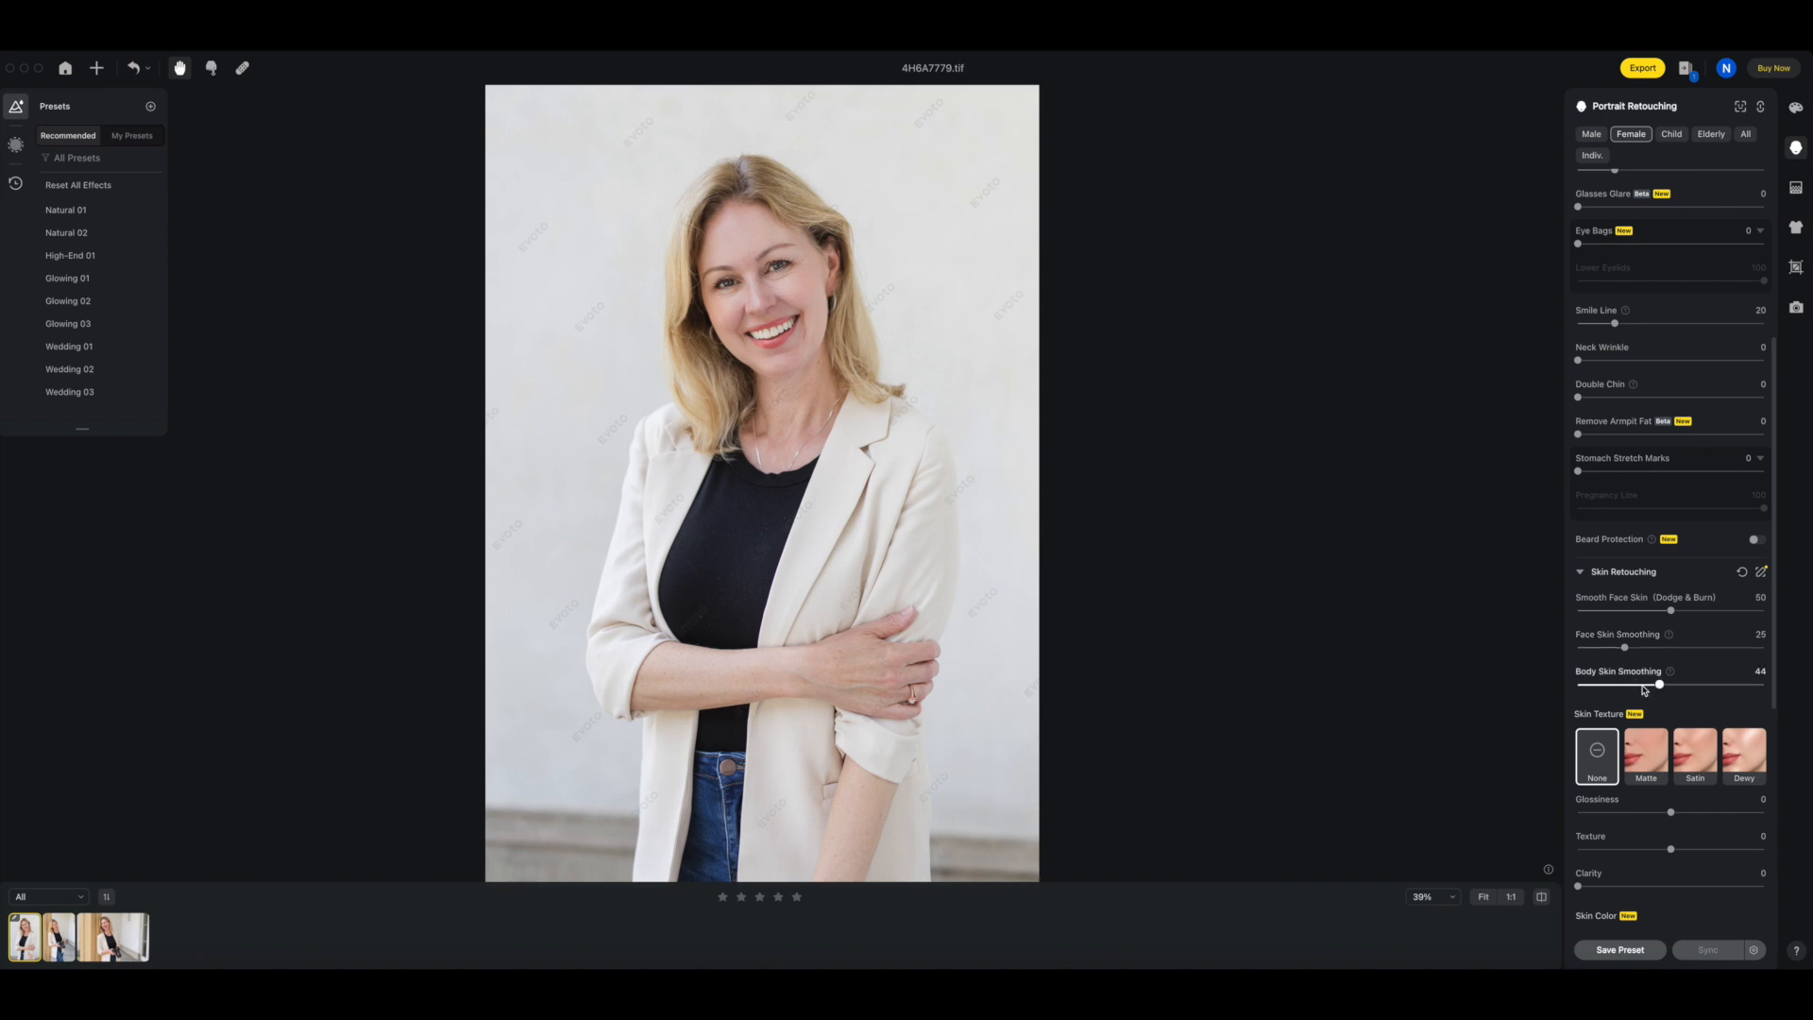
drag(1660, 684, 1624, 684)
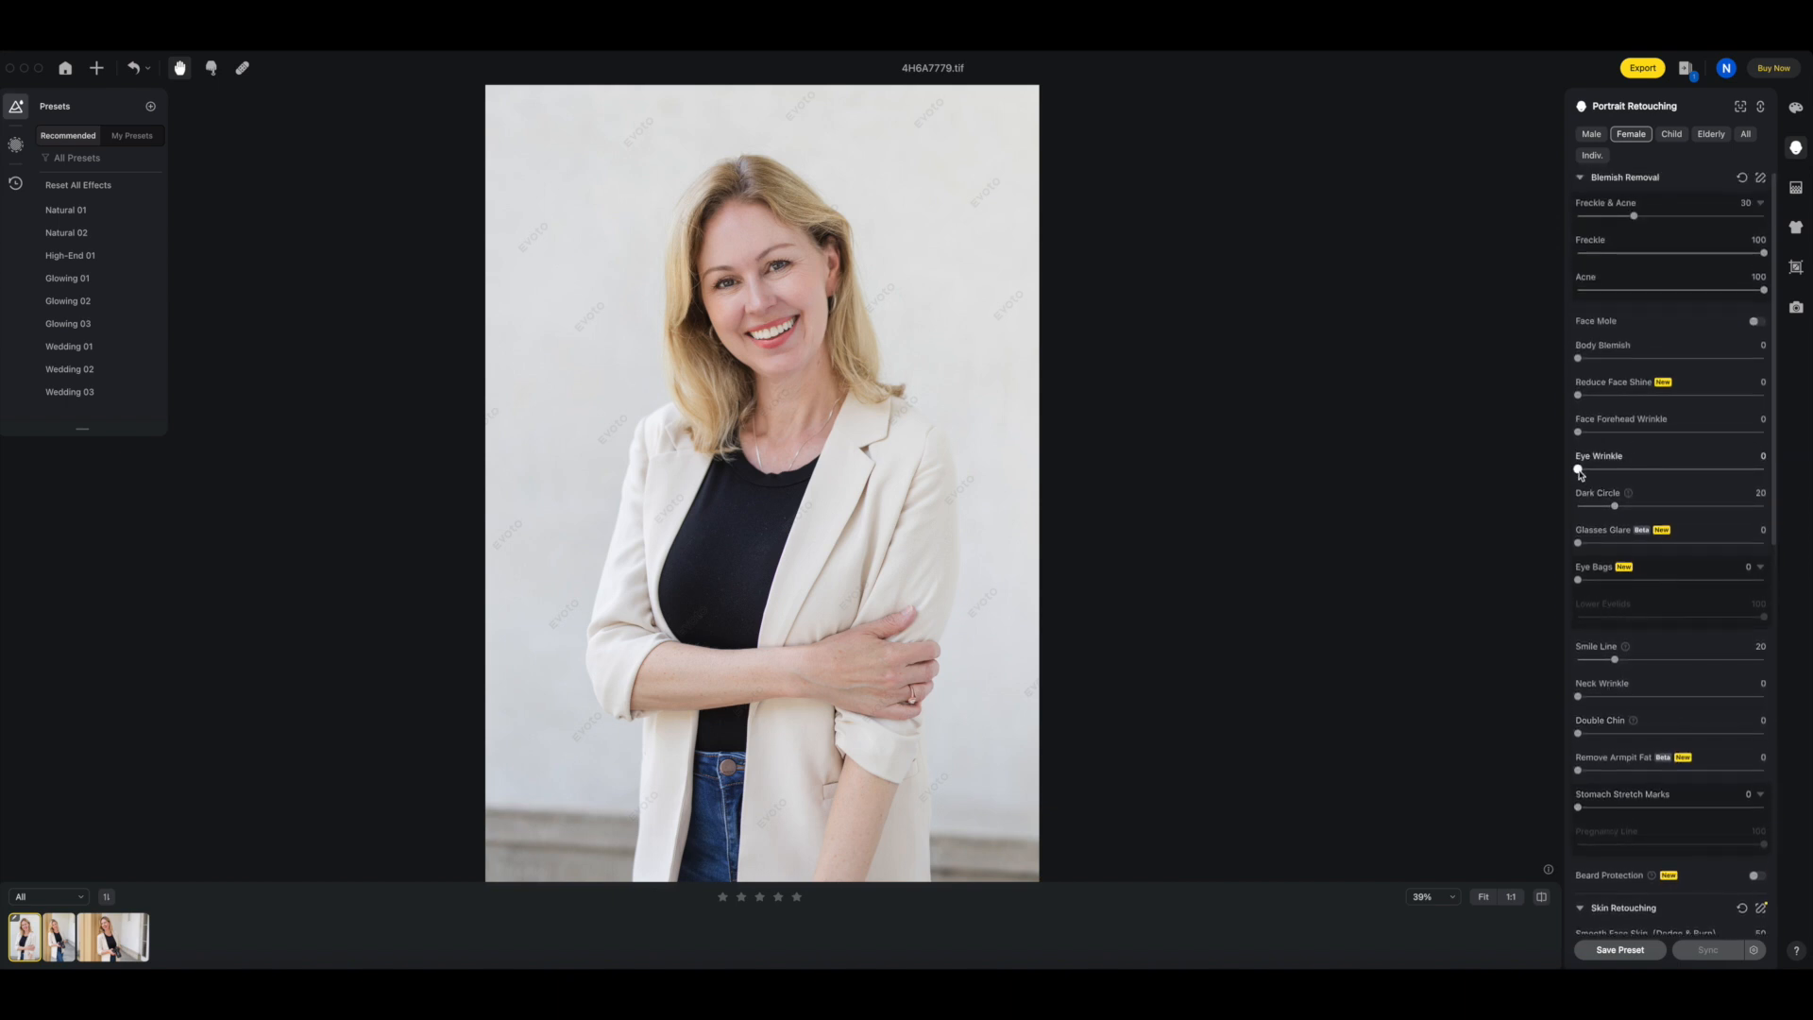
Step: Test Eye Wrinkle removal up to near maximum, then settle it around 40–42
drag(1577, 470, 1611, 470)
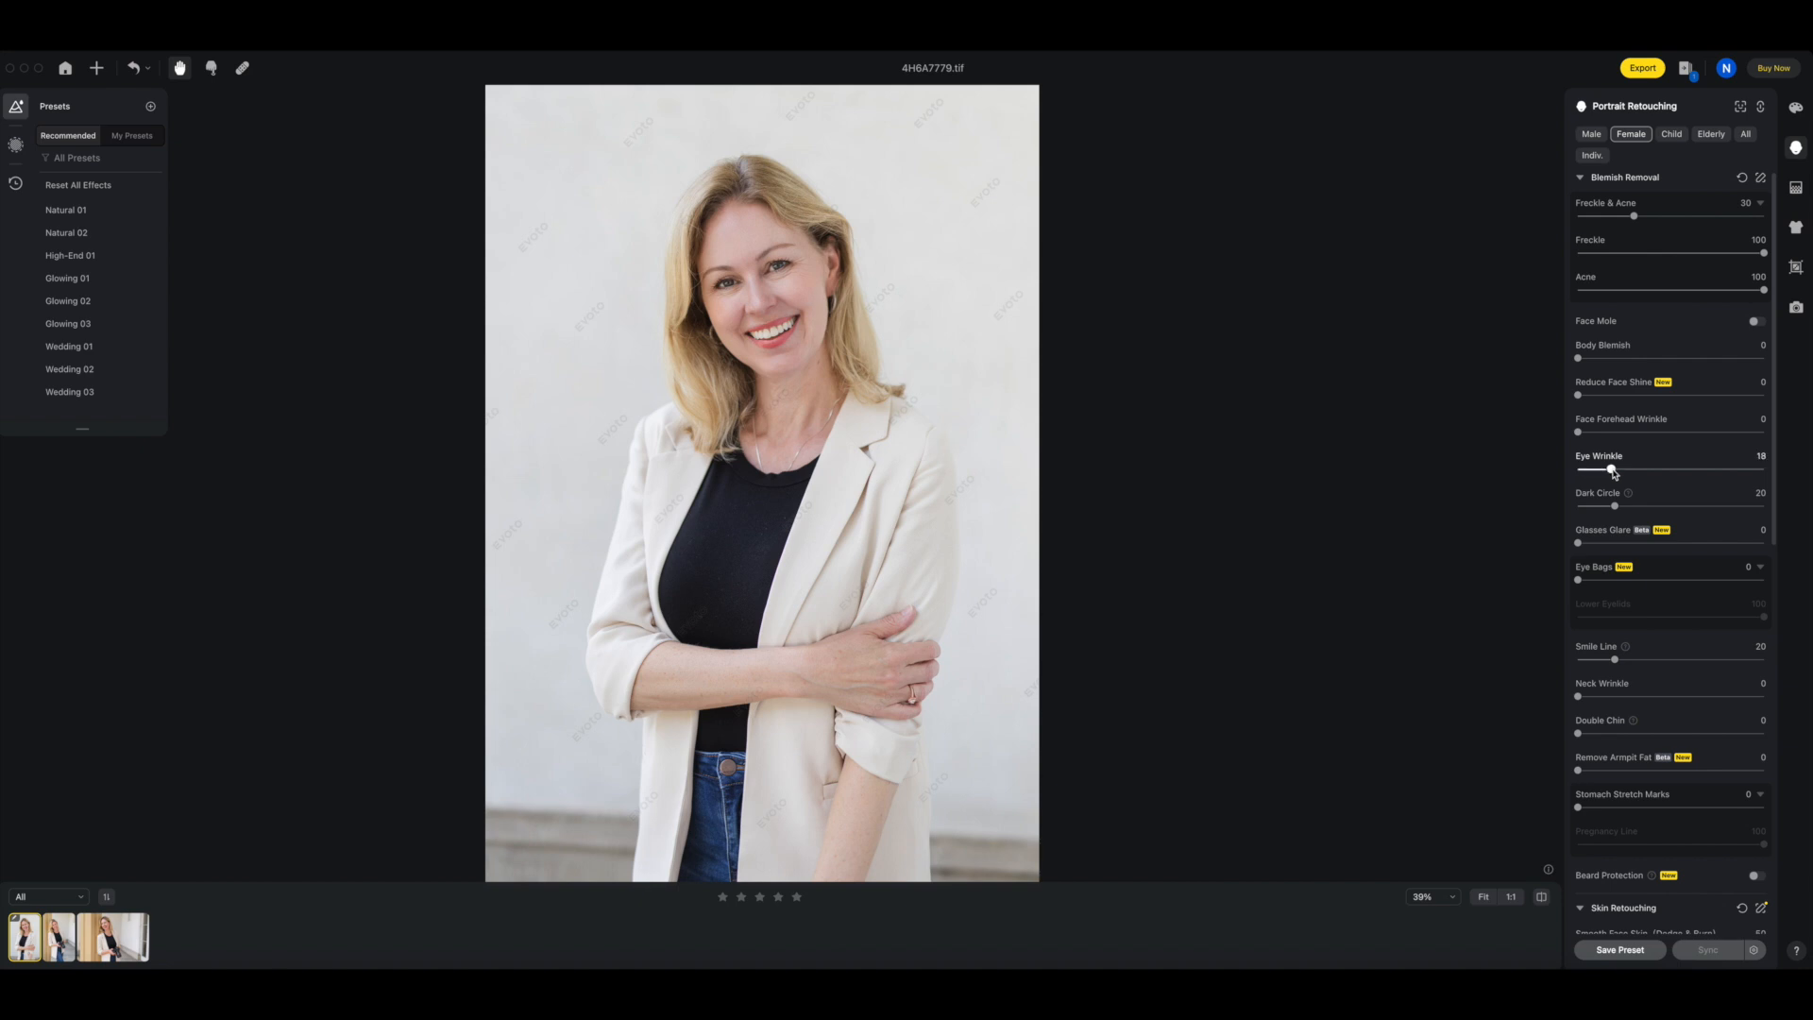
drag(1611, 468, 1618, 468)
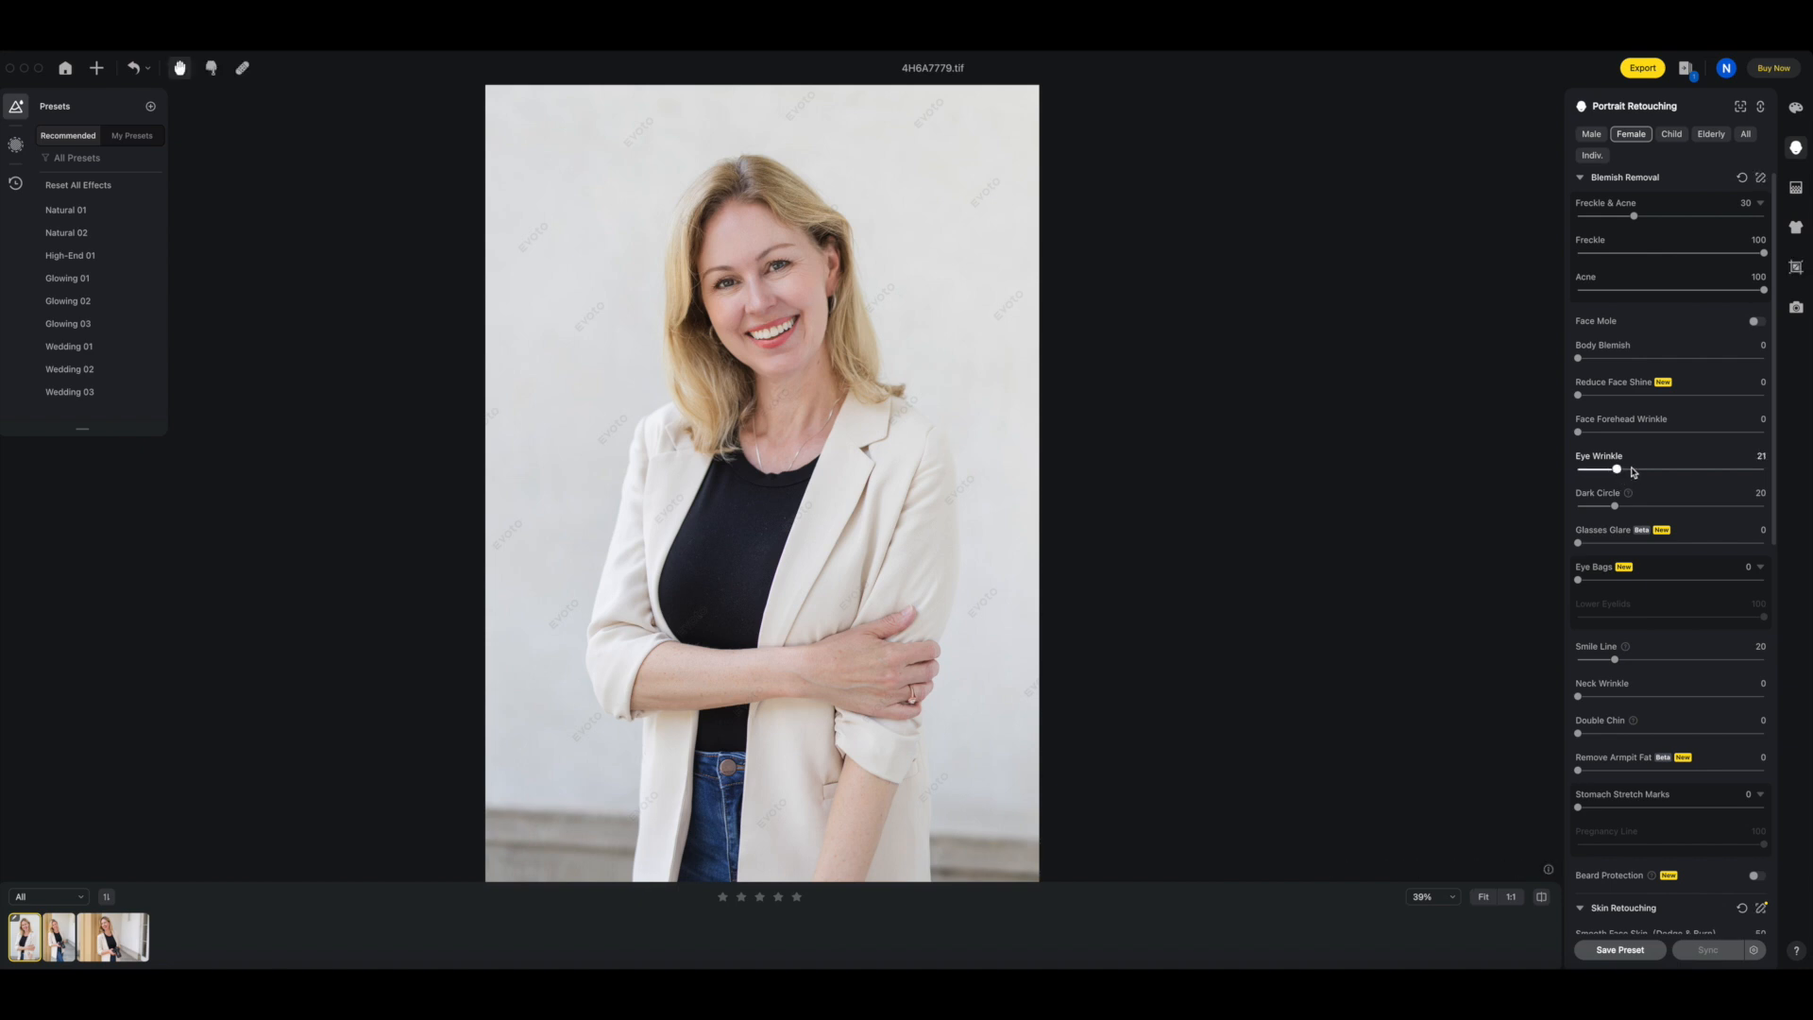
drag(1618, 468, 1629, 468)
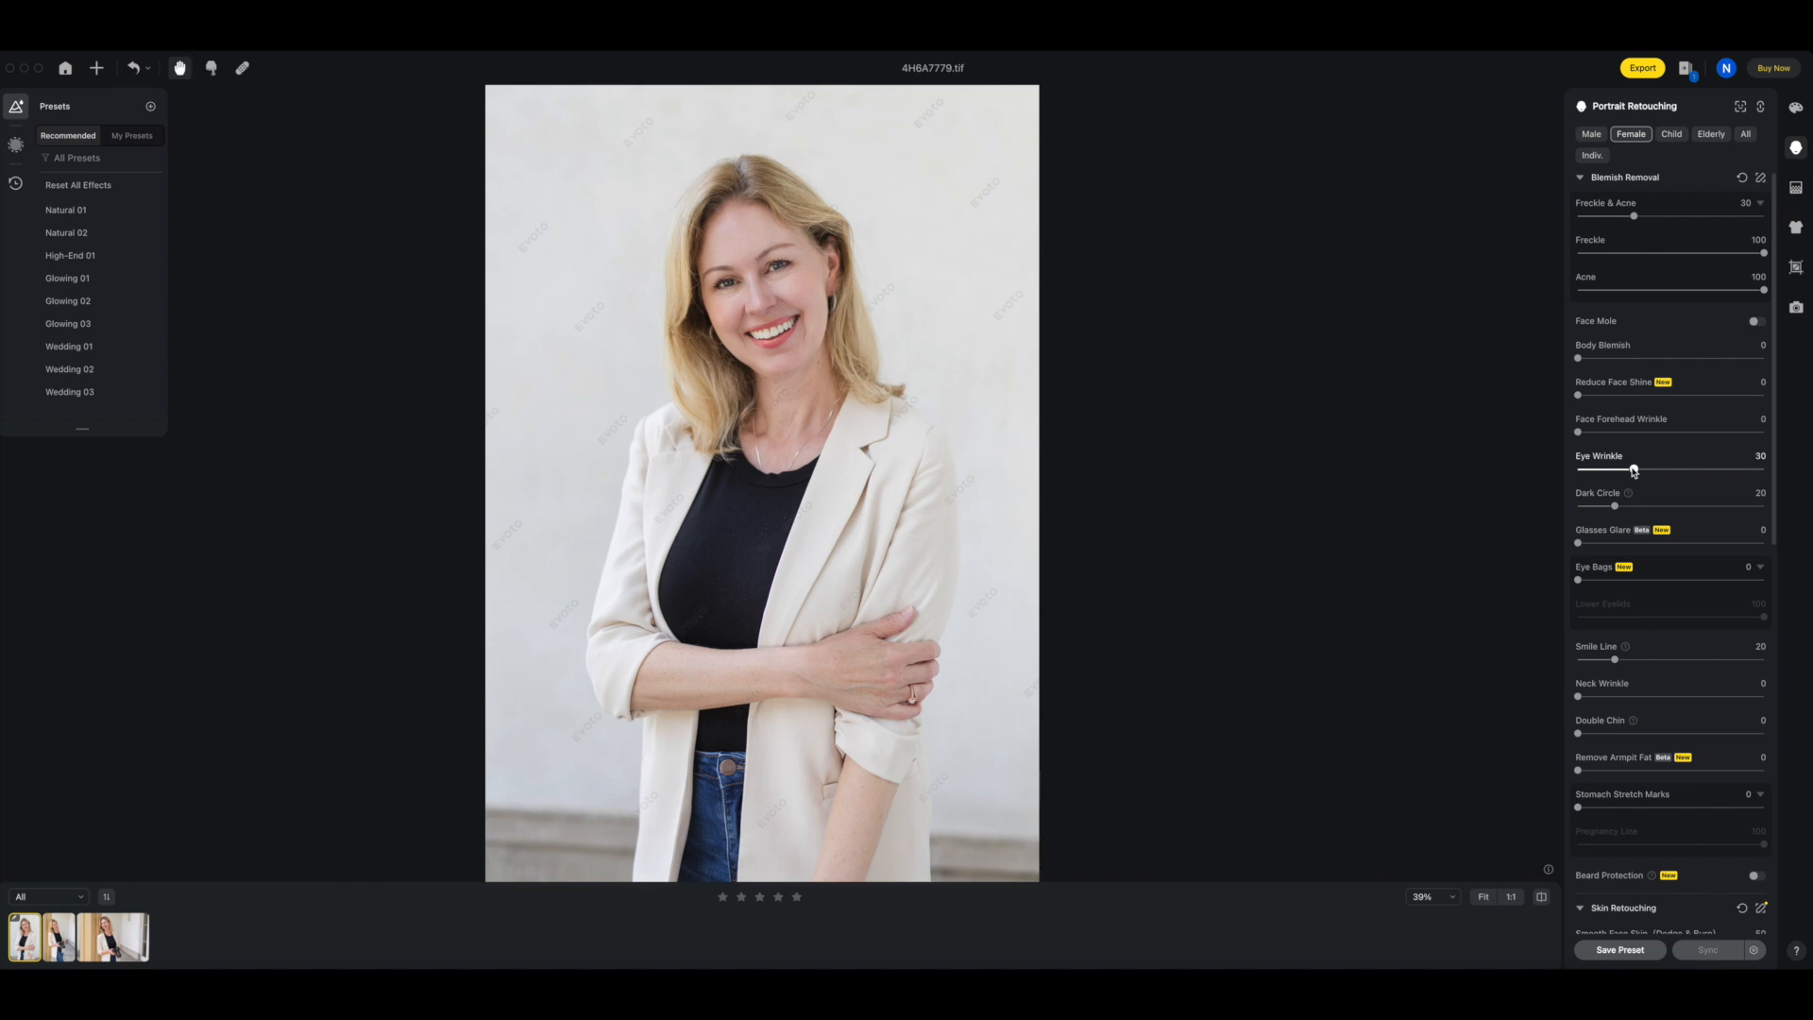
drag(1632, 470, 1667, 470)
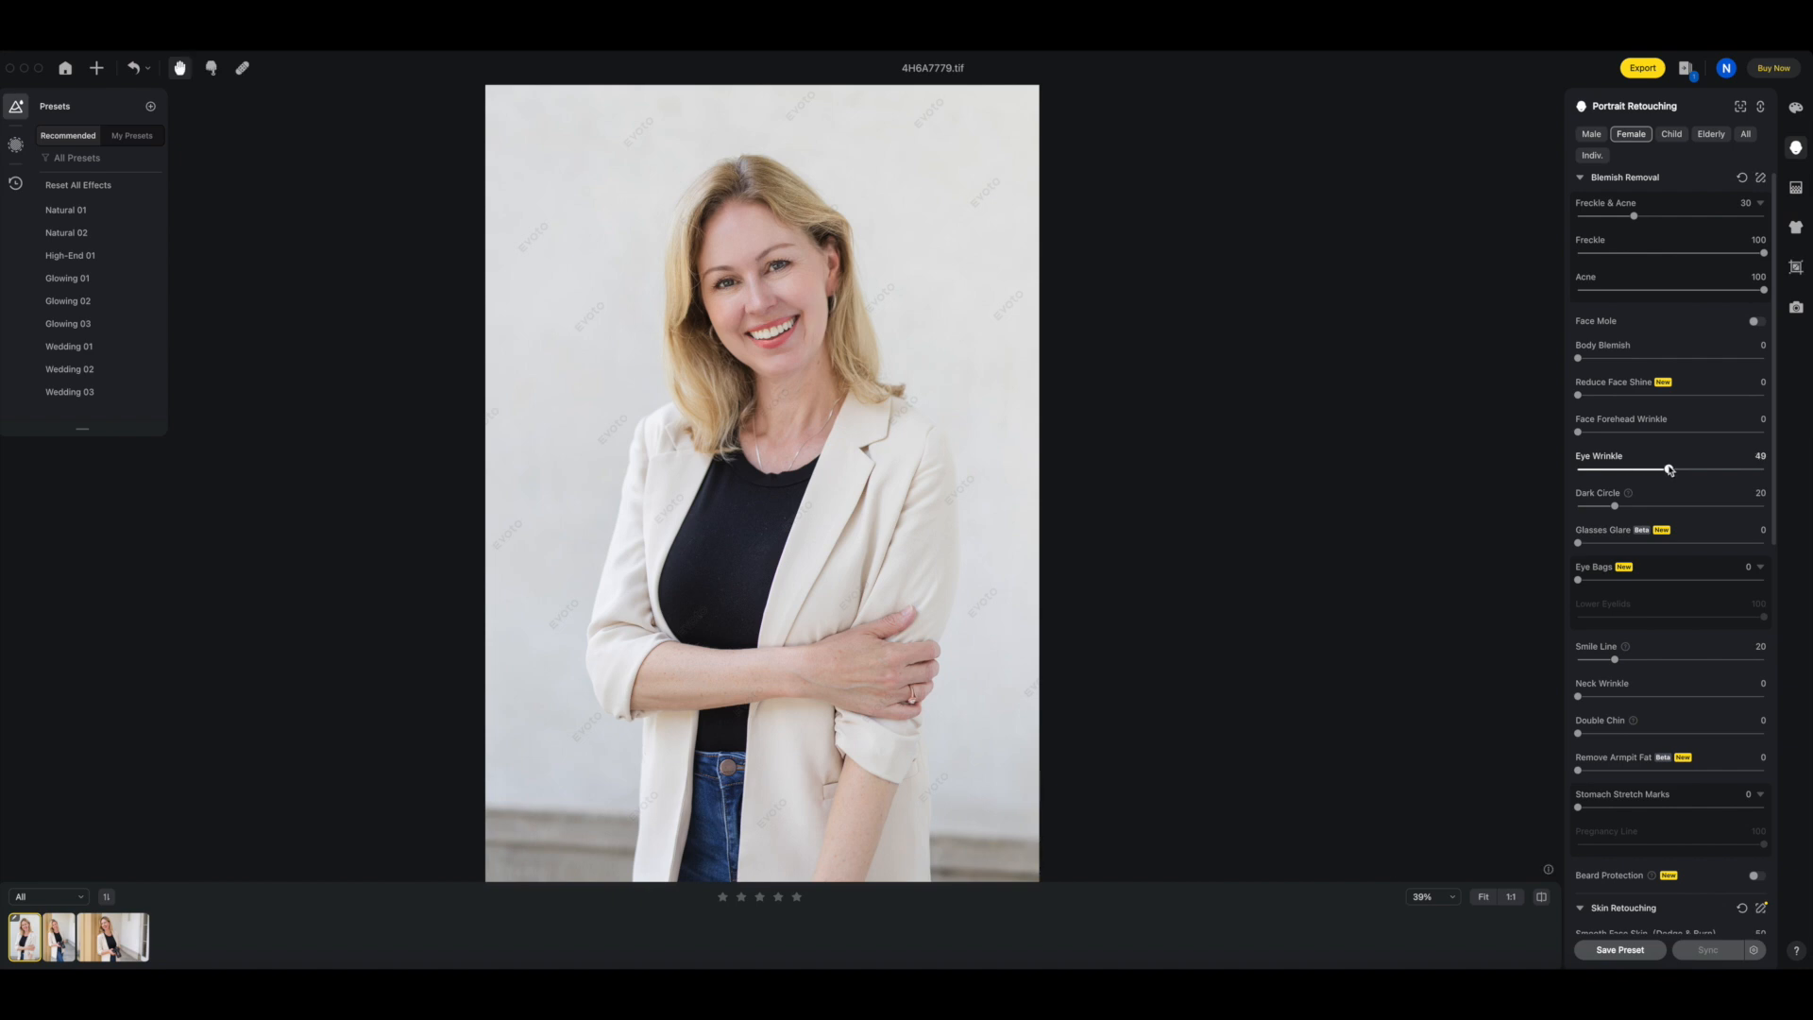
drag(1667, 470, 1745, 470)
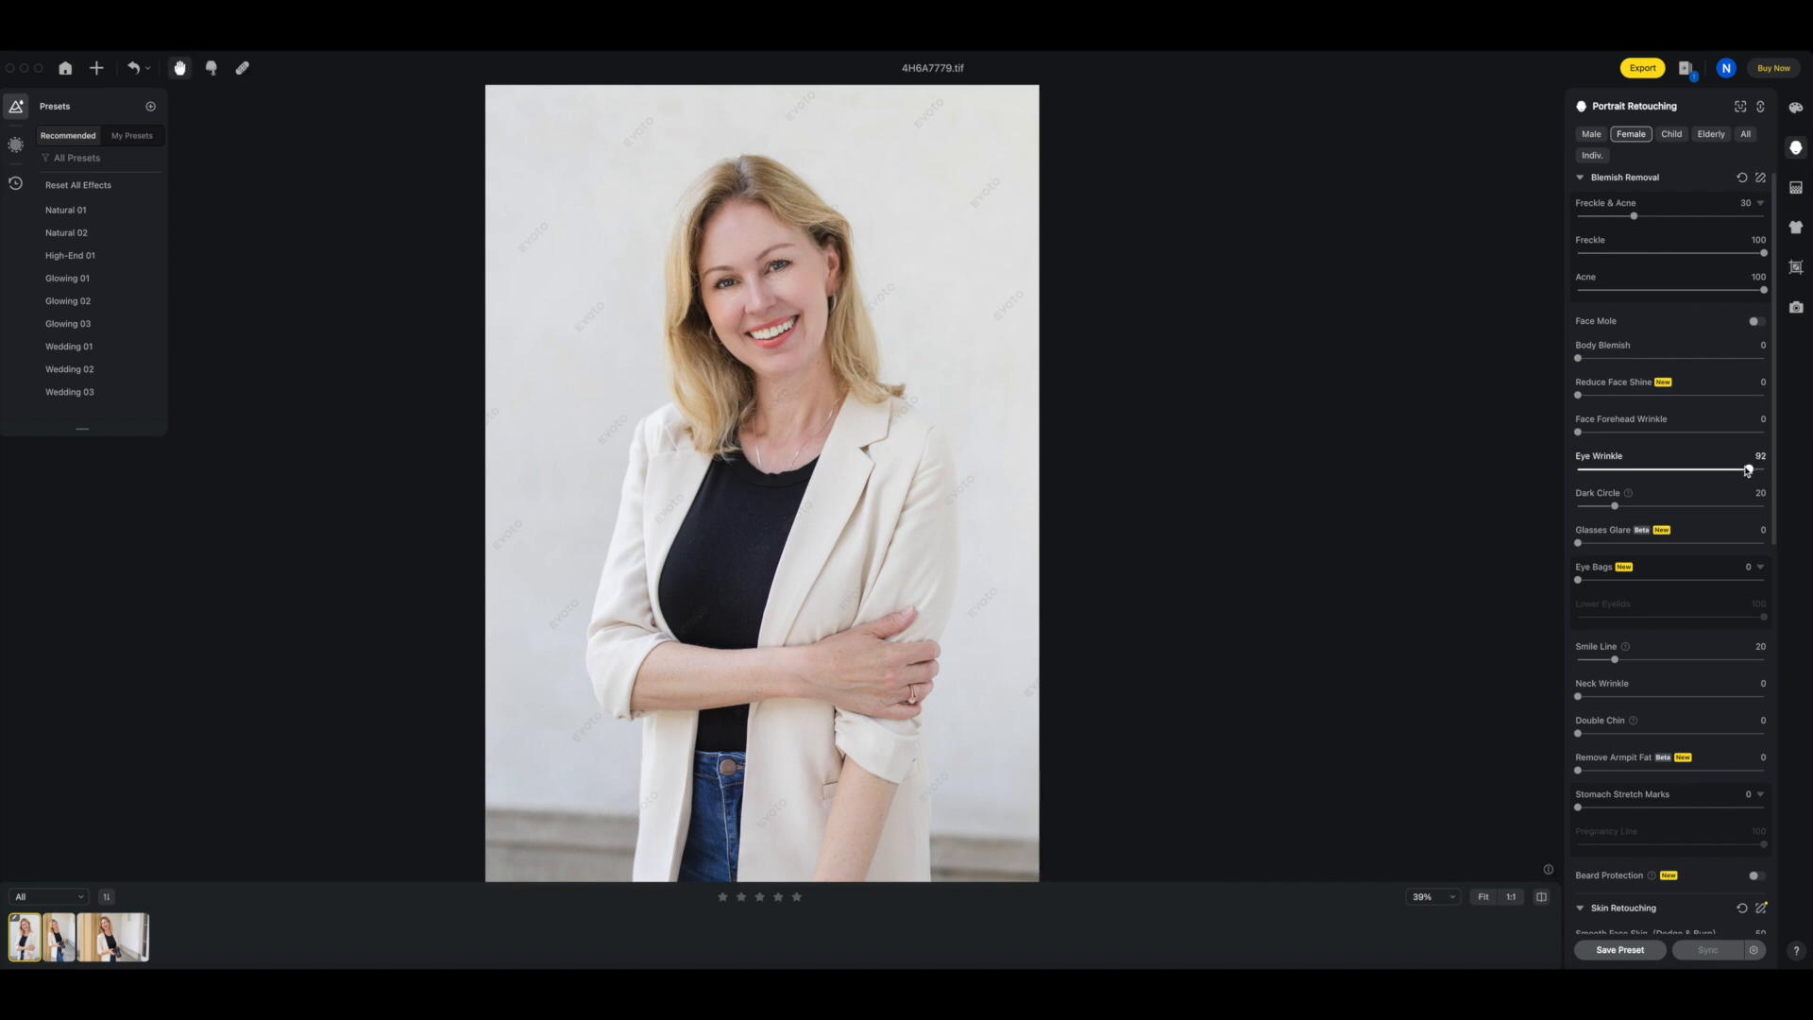
drag(1745, 471, 1655, 470)
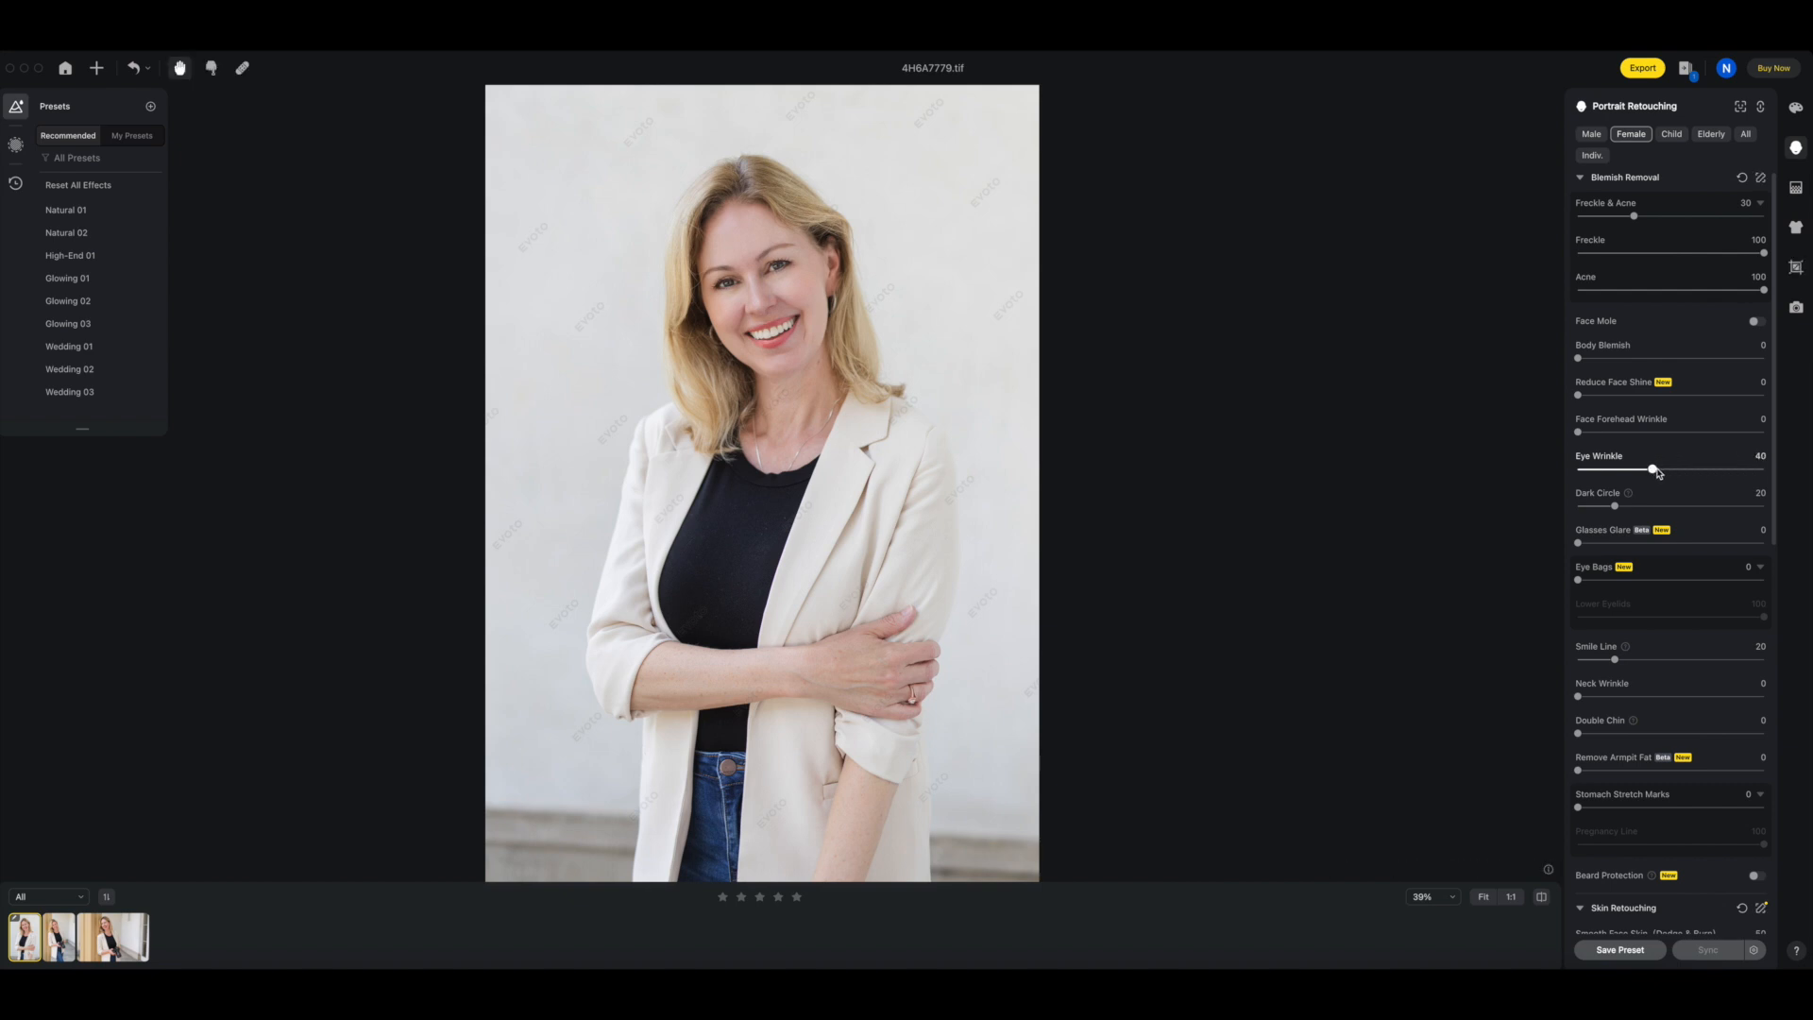
drag(1645, 470, 1656, 470)
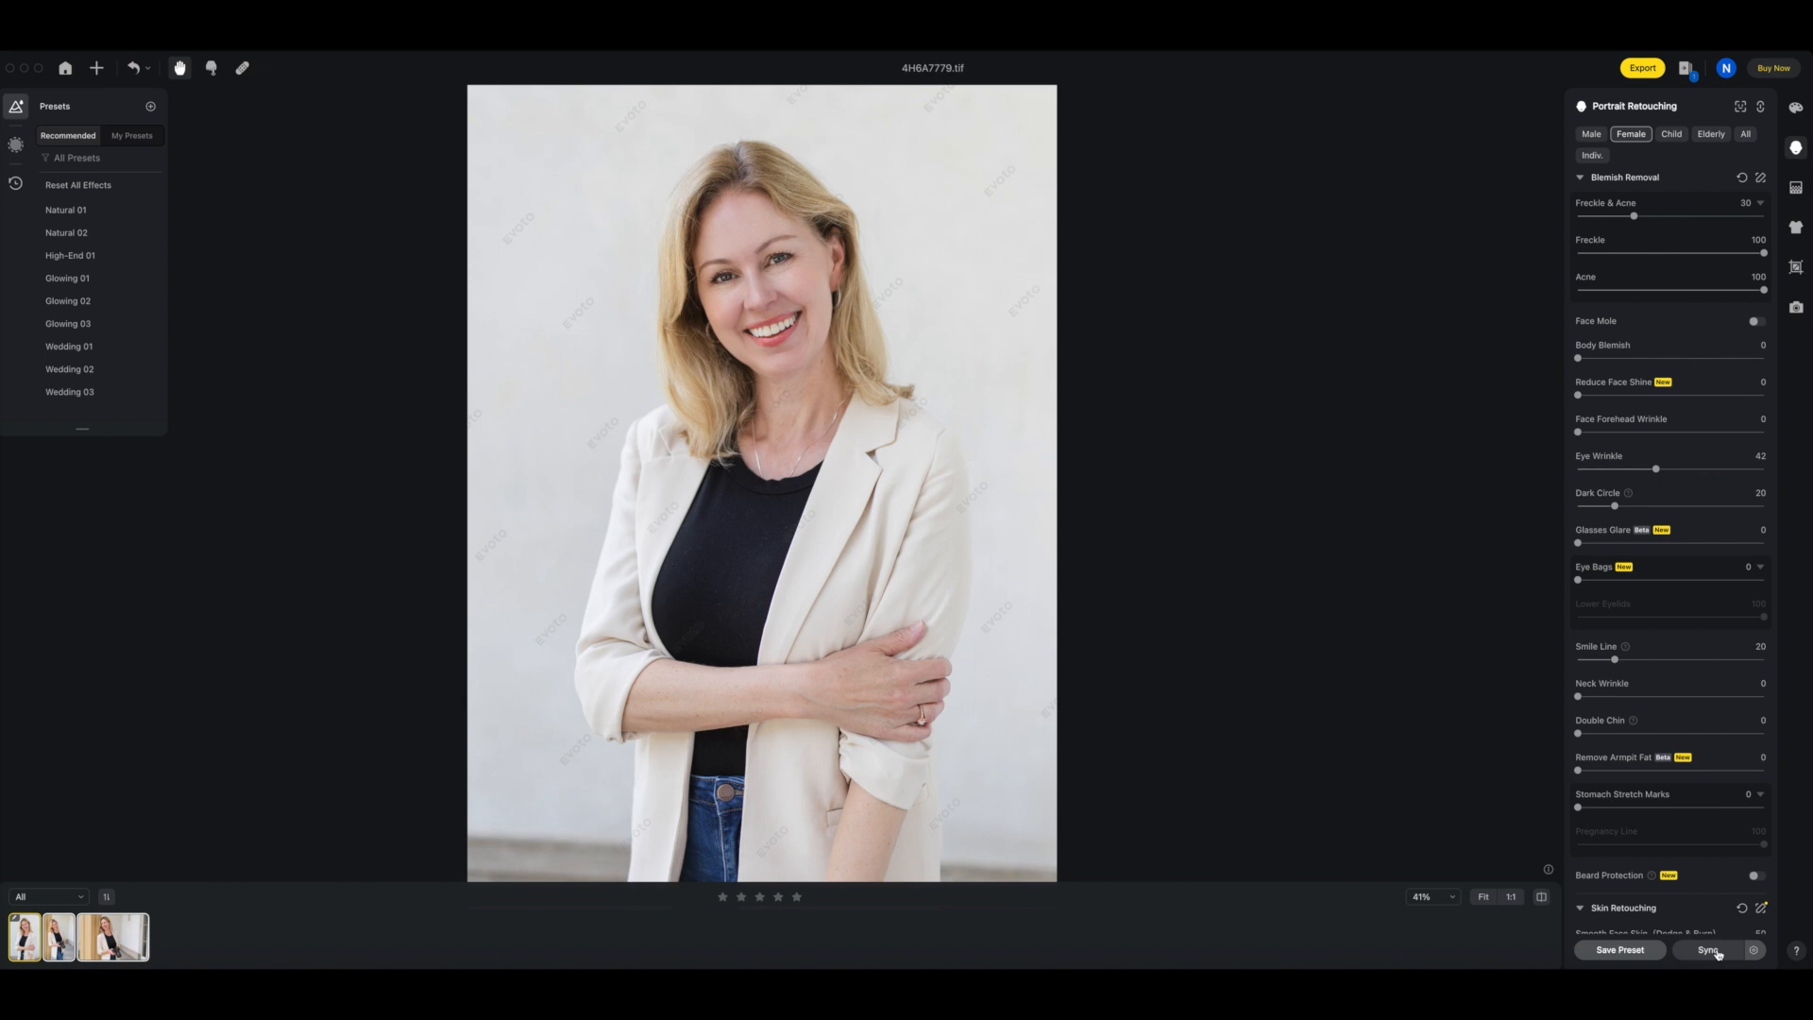
Step: Sync only the Portrait Retouching adjustments to the other two portraits
click(1711, 950)
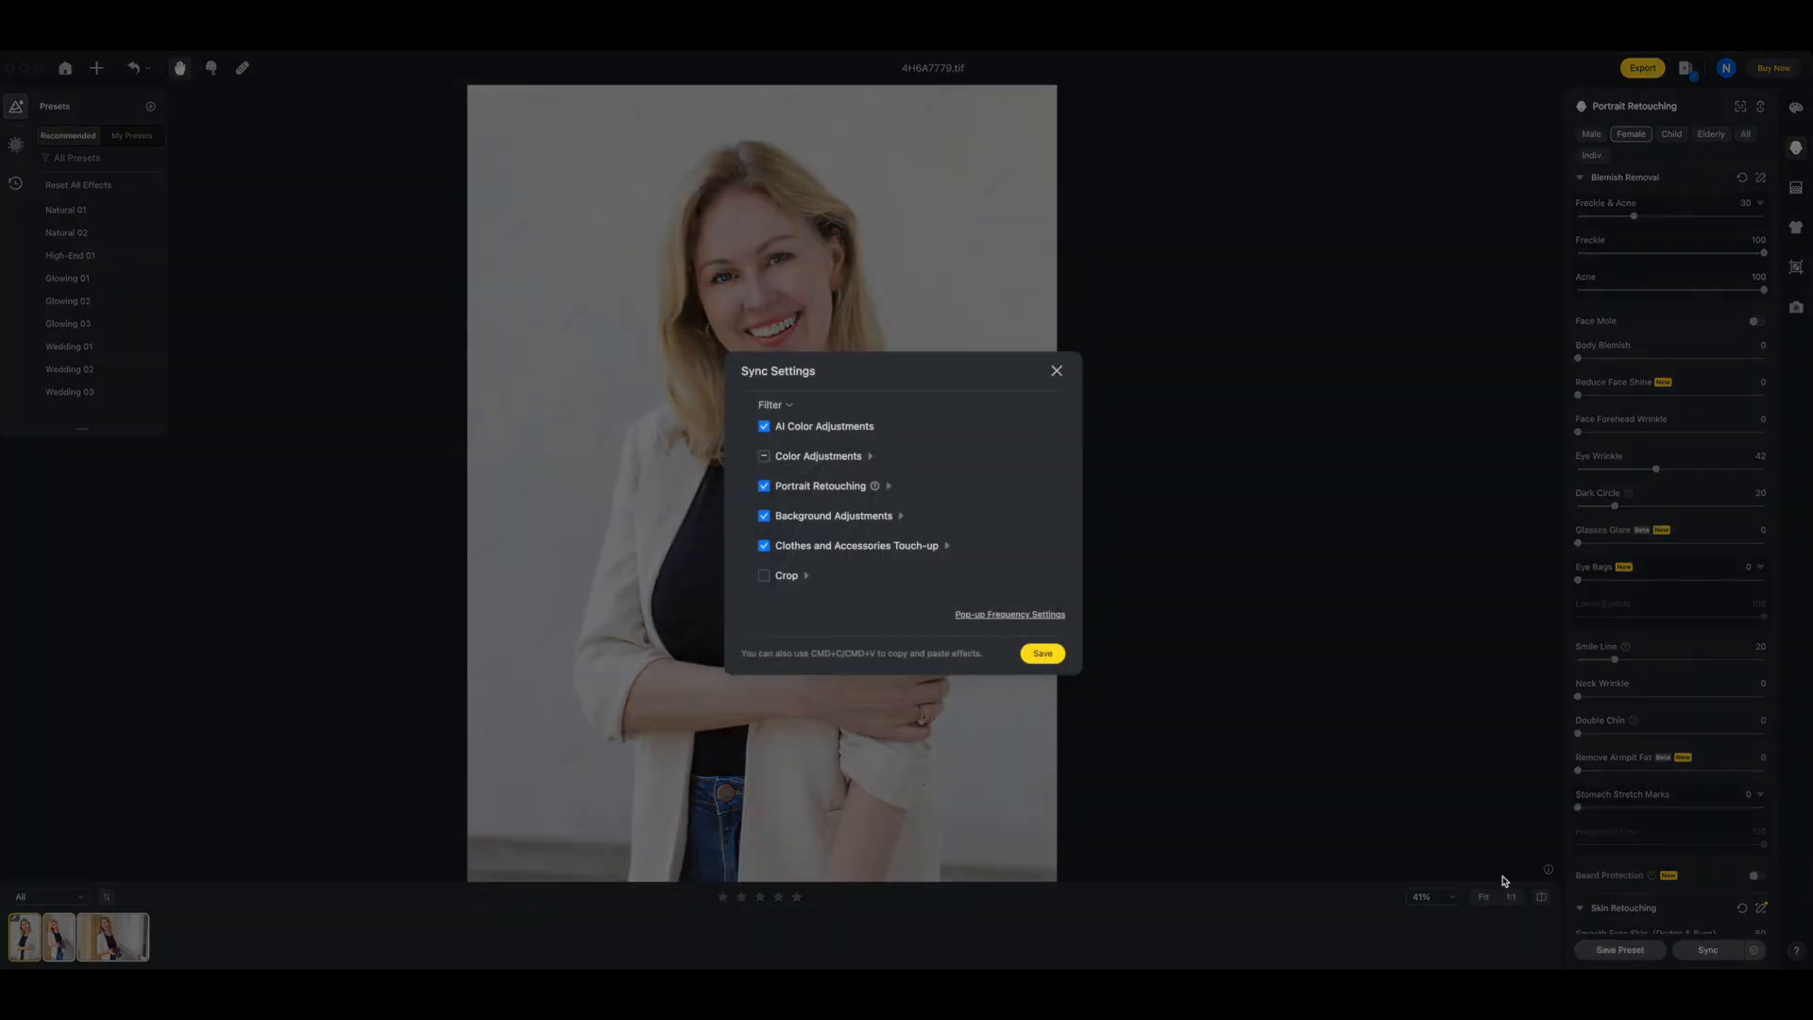
click(765, 546)
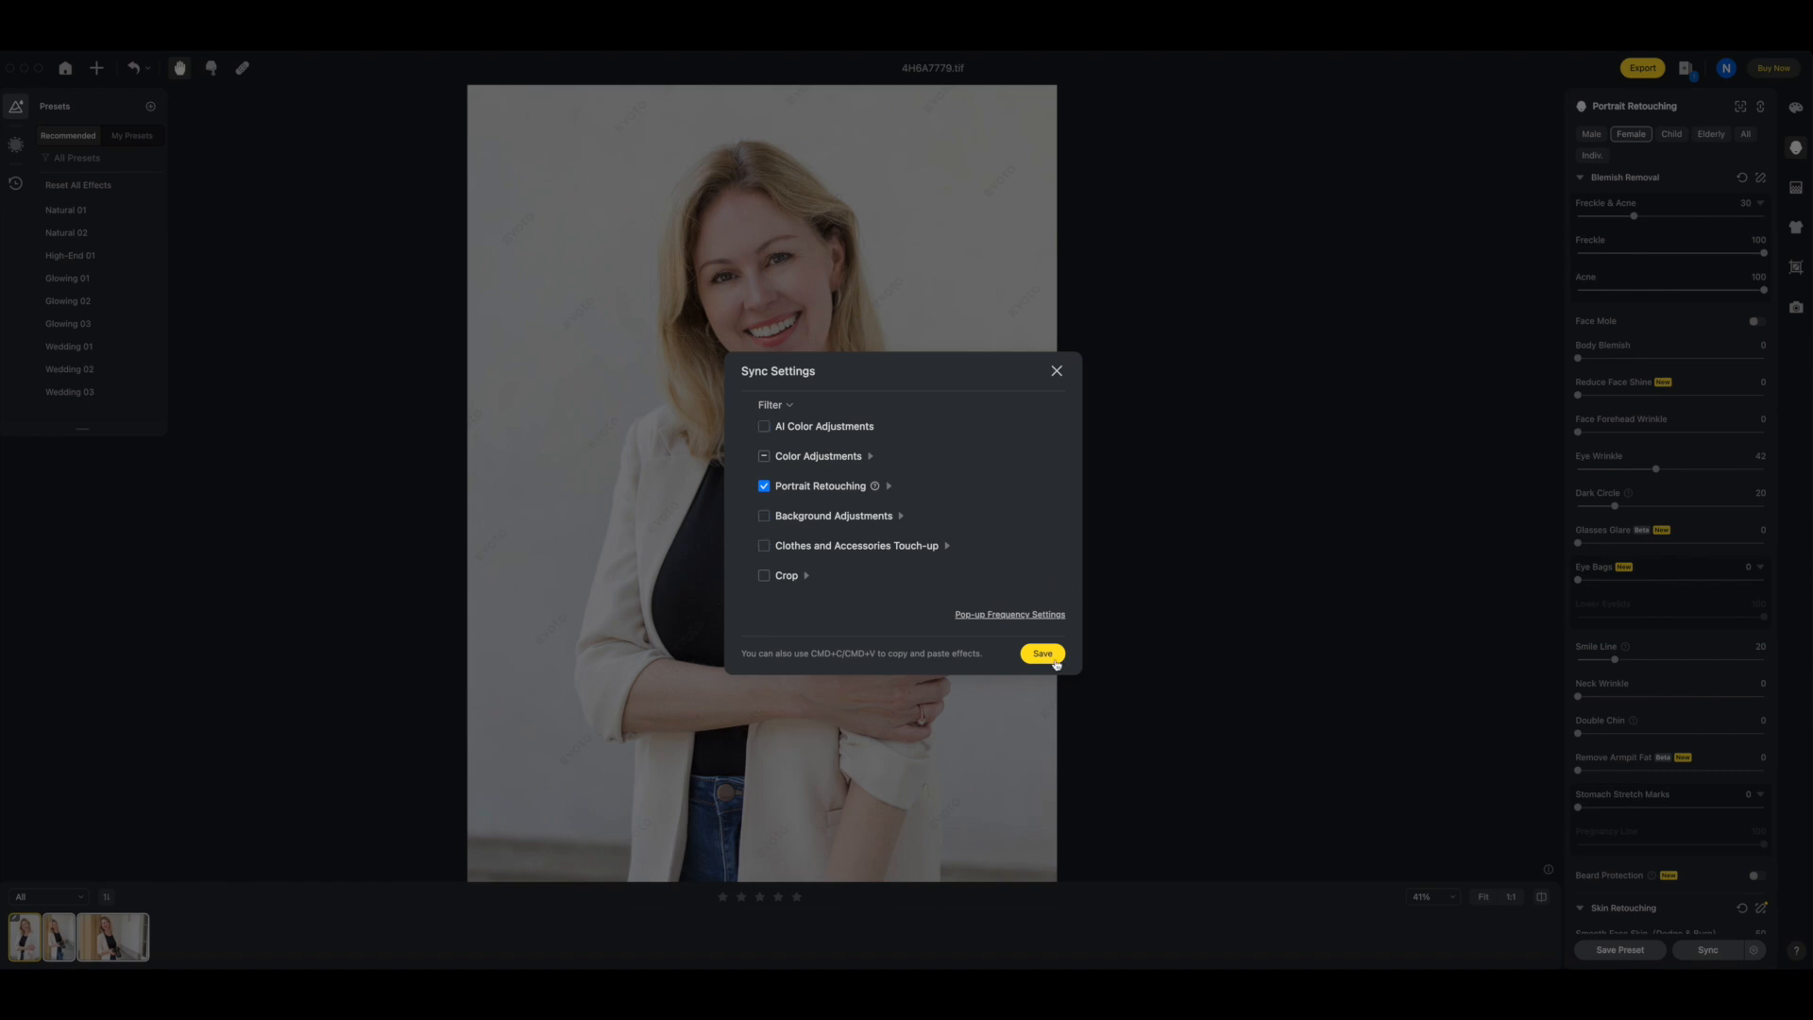
click(1041, 654)
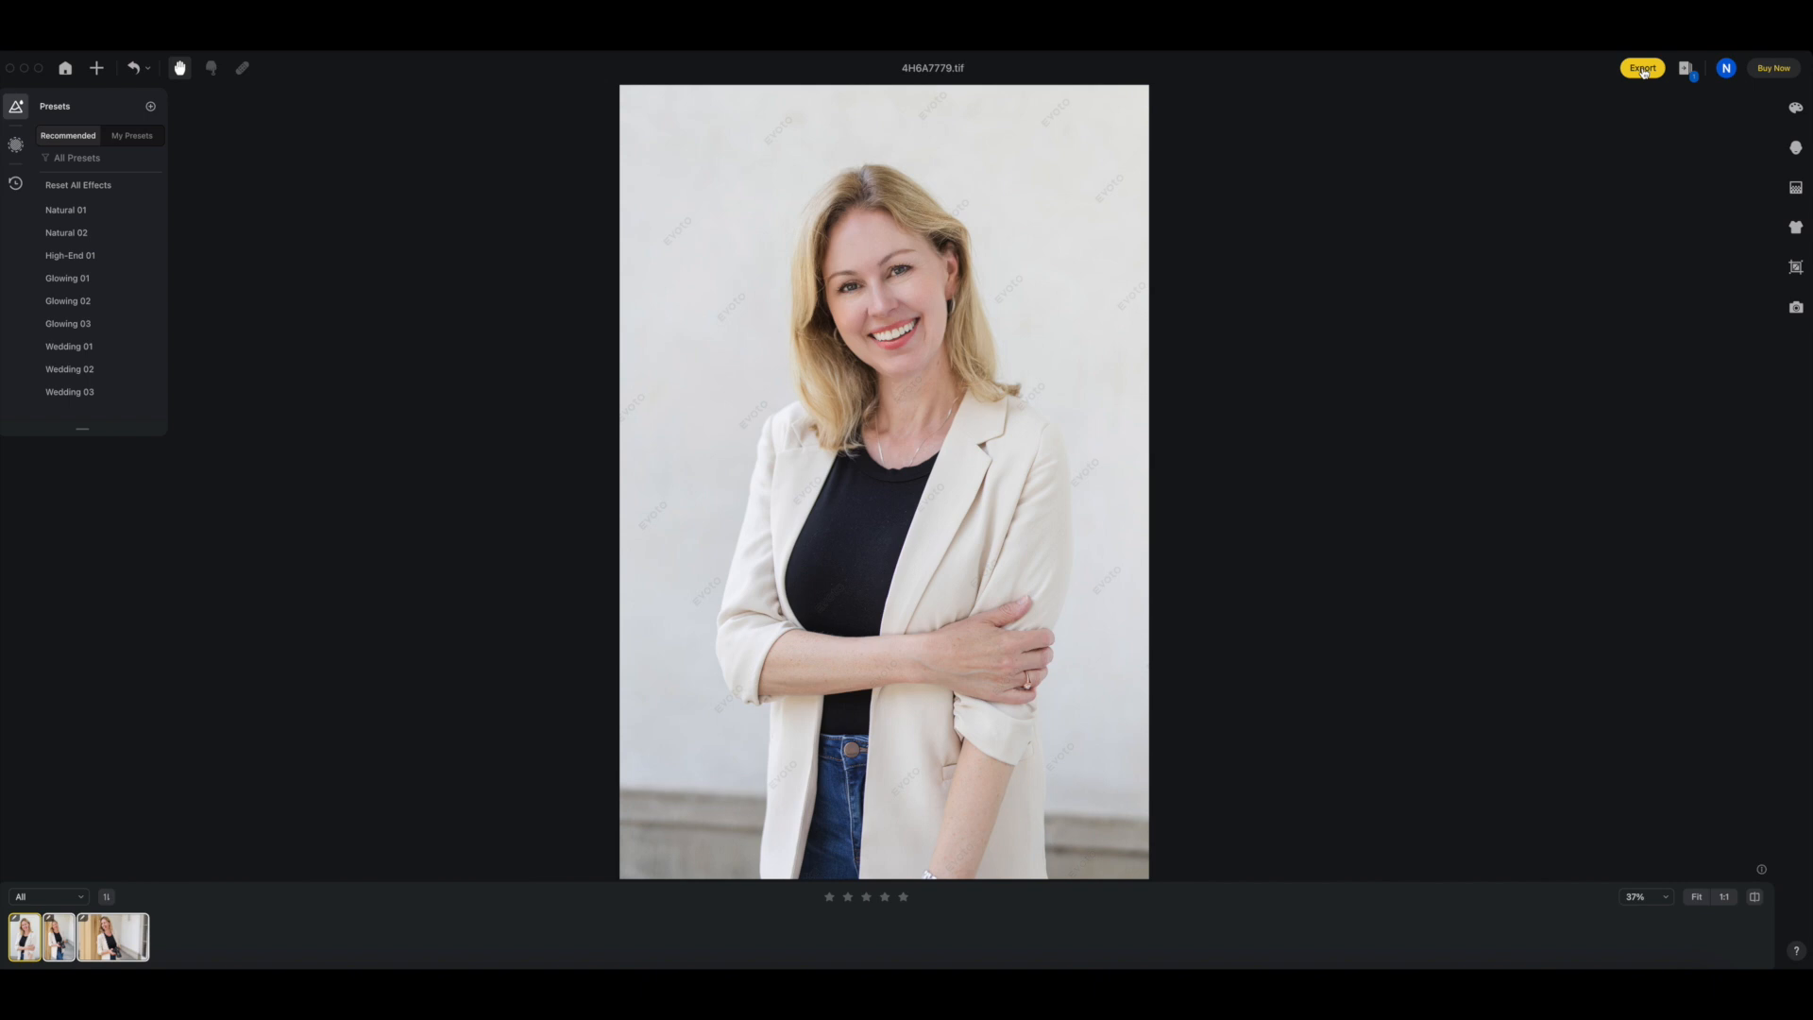
Step: Export the three retouched portraits into the '5 starred Nicole' folder on the external drive
click(1641, 68)
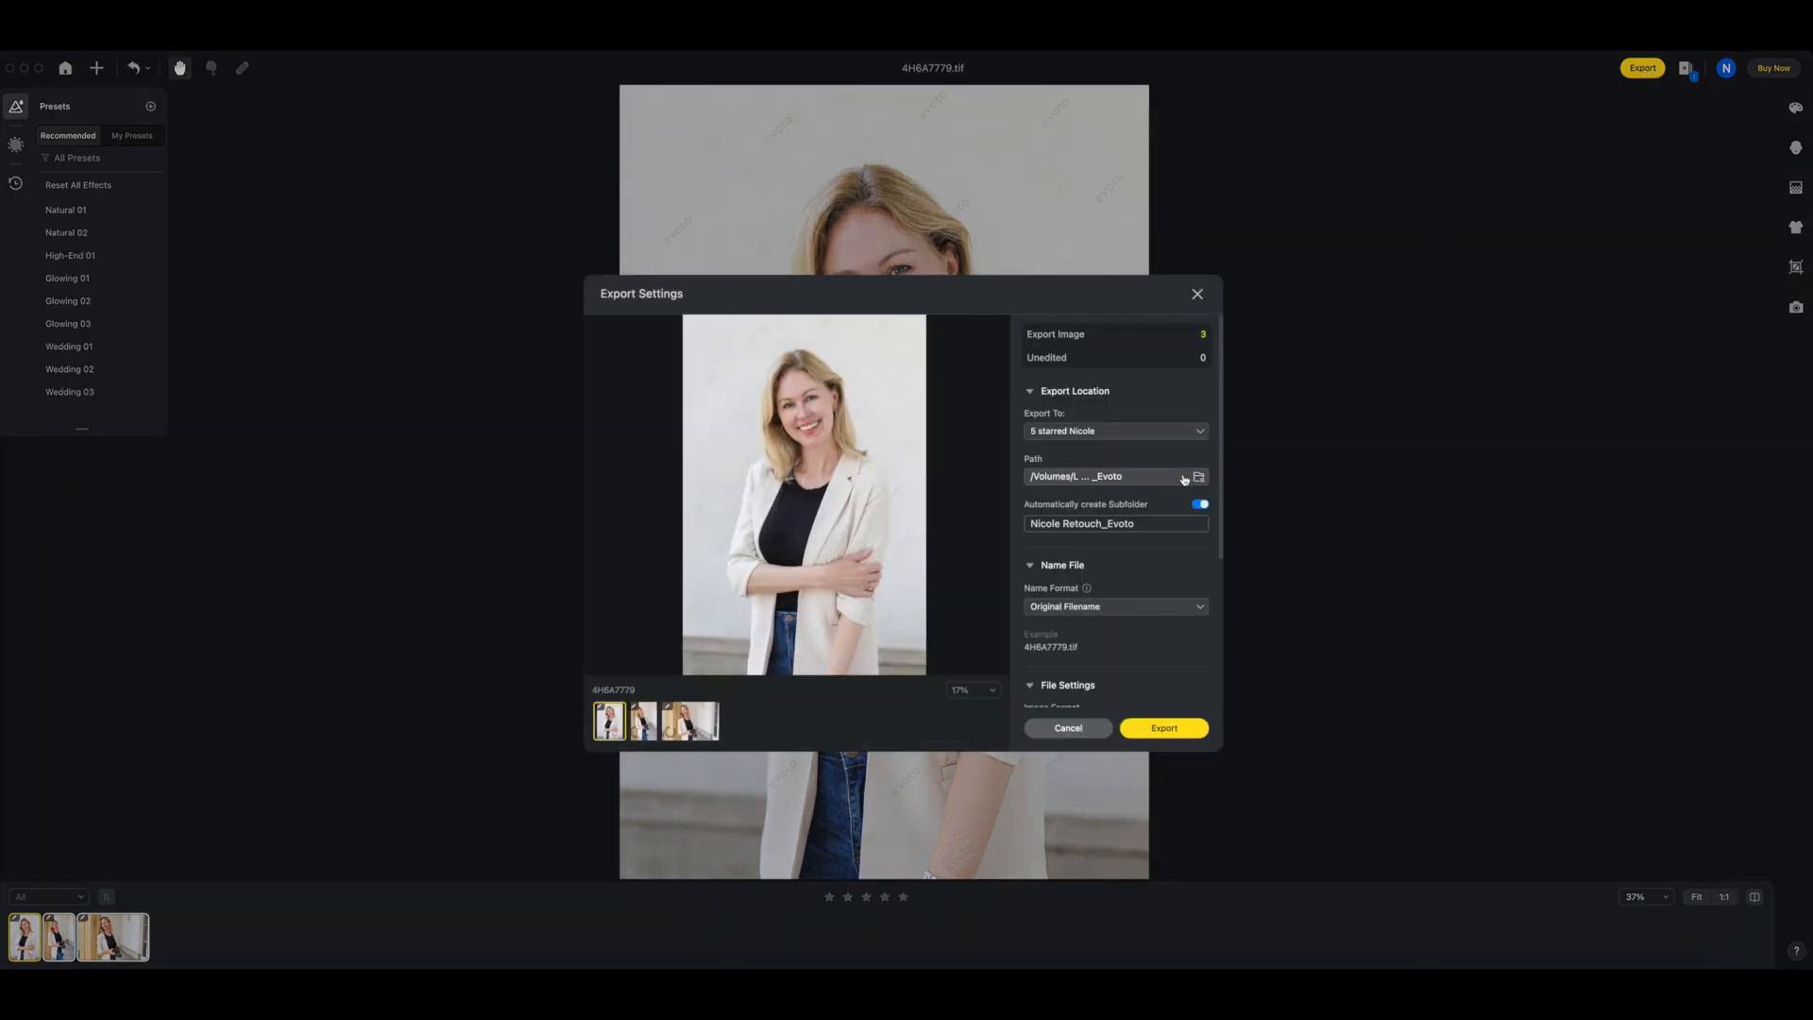
click(1199, 476)
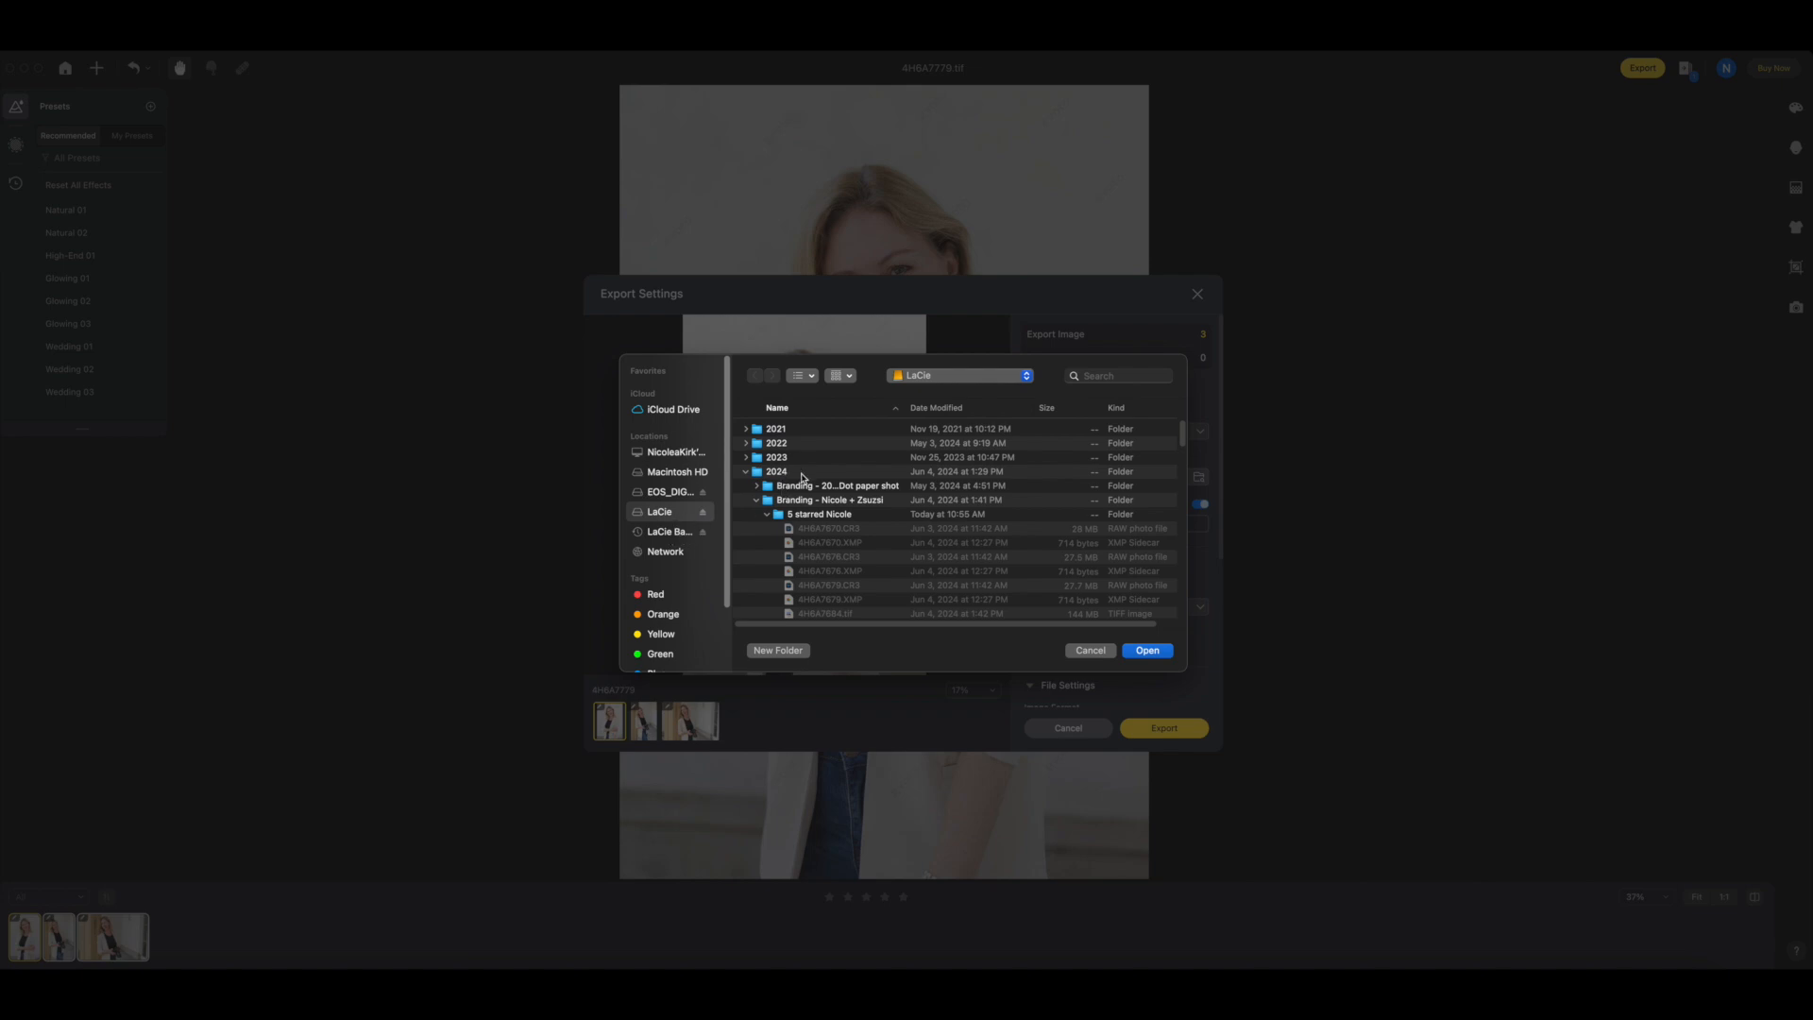
click(821, 514)
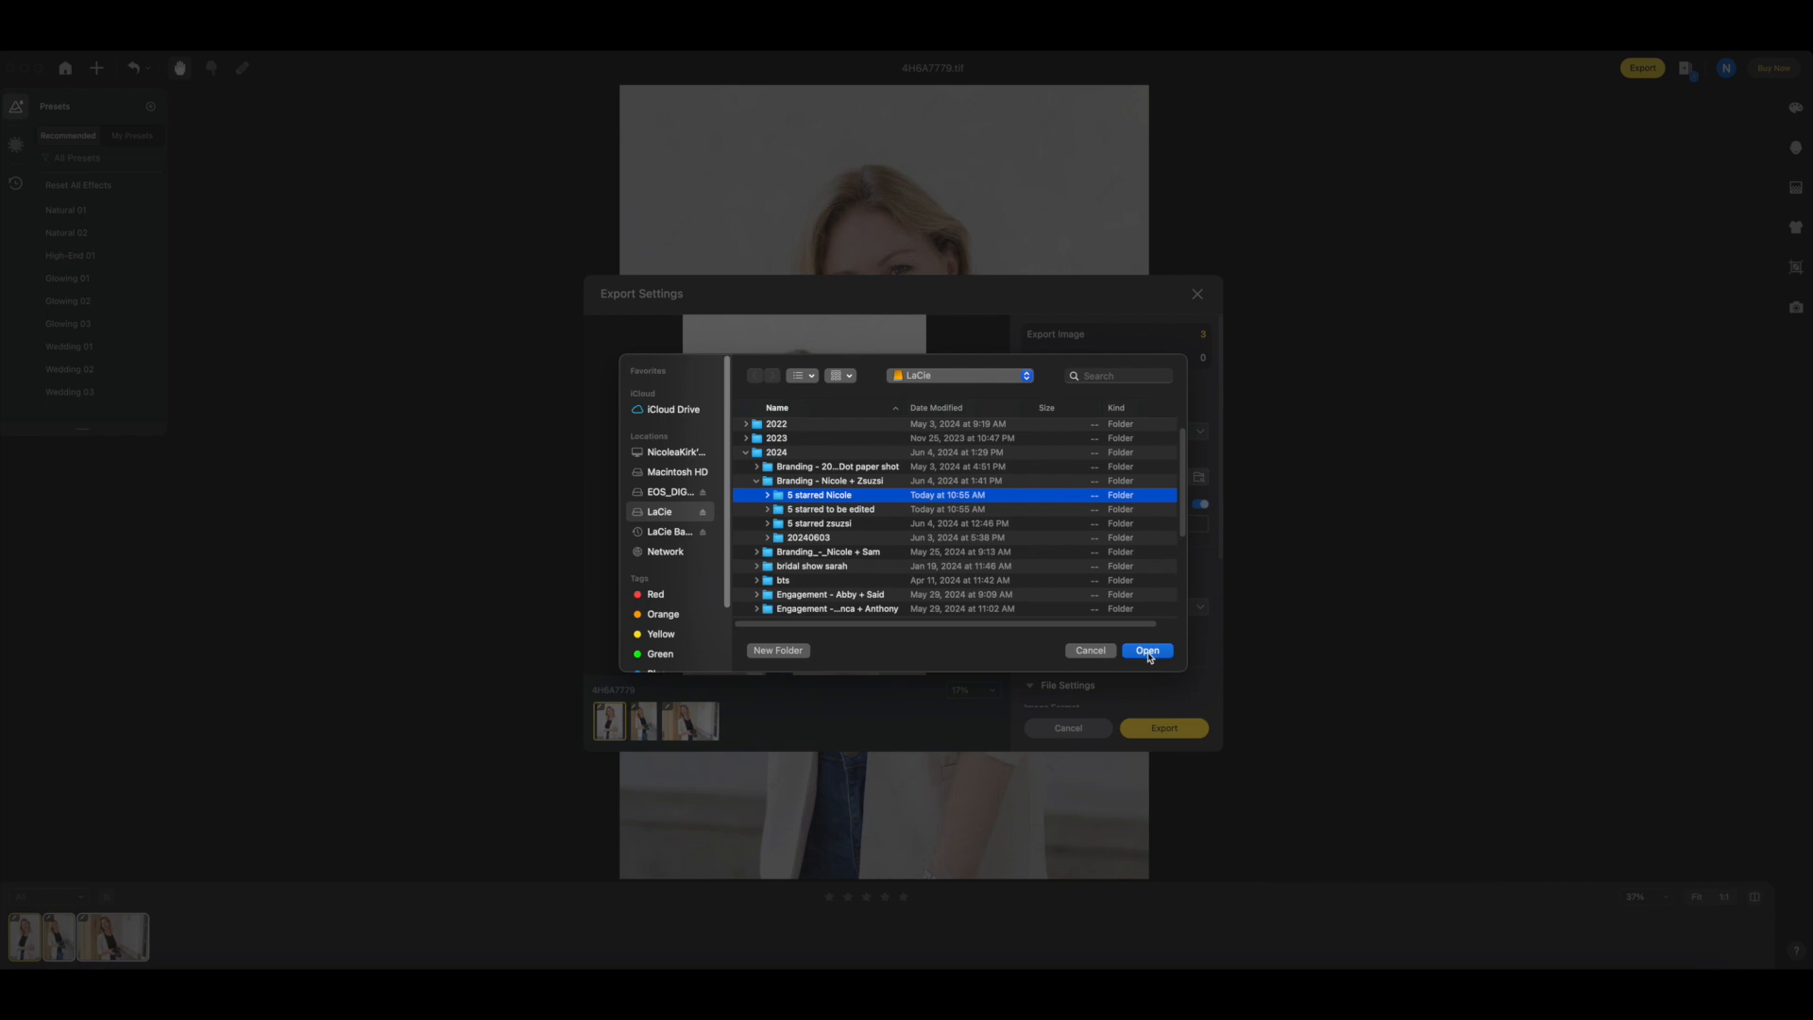
click(1146, 650)
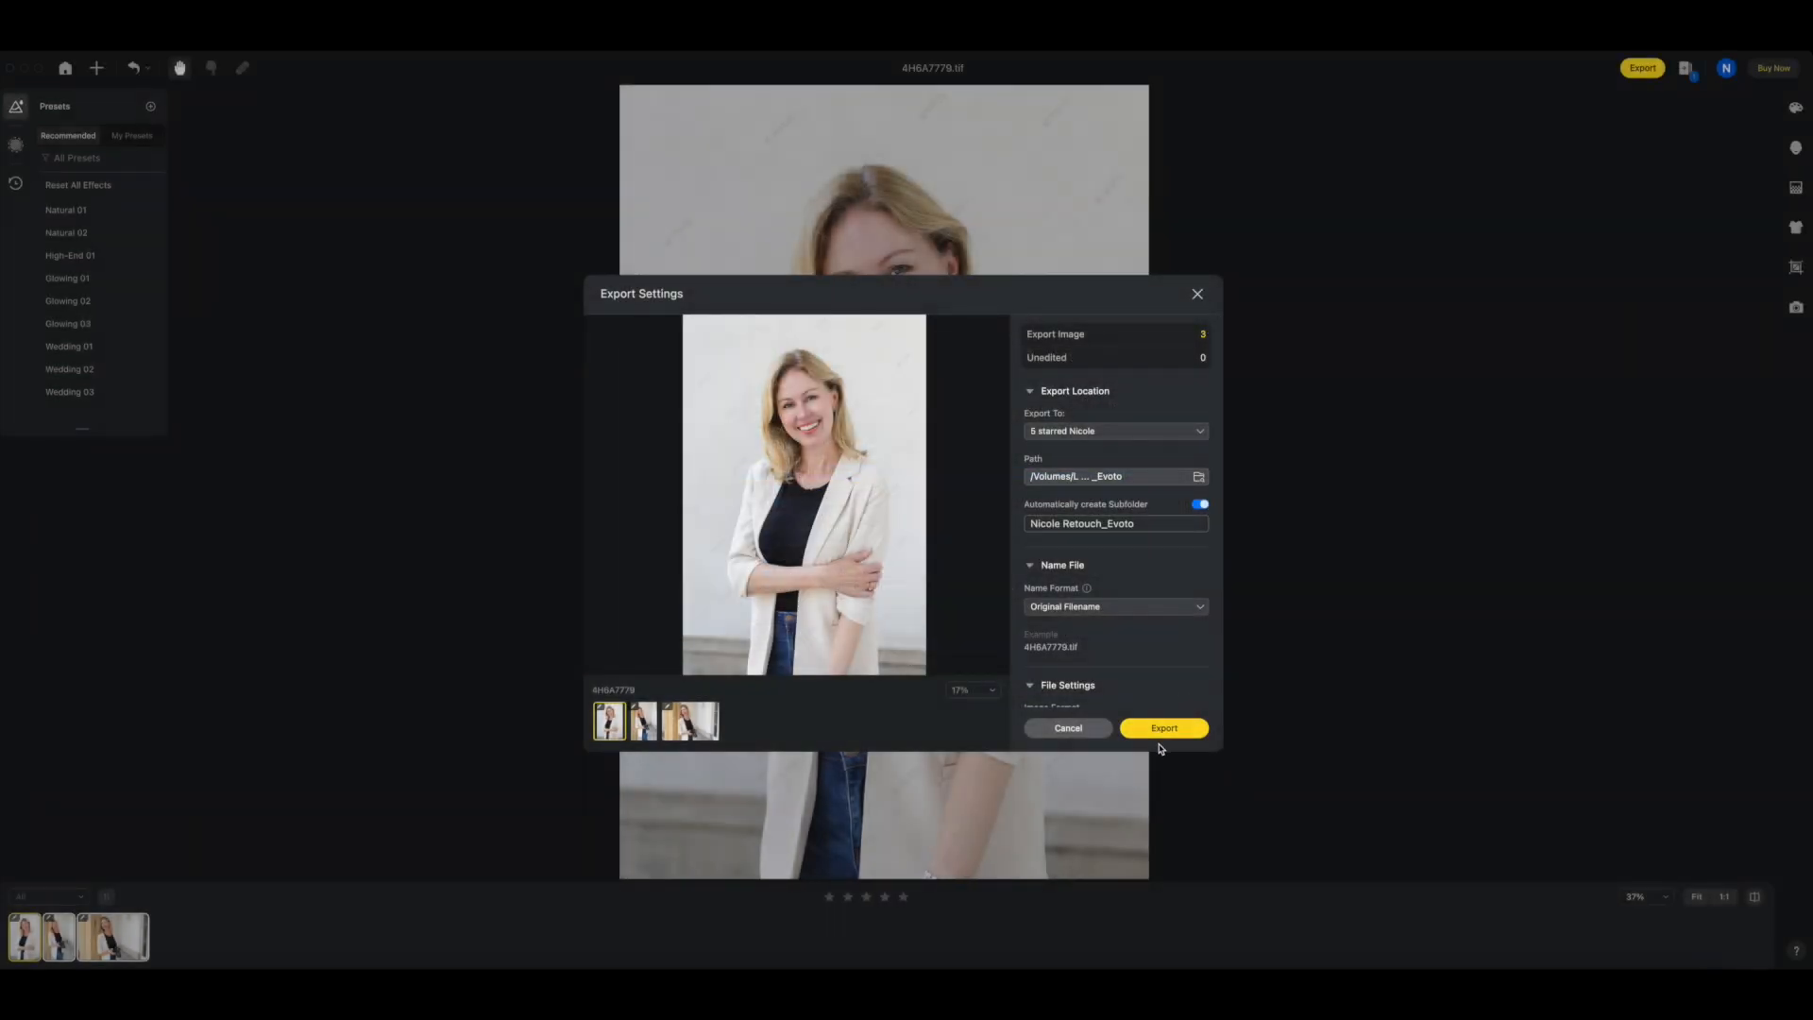
click(1164, 727)
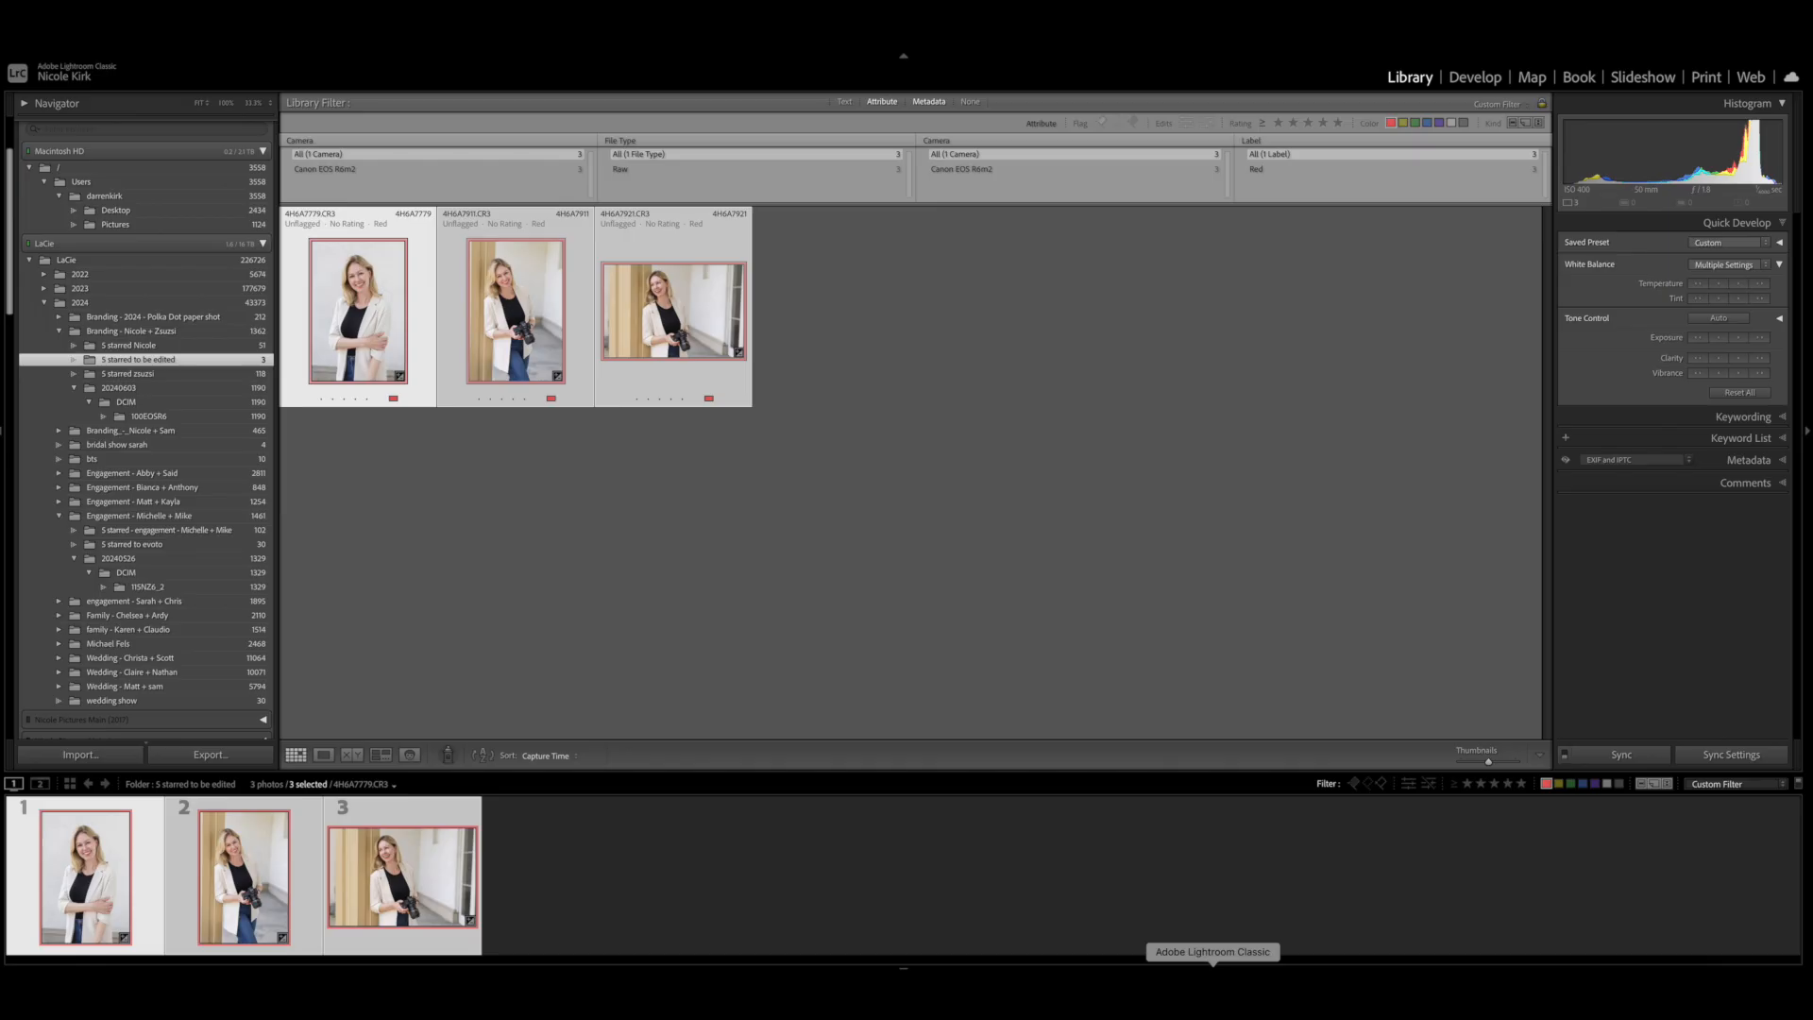
Step: Run Synchronize Folder on the '5 starred Nicole' folder to detect the new TIFFs
click(127, 342)
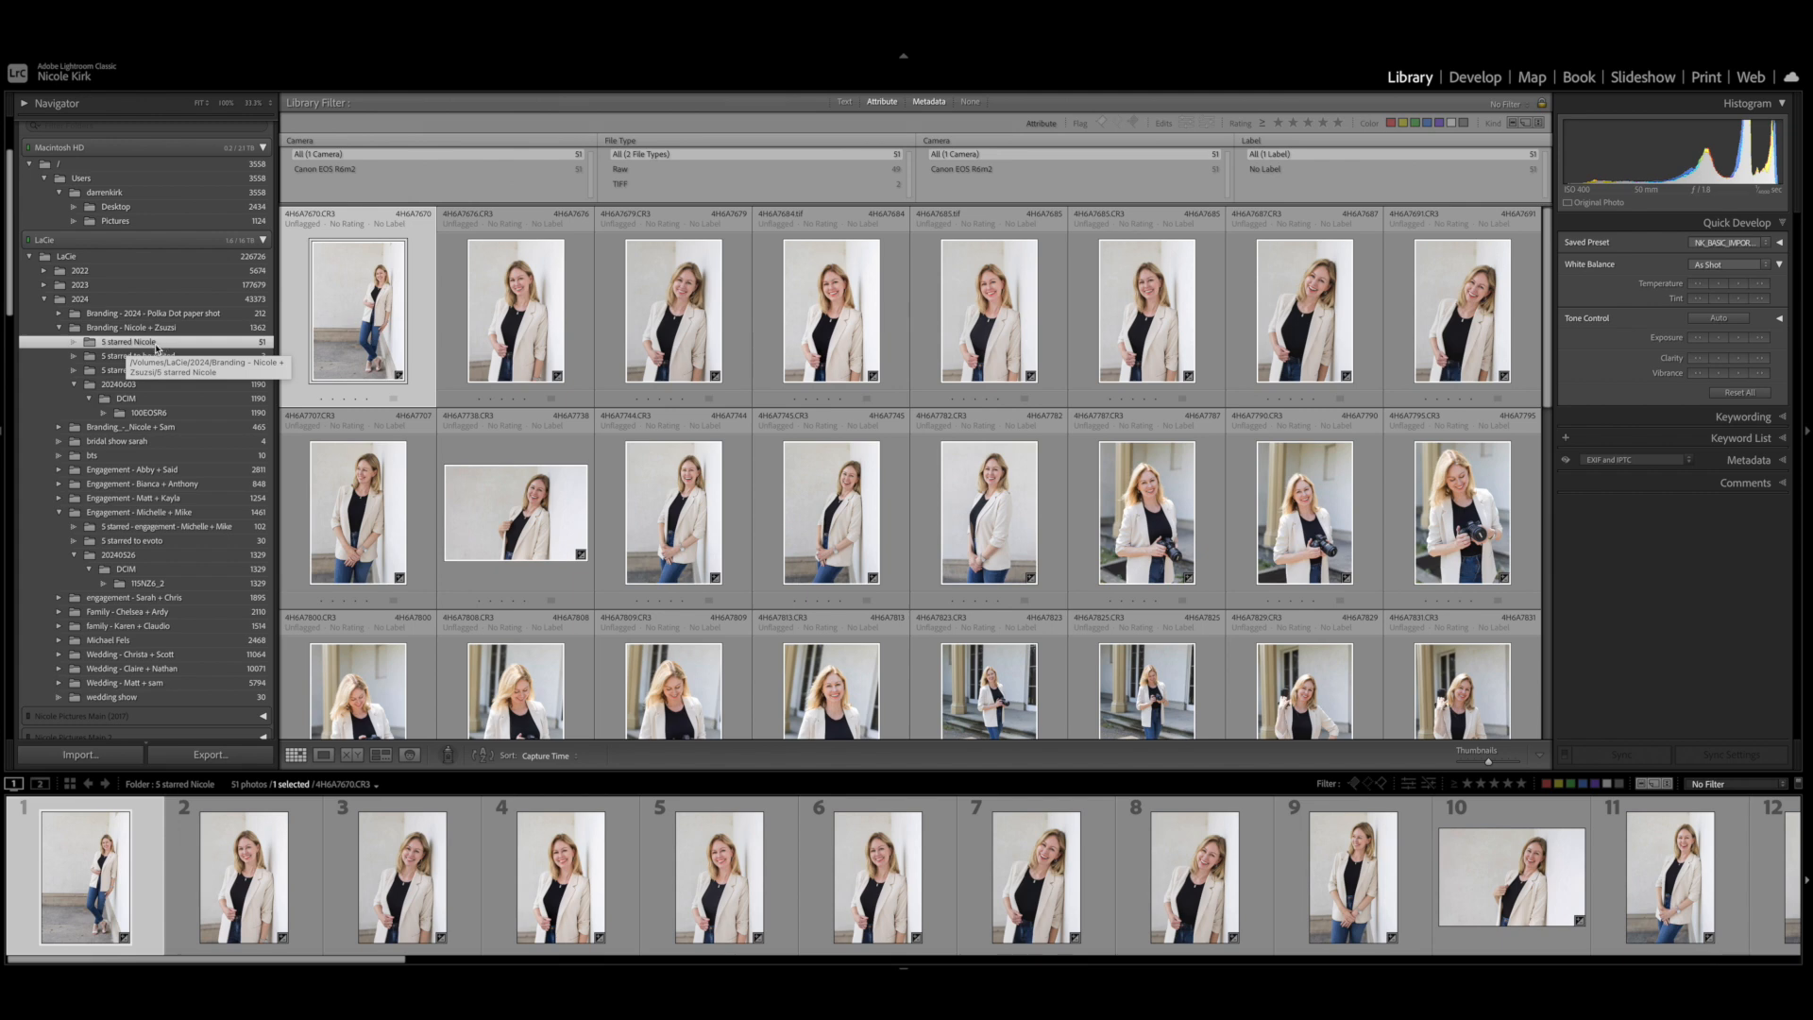
right_click(127, 342)
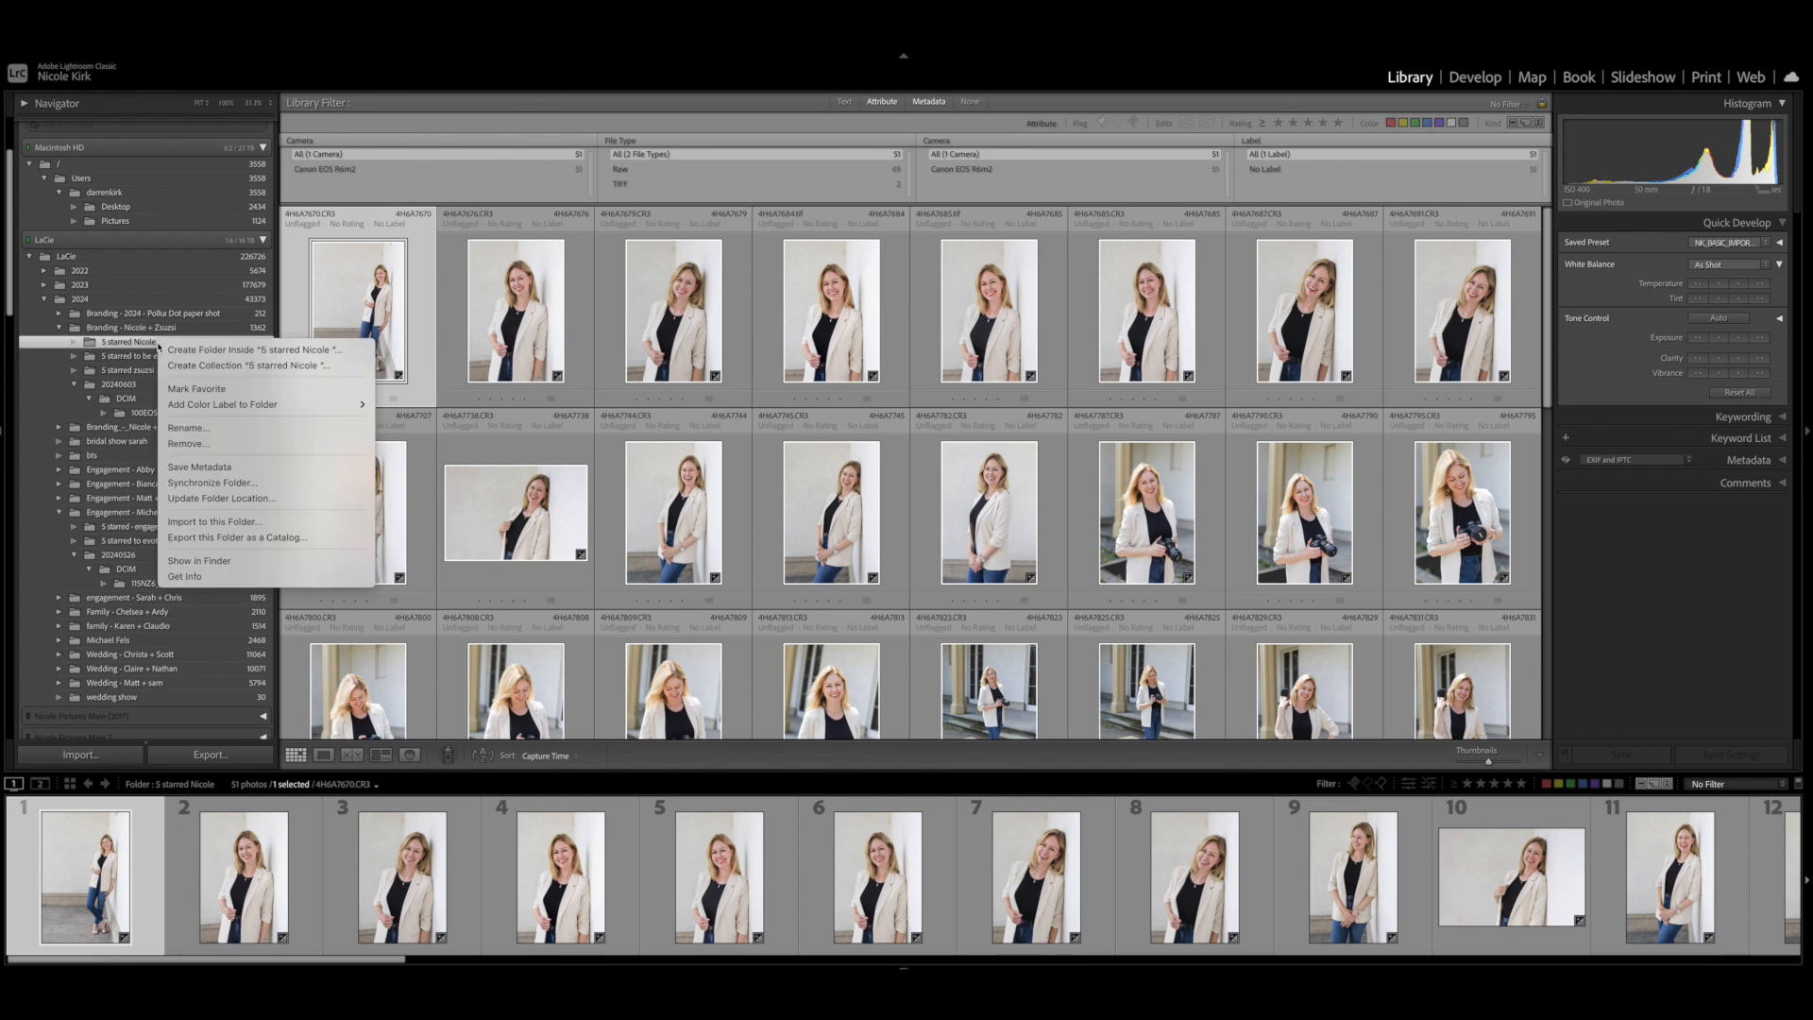
mouse_move(210, 482)
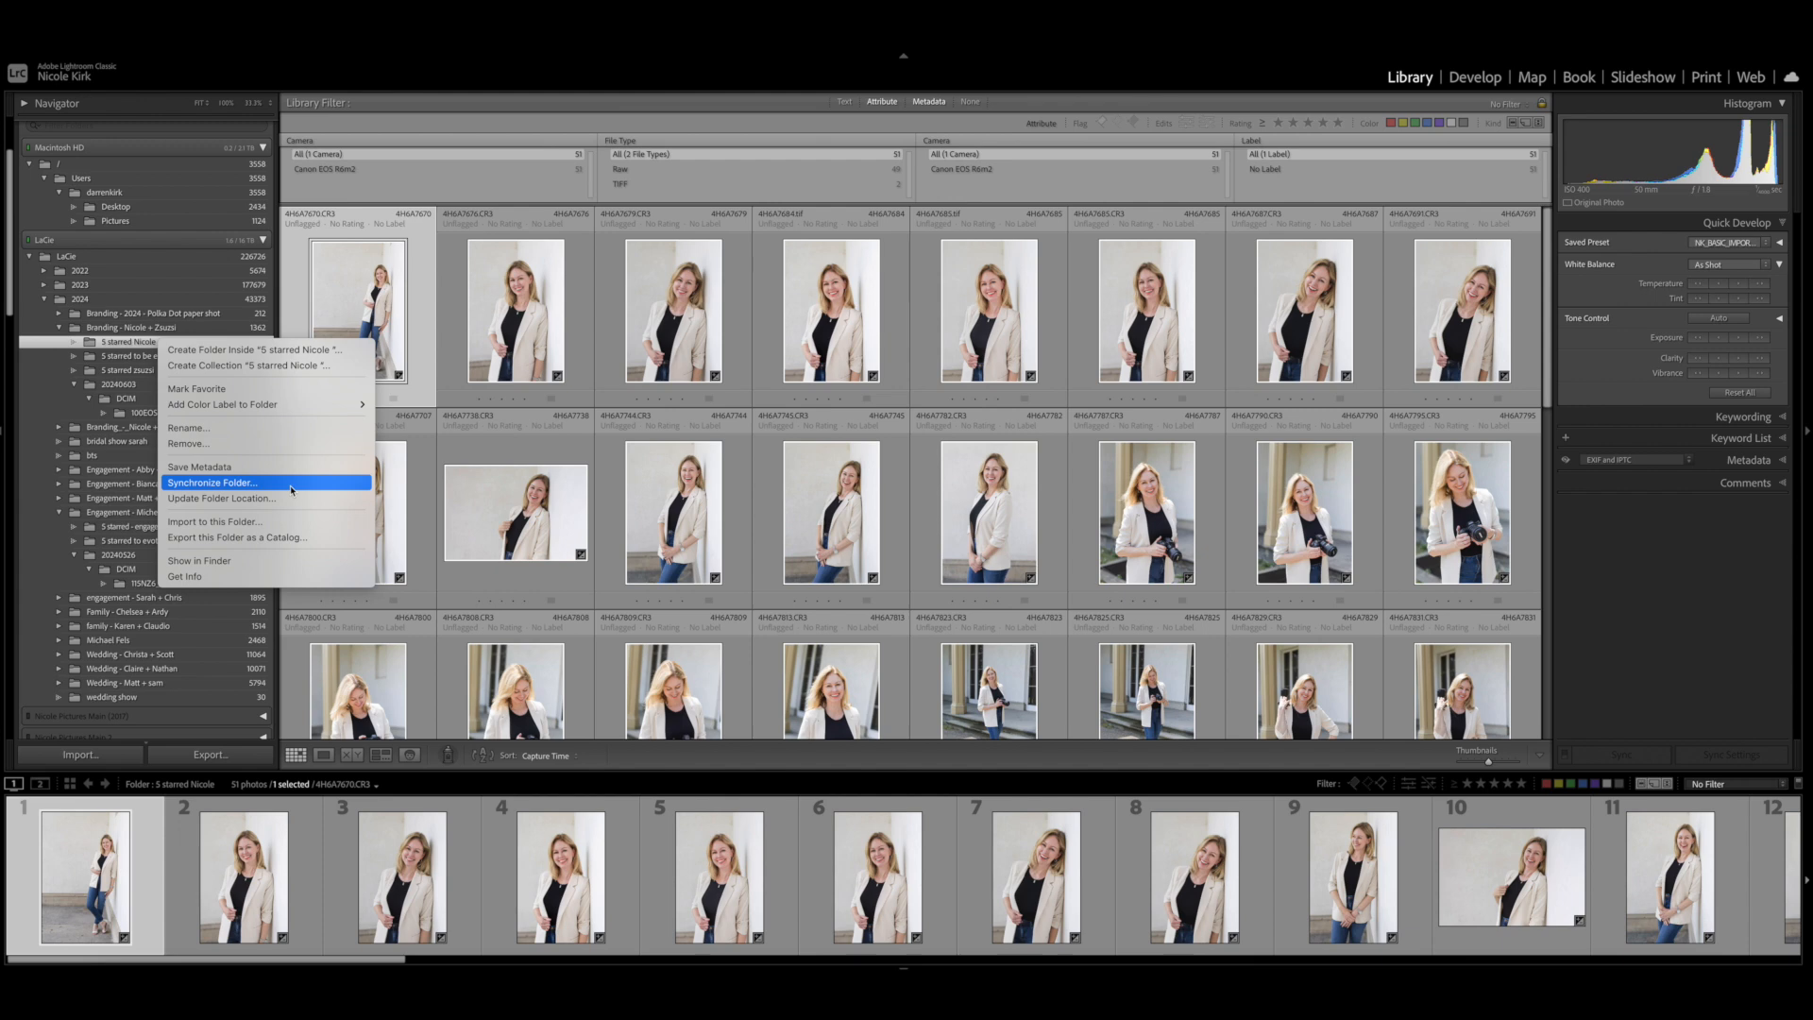
click(210, 481)
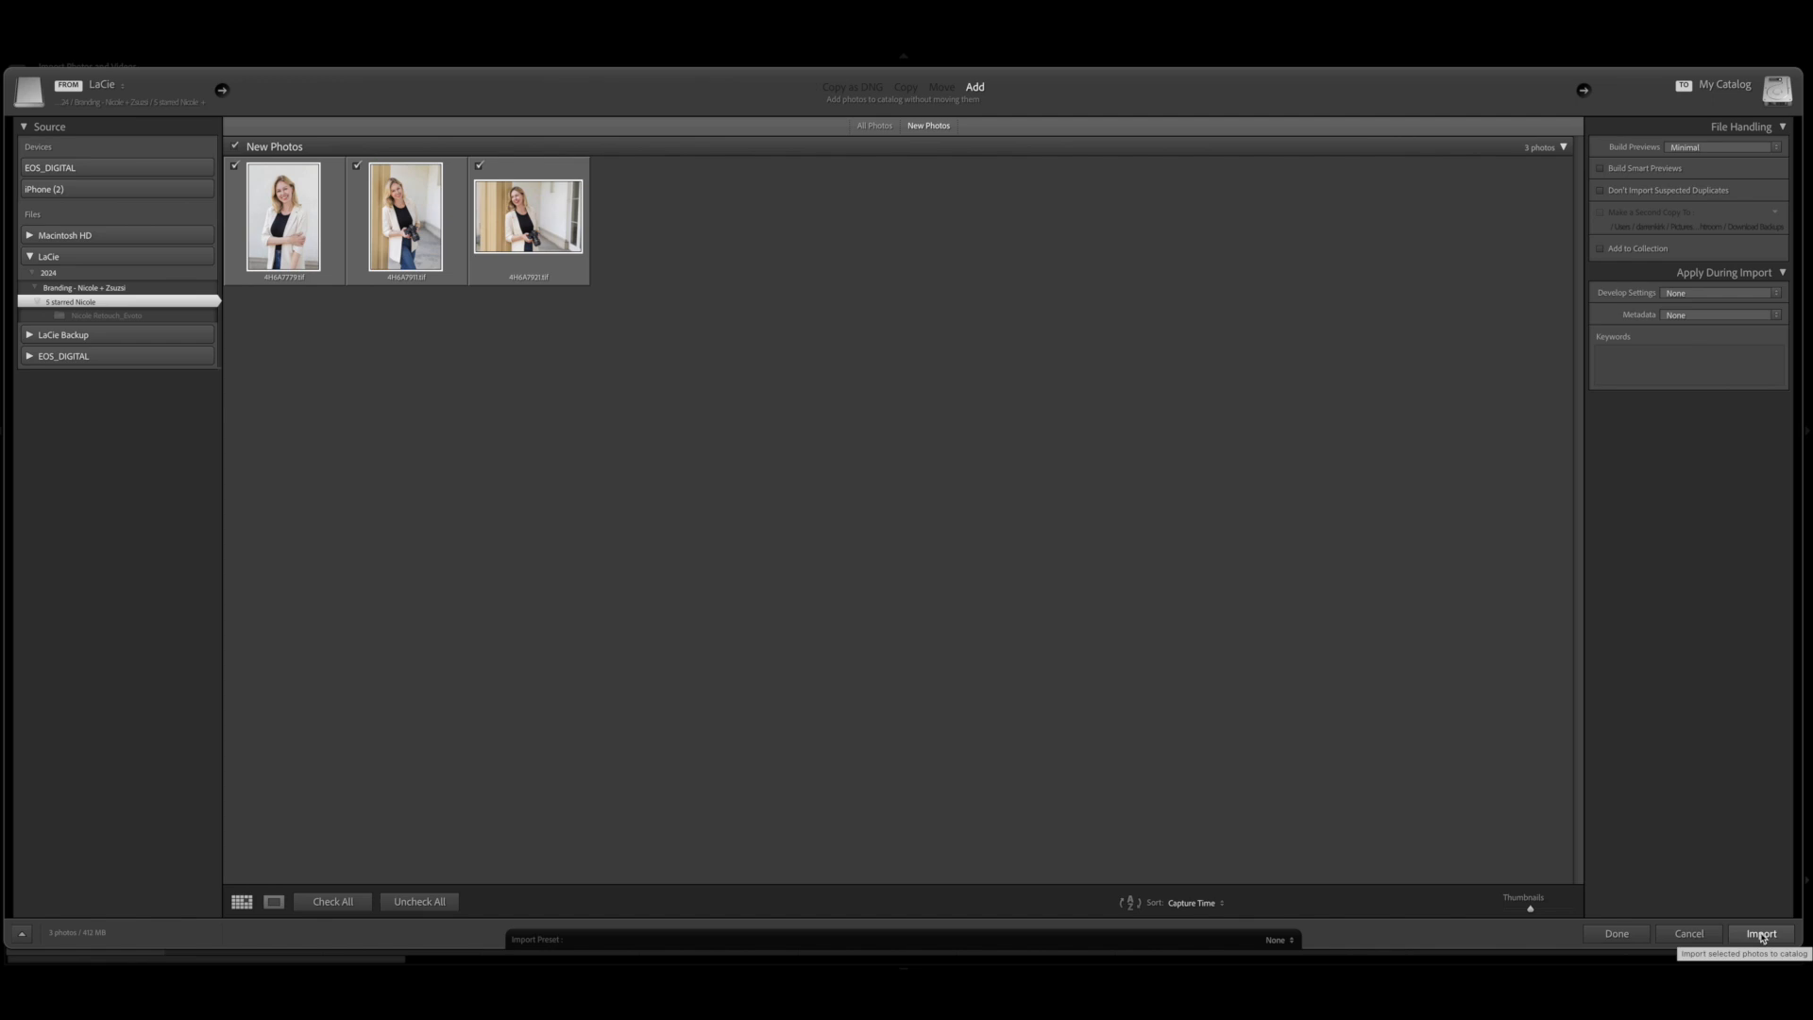
mouse_move(1756, 817)
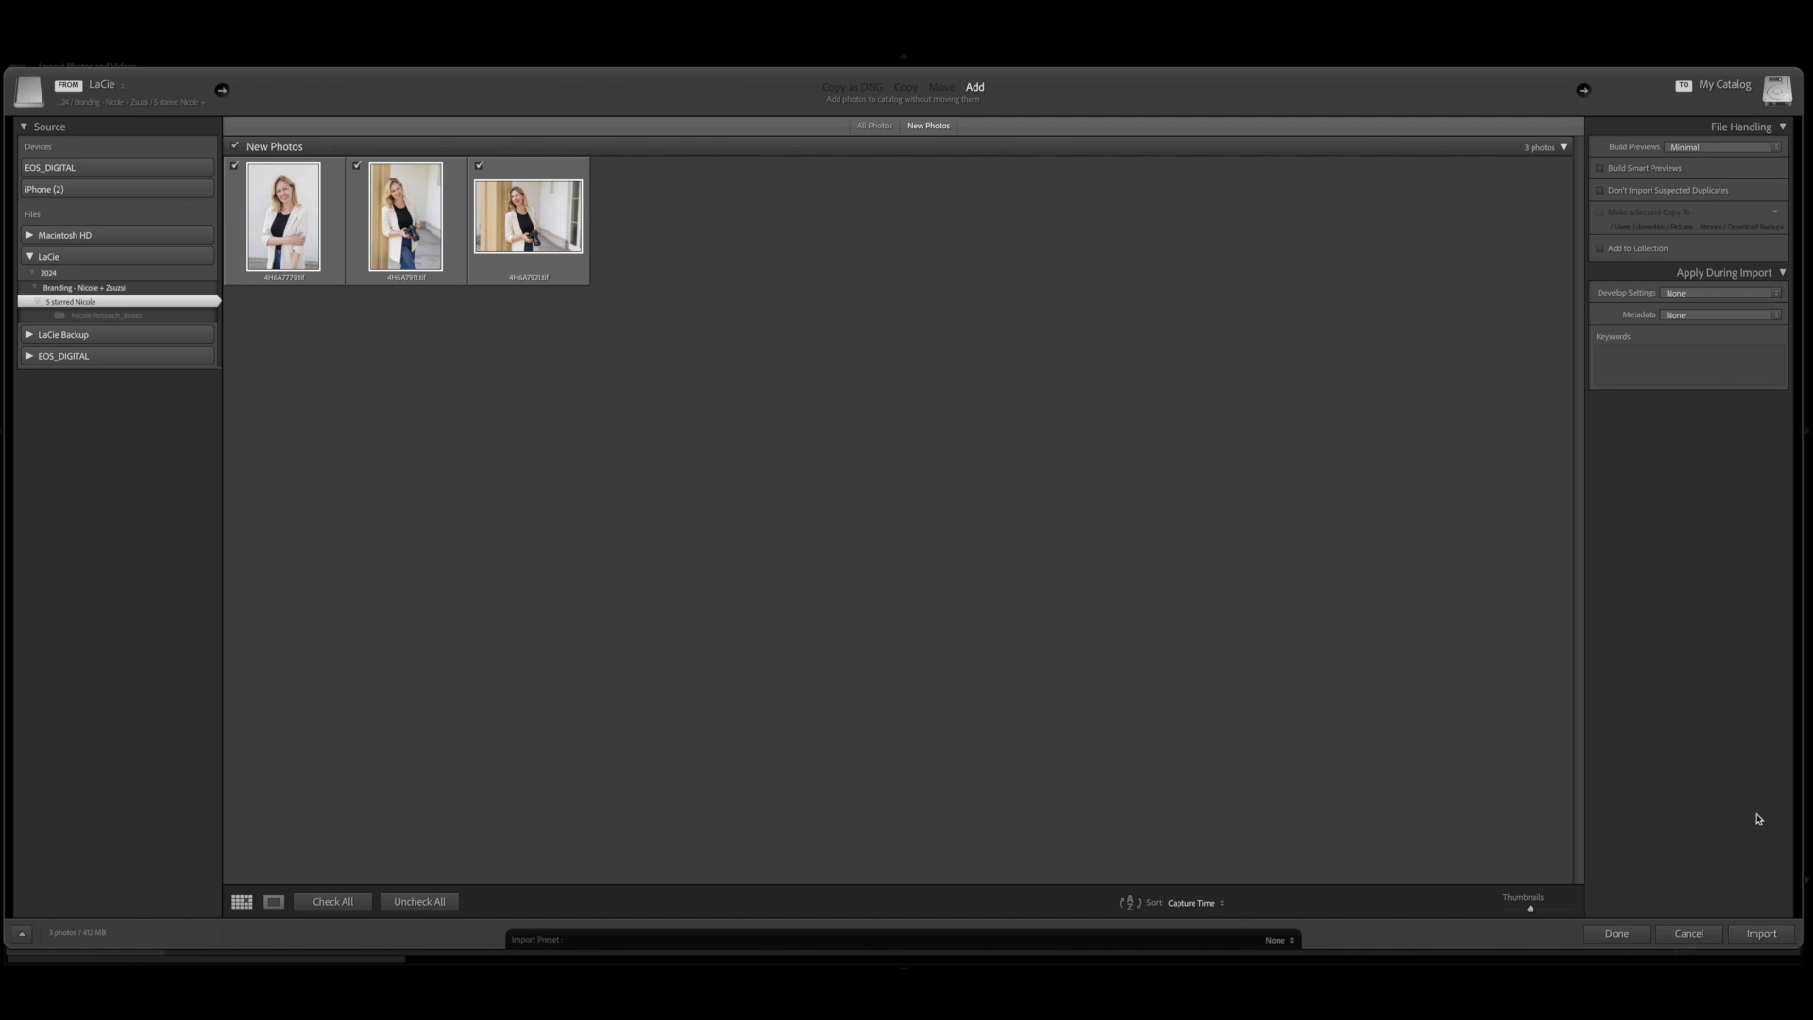
mouse_move(1762, 933)
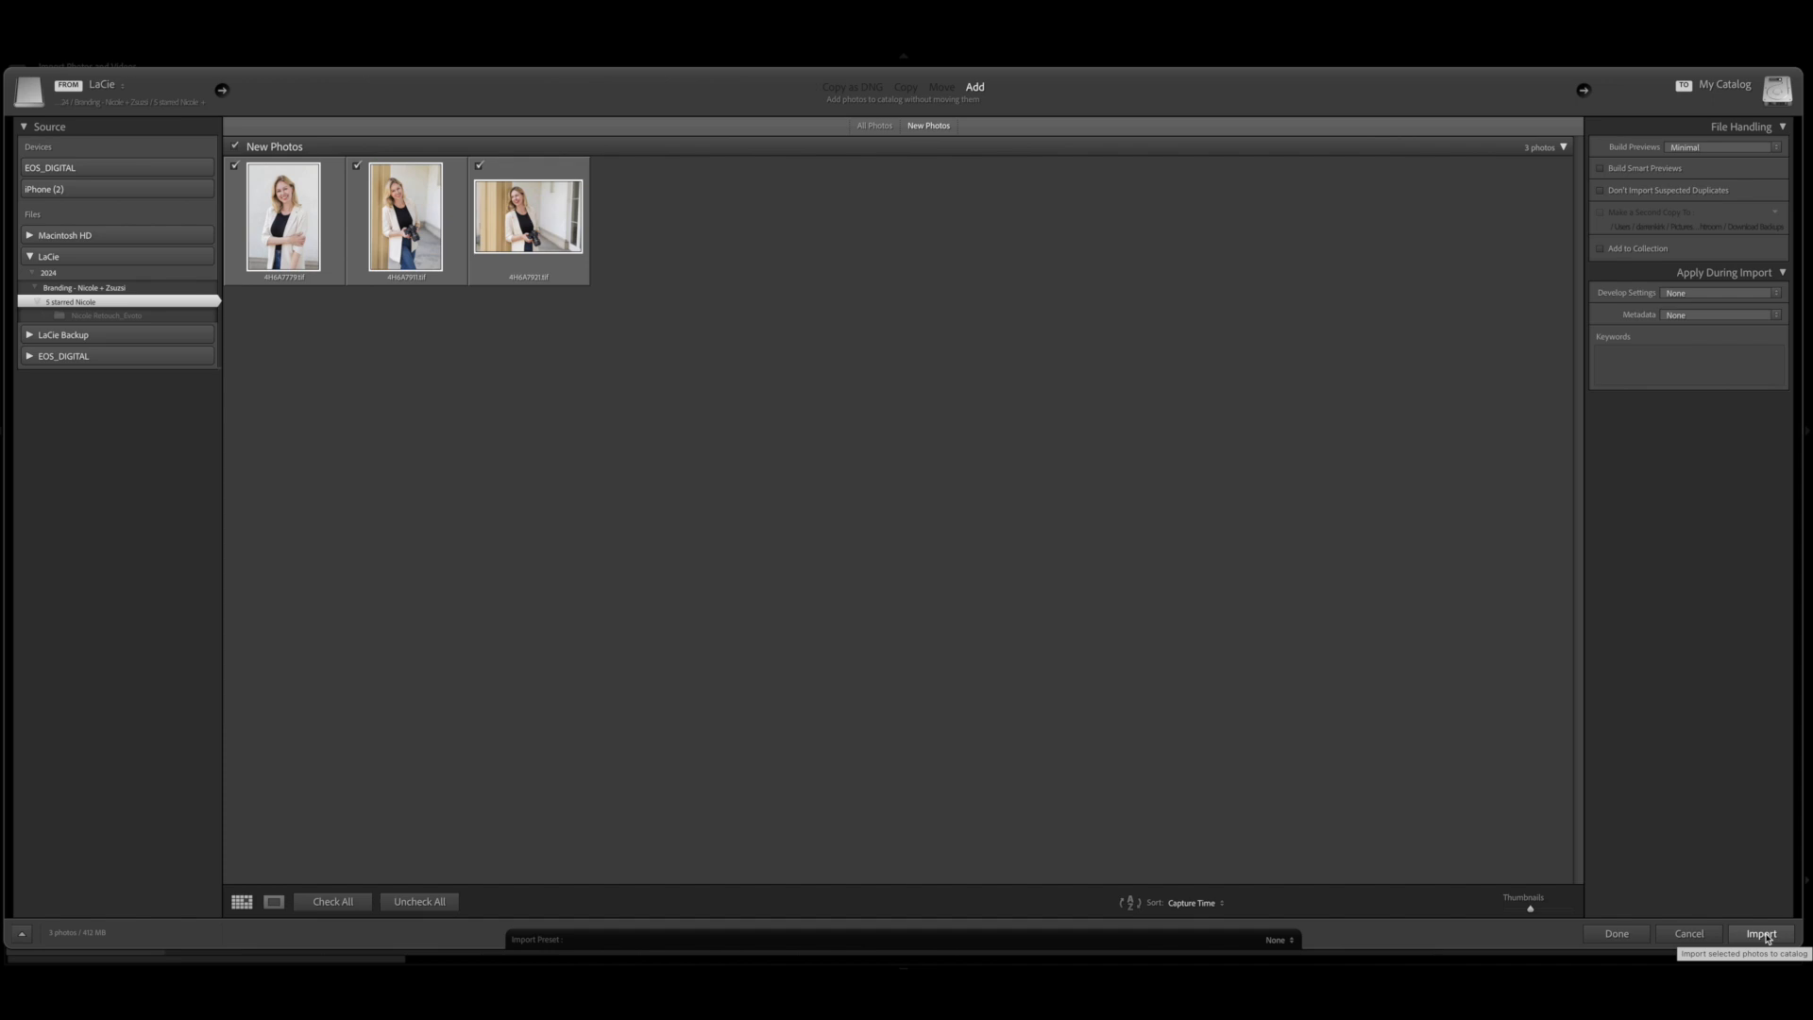
Step: Import the three new retouched TIFF portraits into the catalog
click(1758, 932)
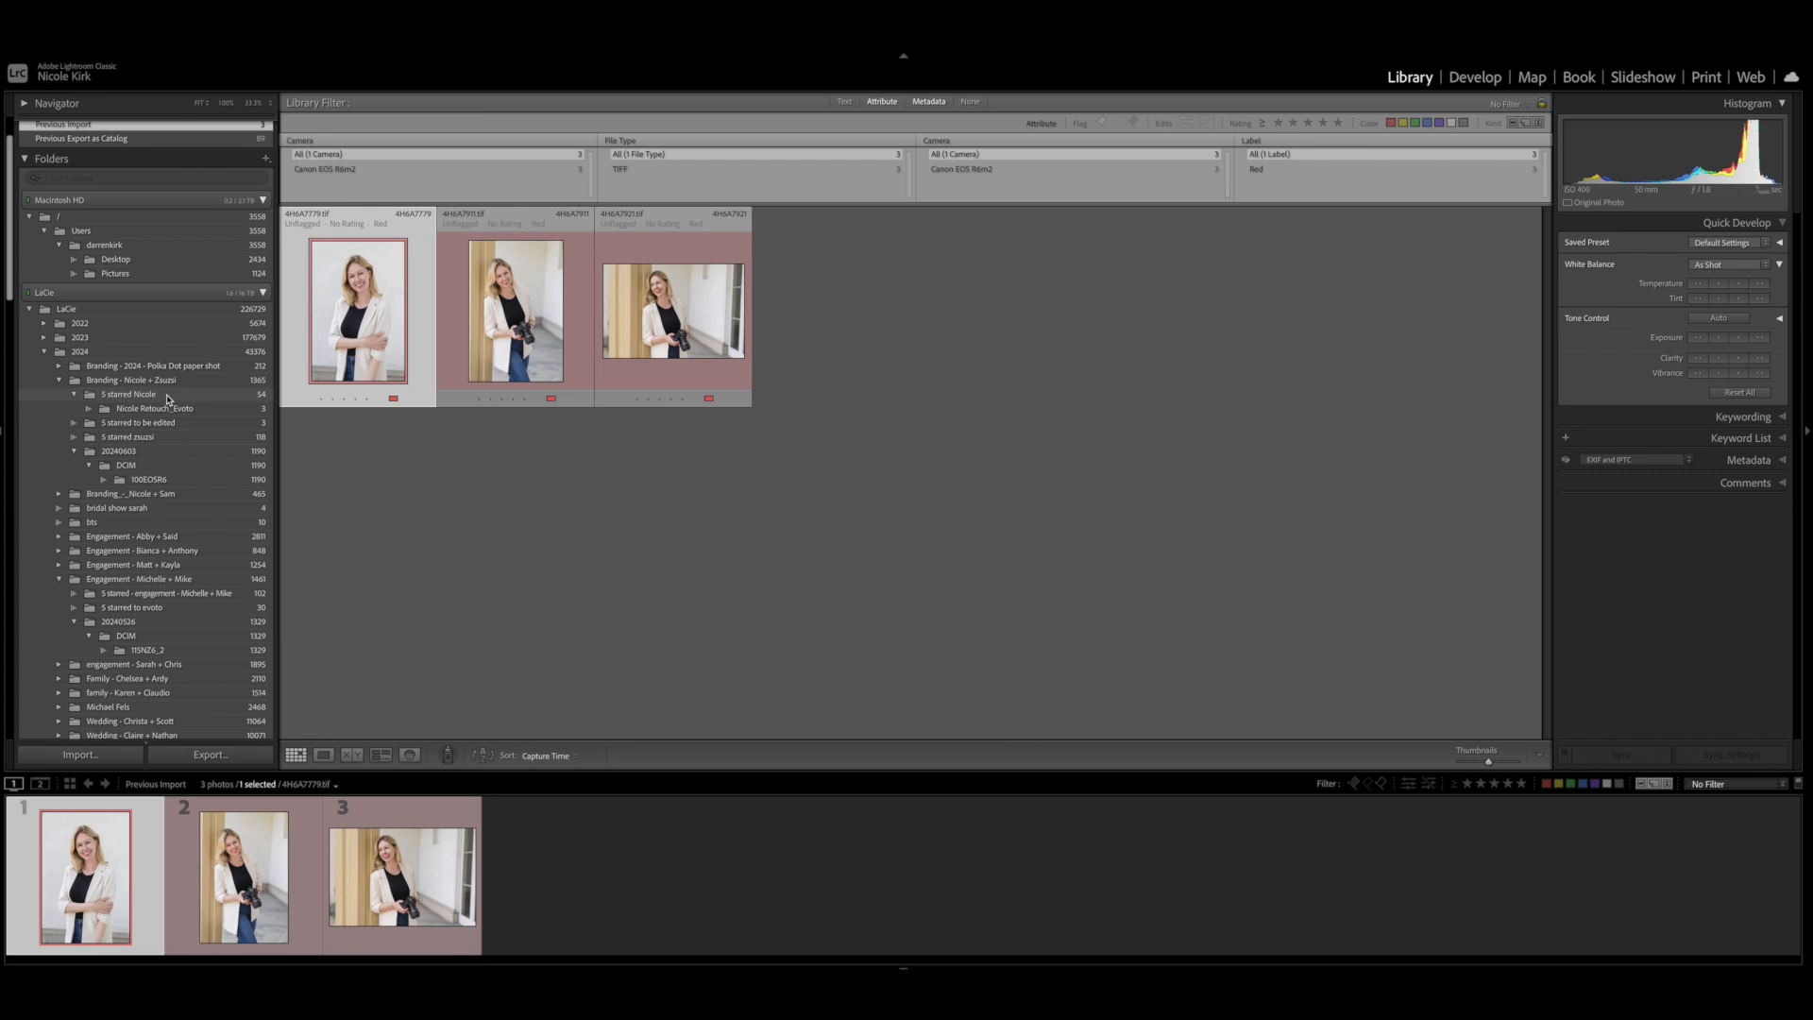
Step: Review the three red-labelled retouched TIFFs one by one in Loupe view
click(126, 392)
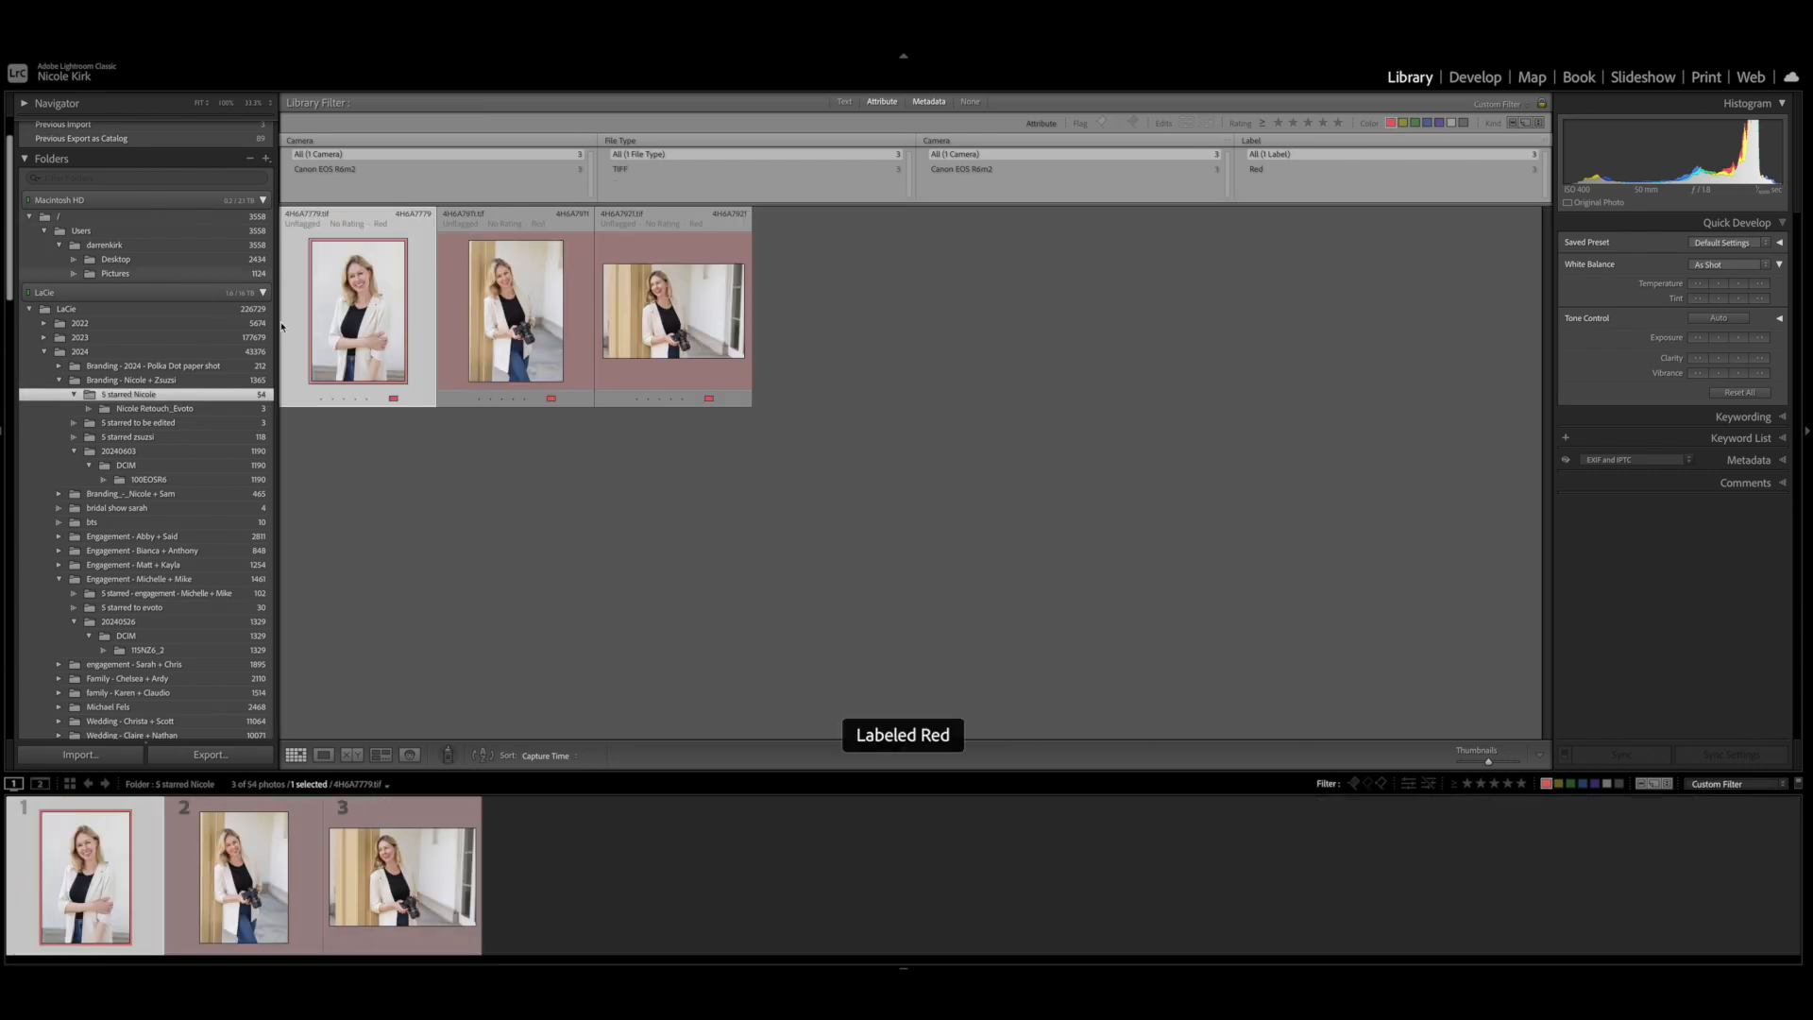
double_click(357, 308)
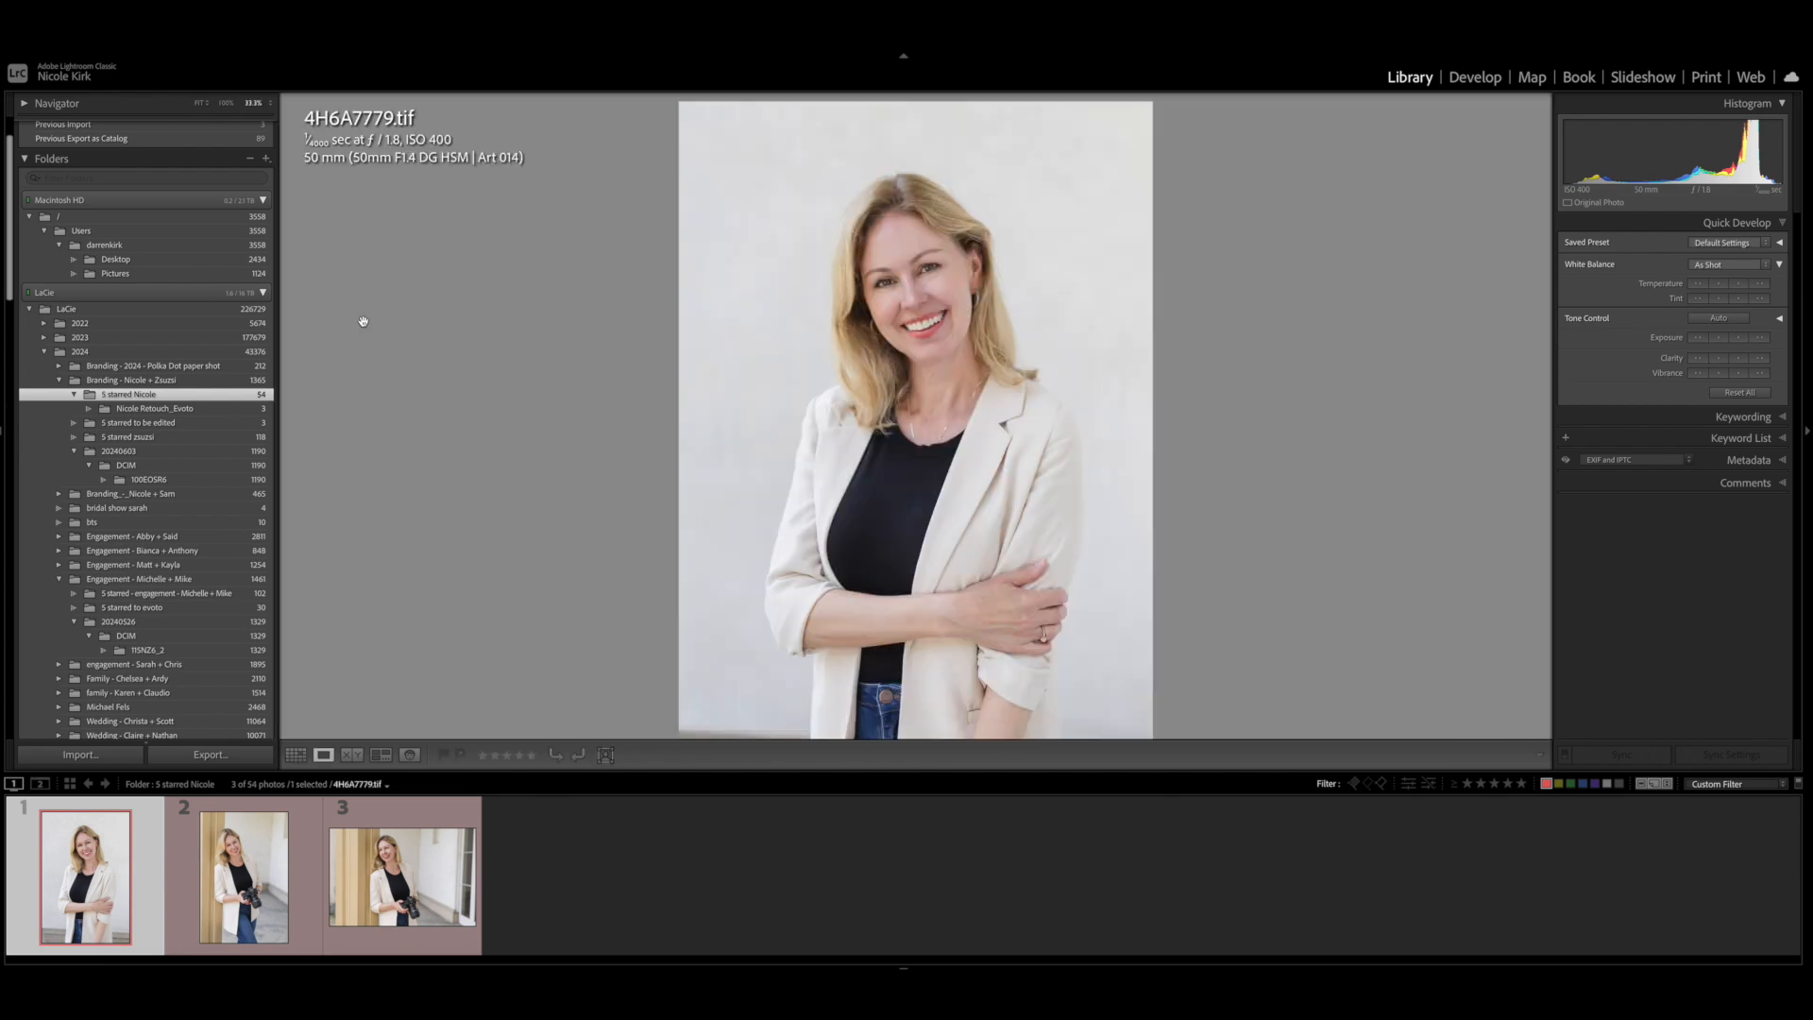
click(243, 875)
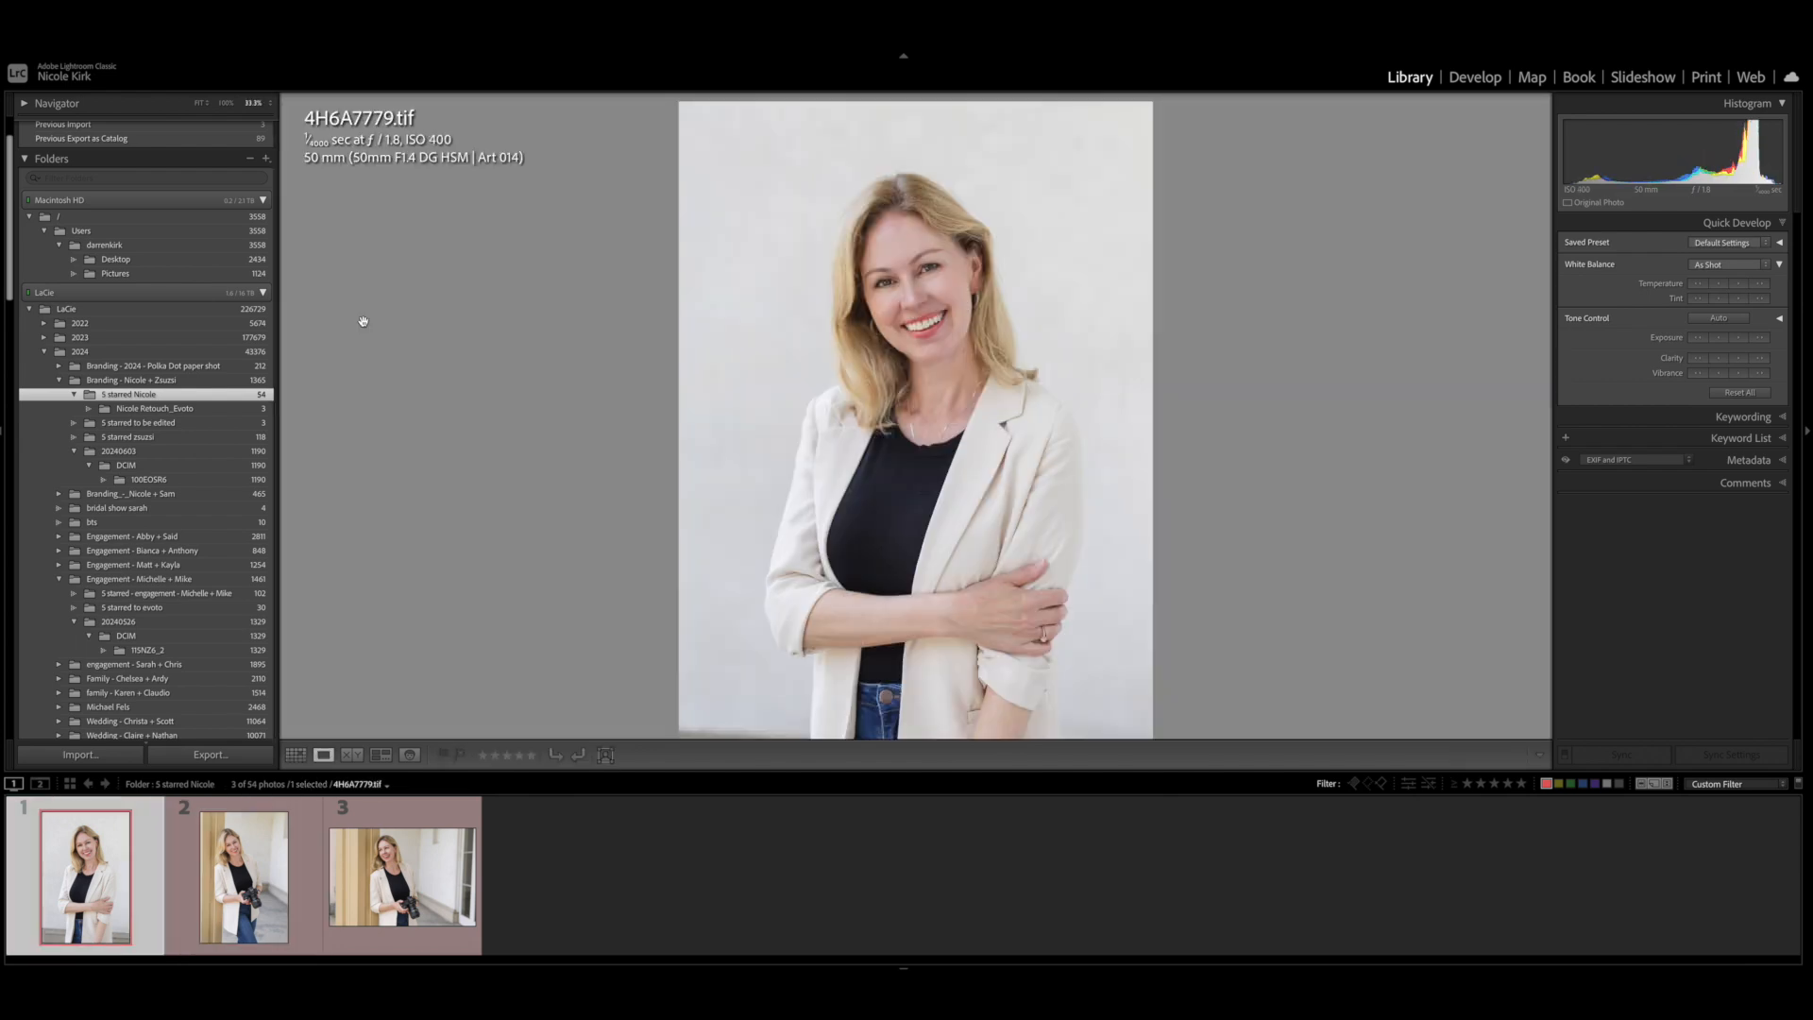
click(244, 874)
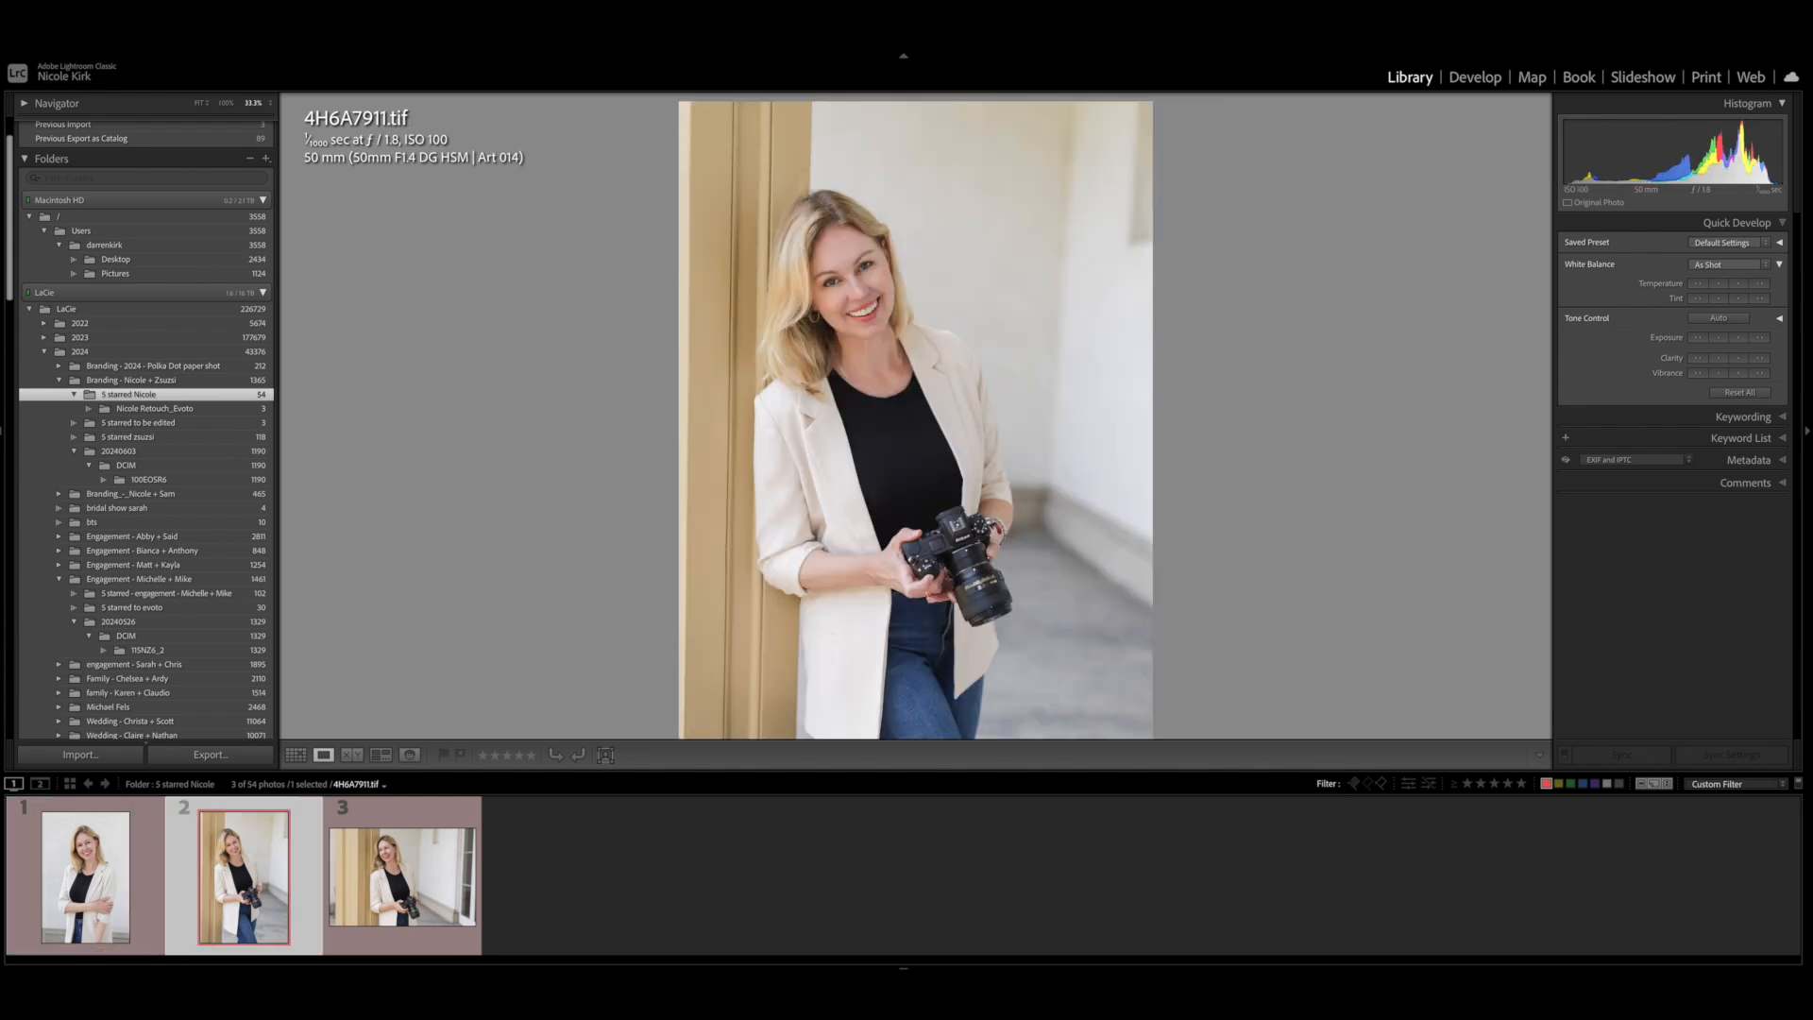
click(401, 876)
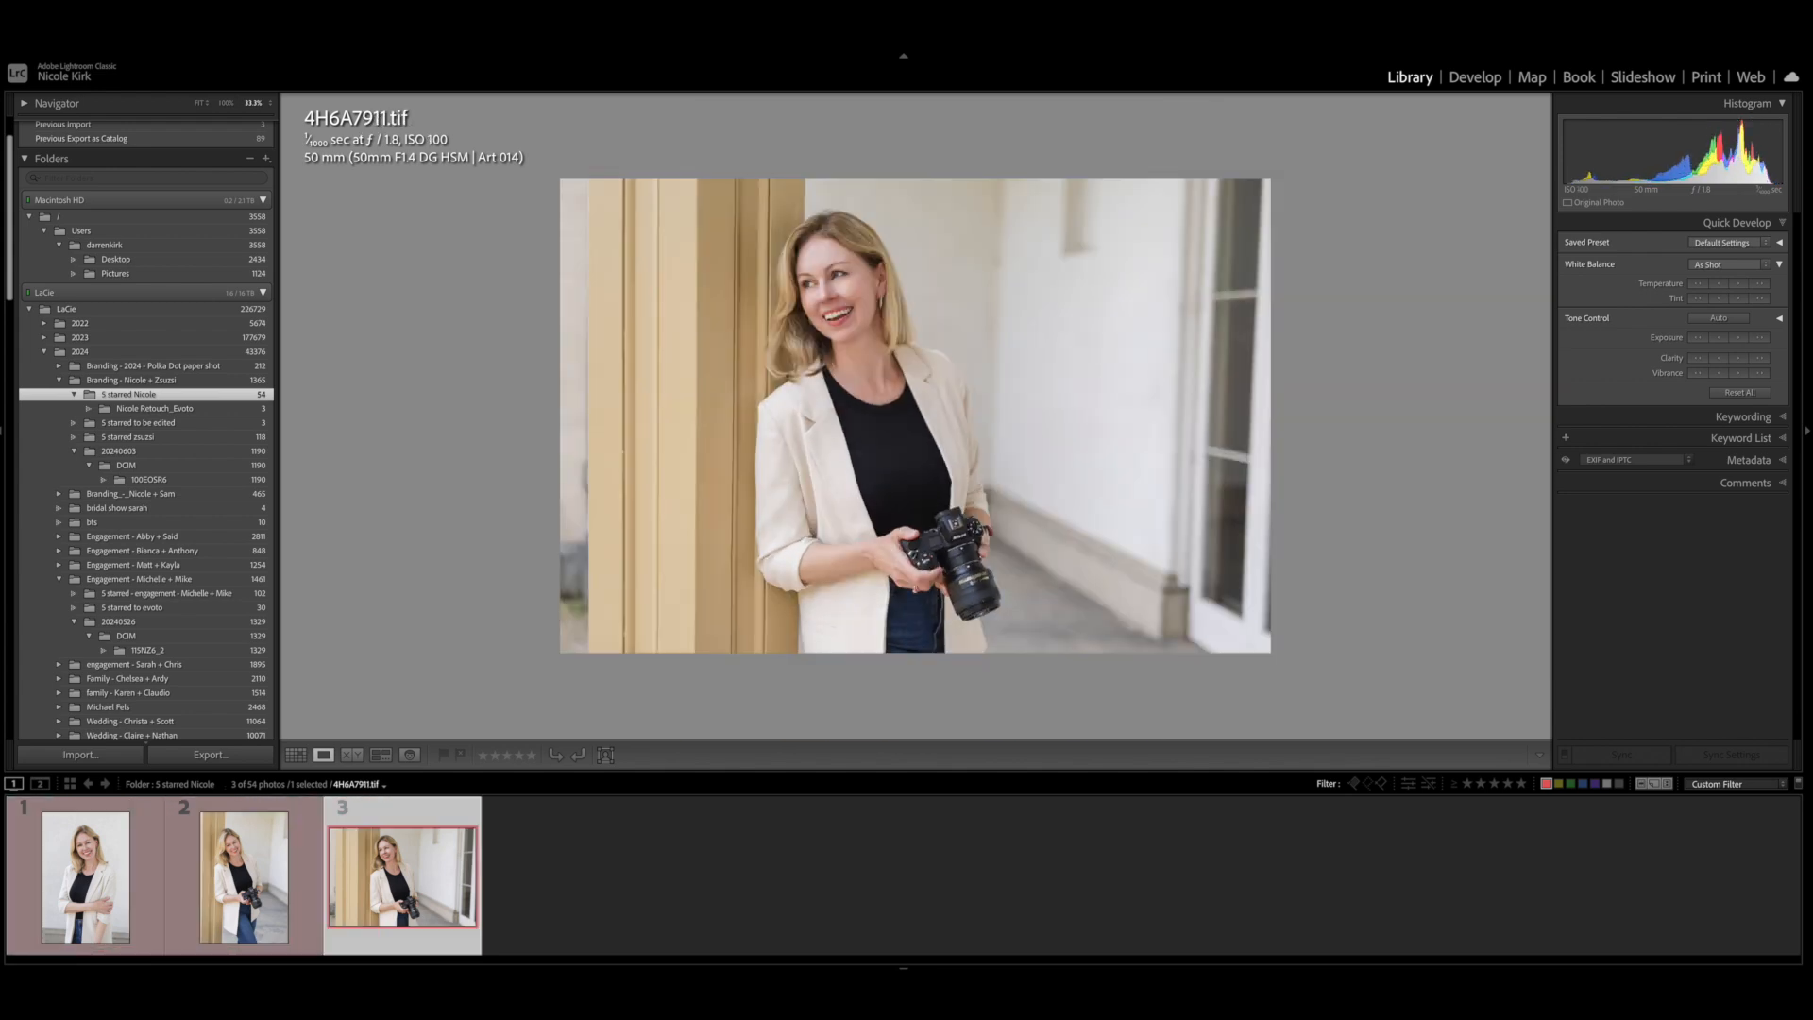
click(243, 875)
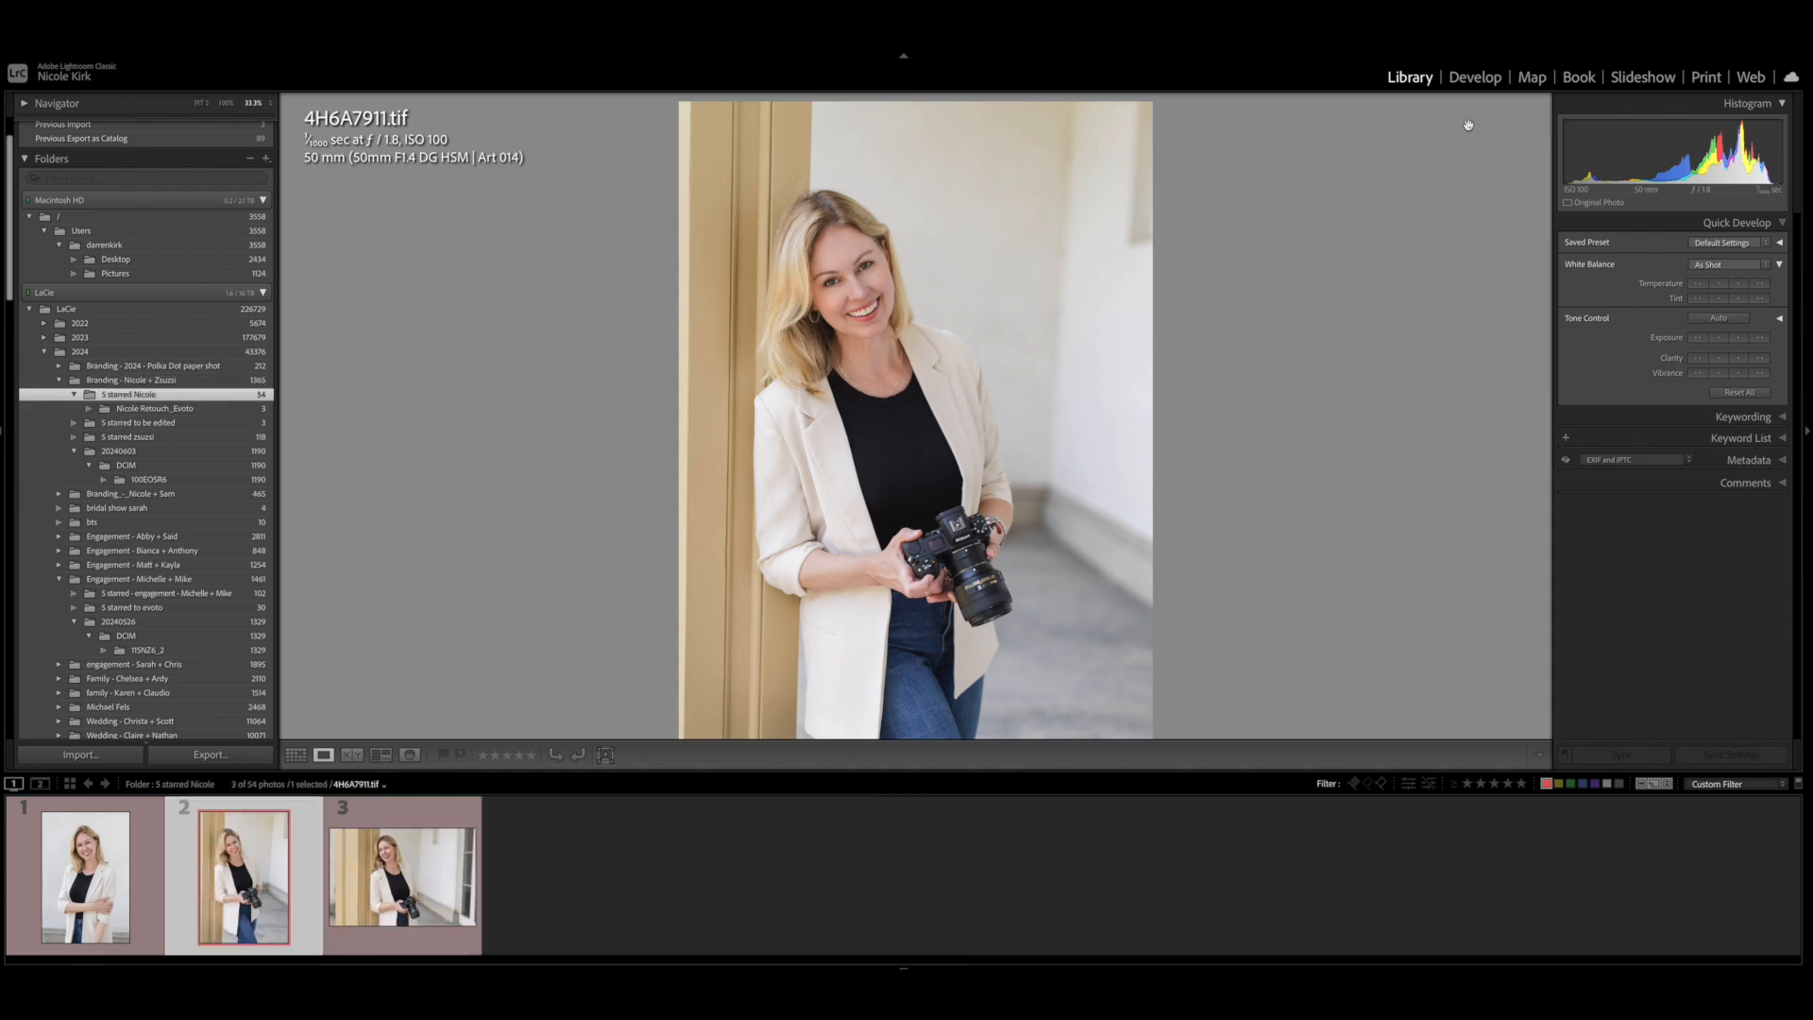
Step: Return to Grid showing all 54 photos of the folder with No Filter
click(295, 755)
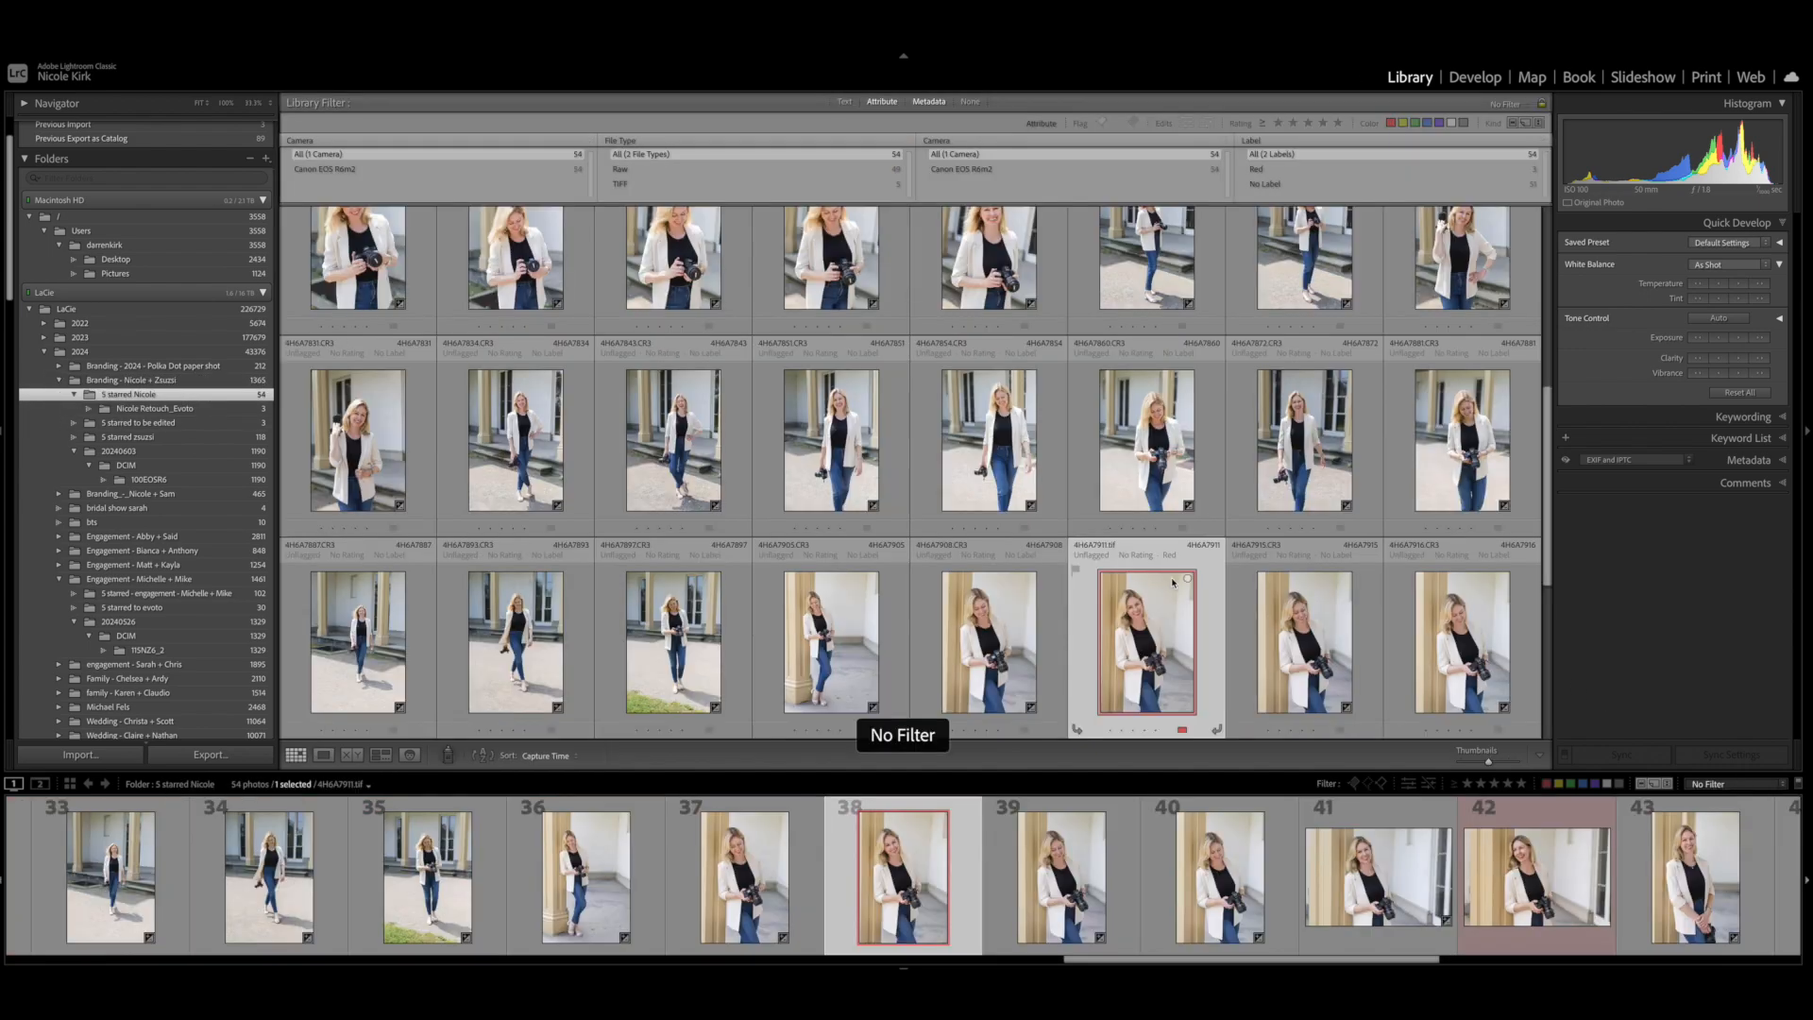